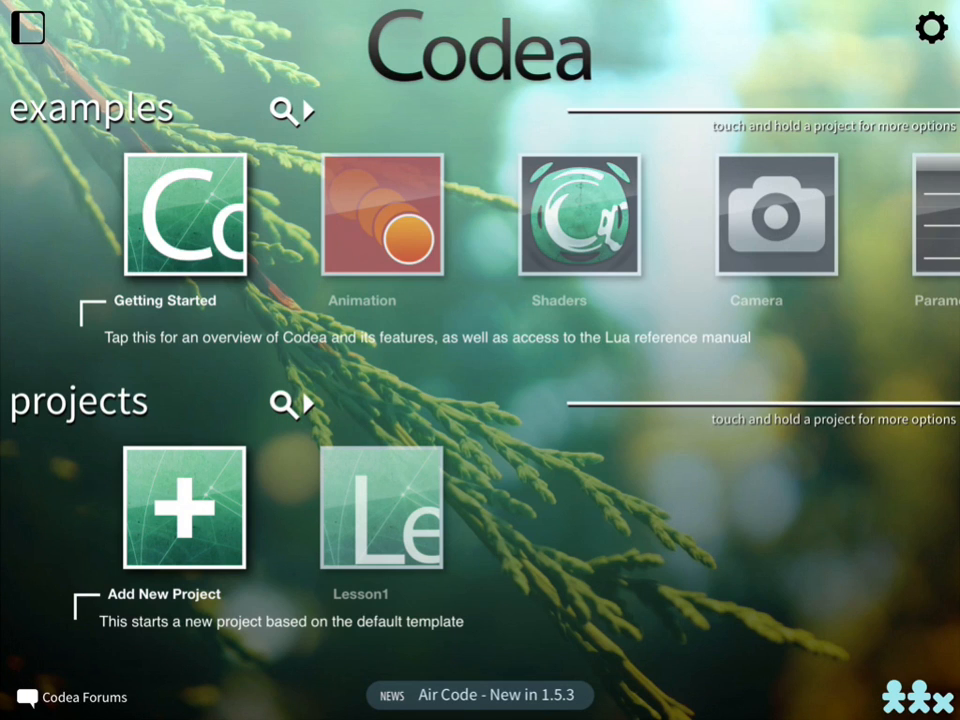
mouse_move(742, 504)
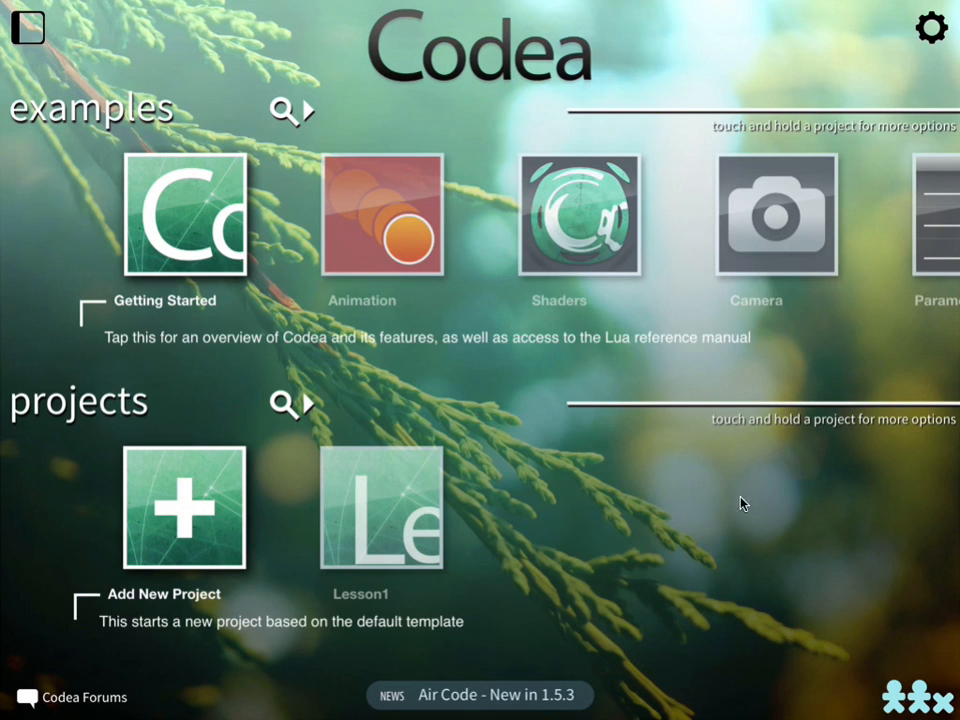
mouse_move(378, 614)
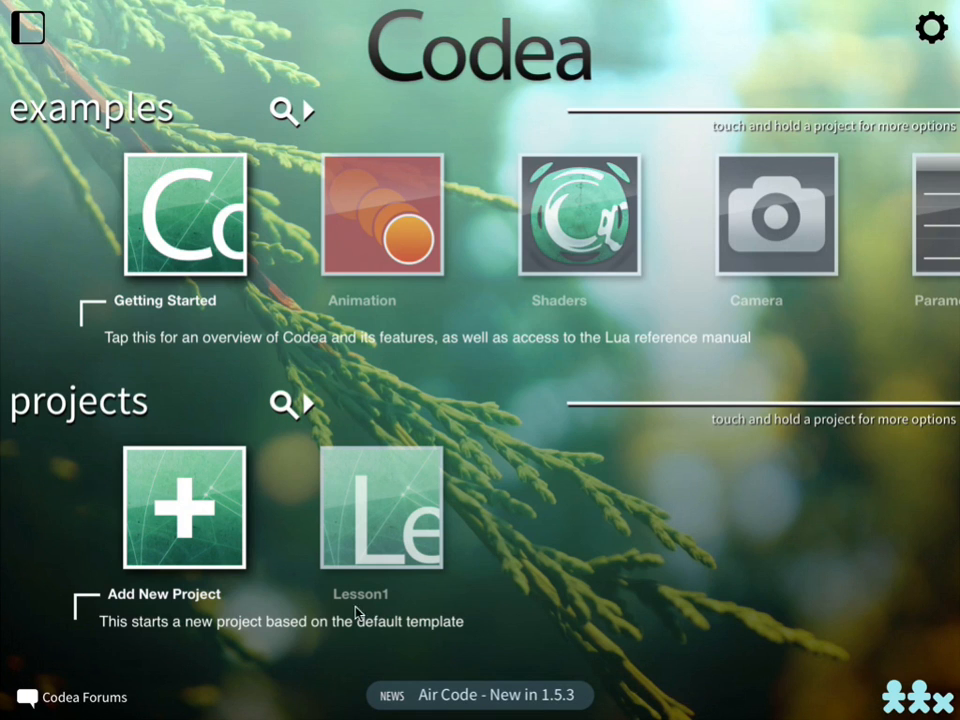
mouse_move(170, 608)
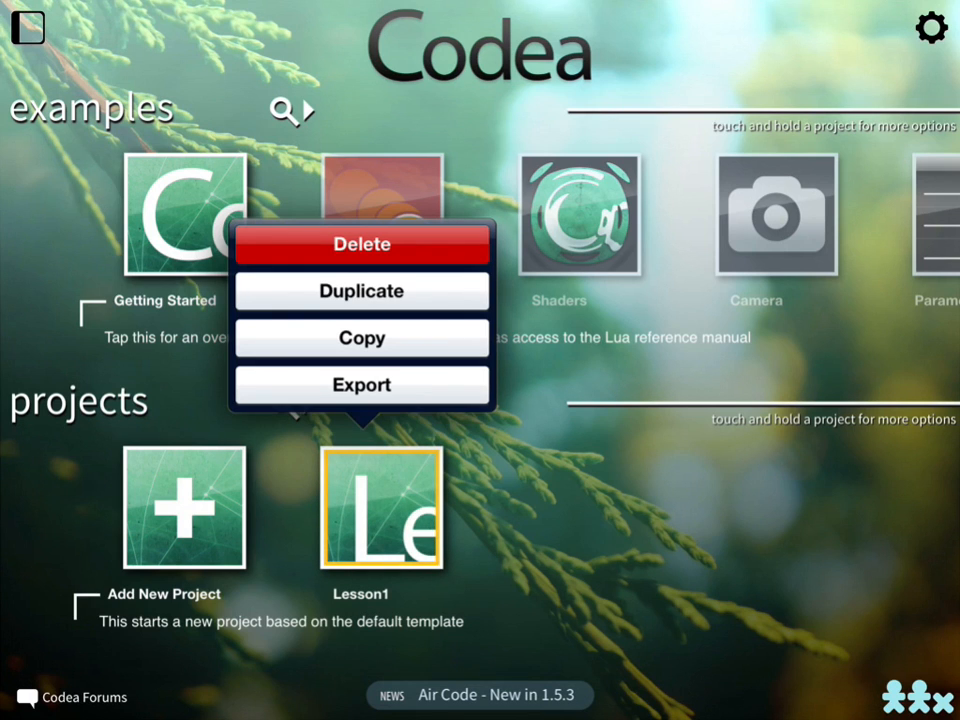
mouse_move(434, 352)
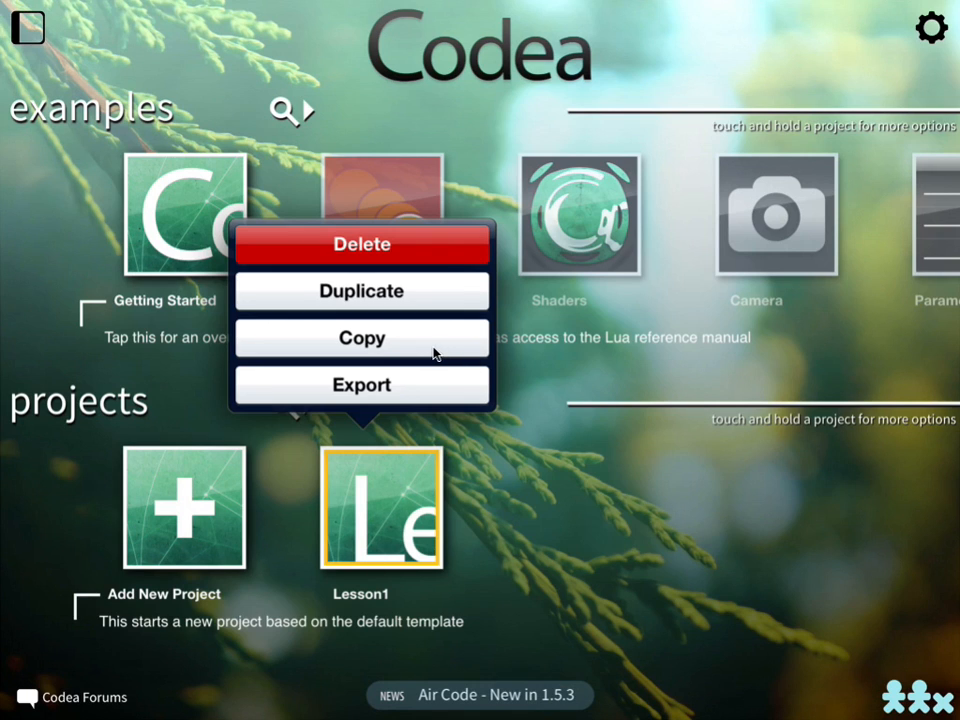
mouse_move(412, 260)
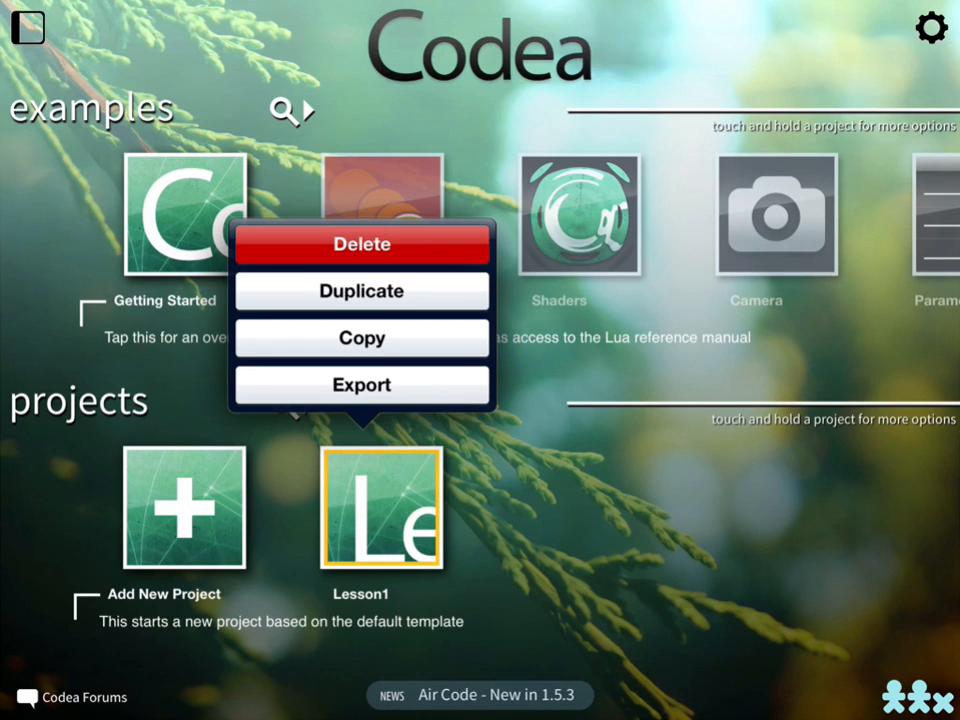
mouse_move(404, 258)
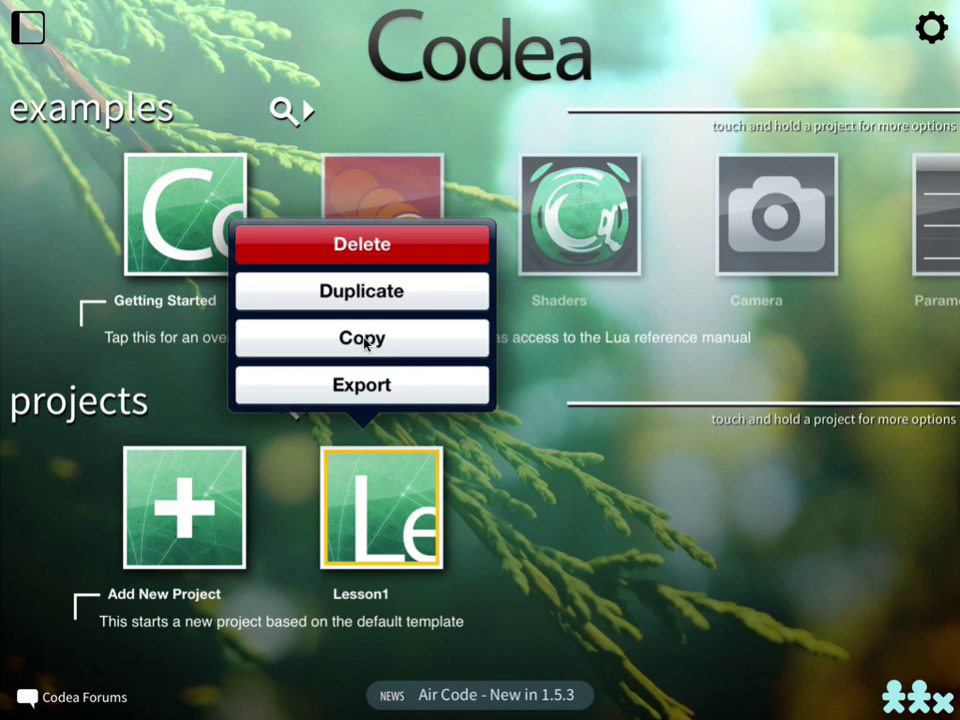
mouse_move(428, 340)
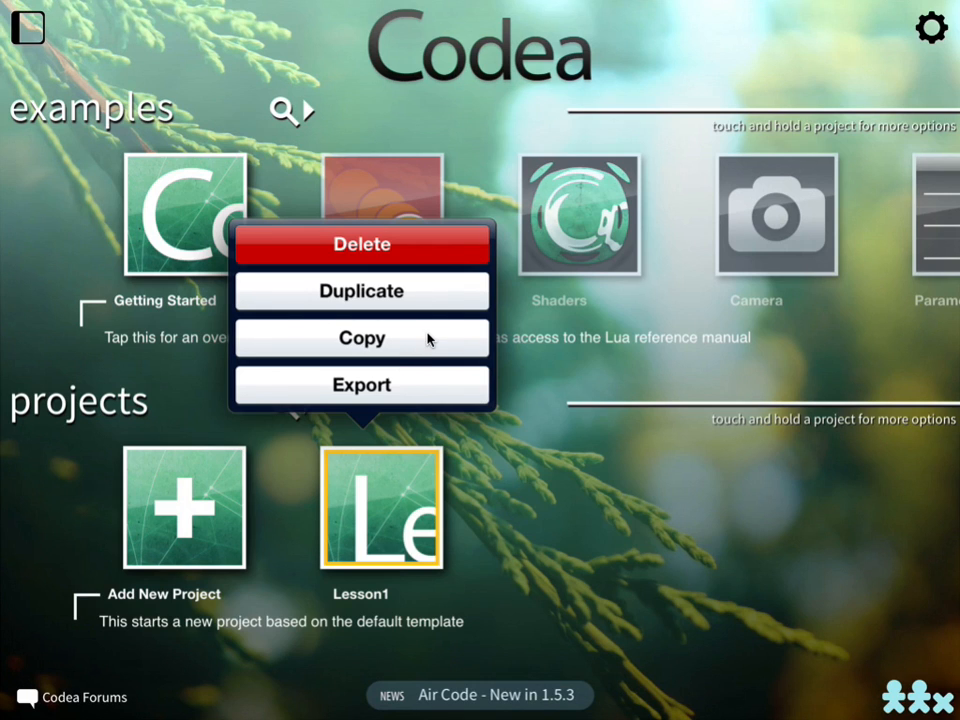
mouse_move(428, 340)
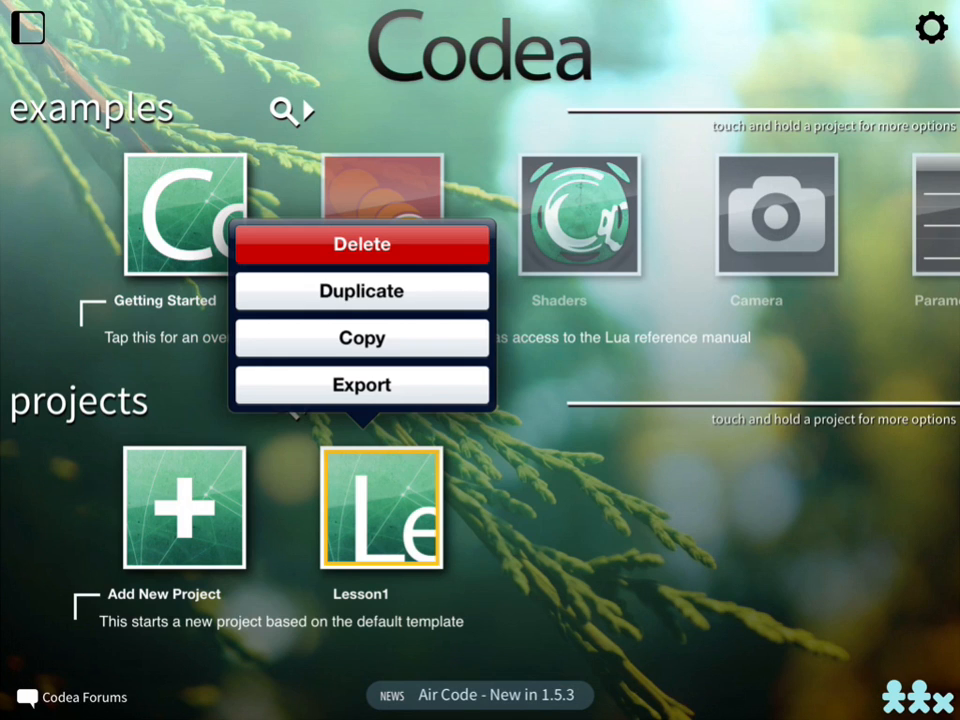
mouse_move(404, 396)
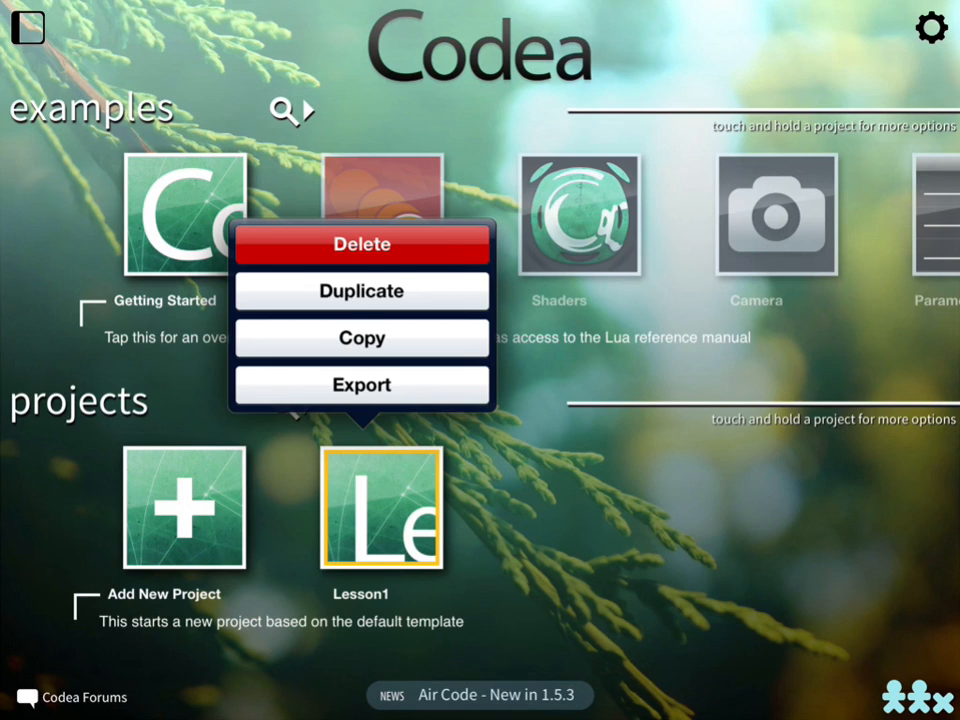
mouse_move(424, 298)
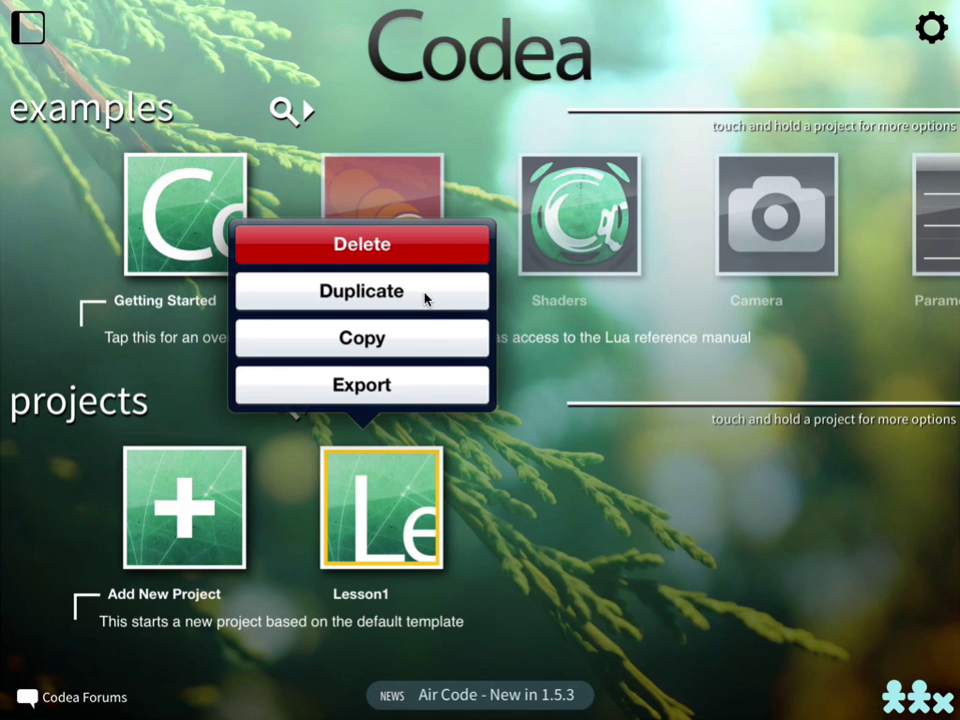
Duplicate Lesson1, rename the copy to Lesson2 and create it to open its Main code.
left_click(360, 244)
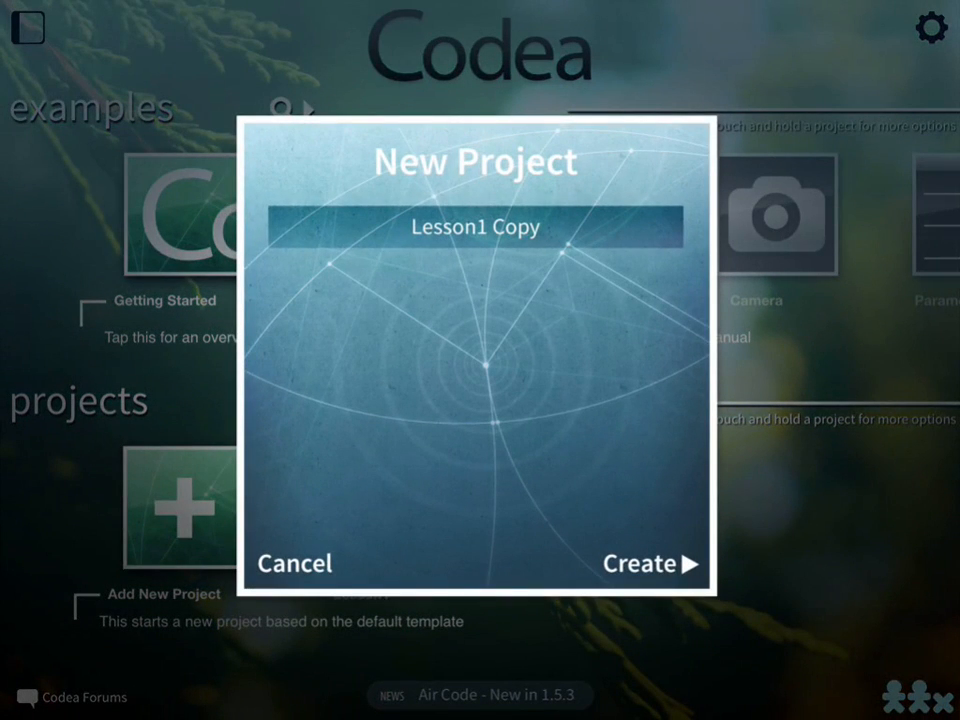
left_click(476, 226)
type("2")
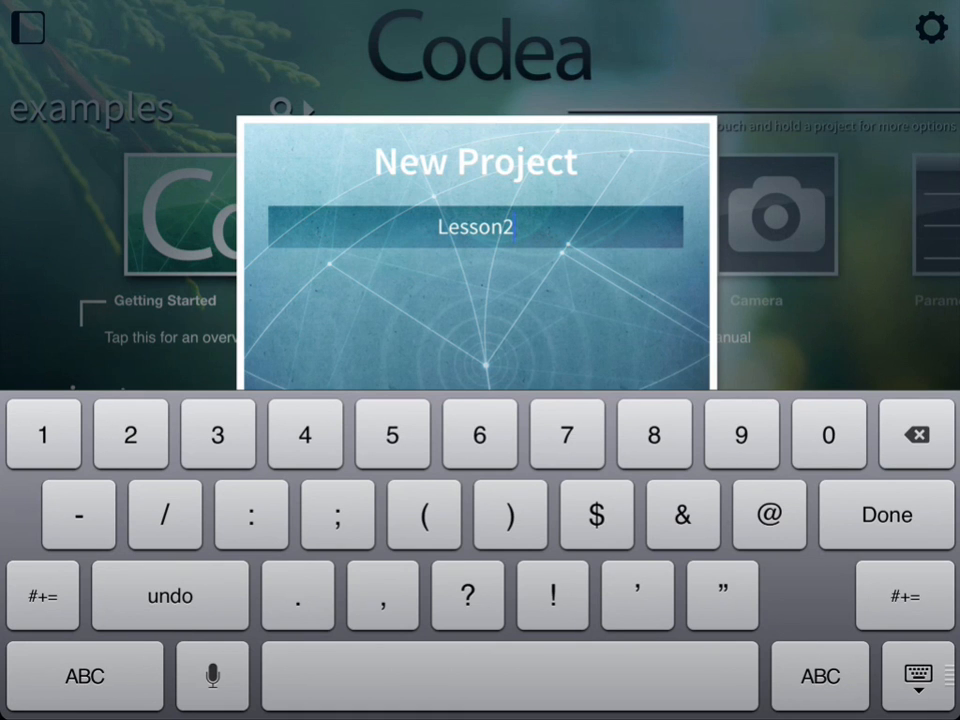
left_click(884, 516)
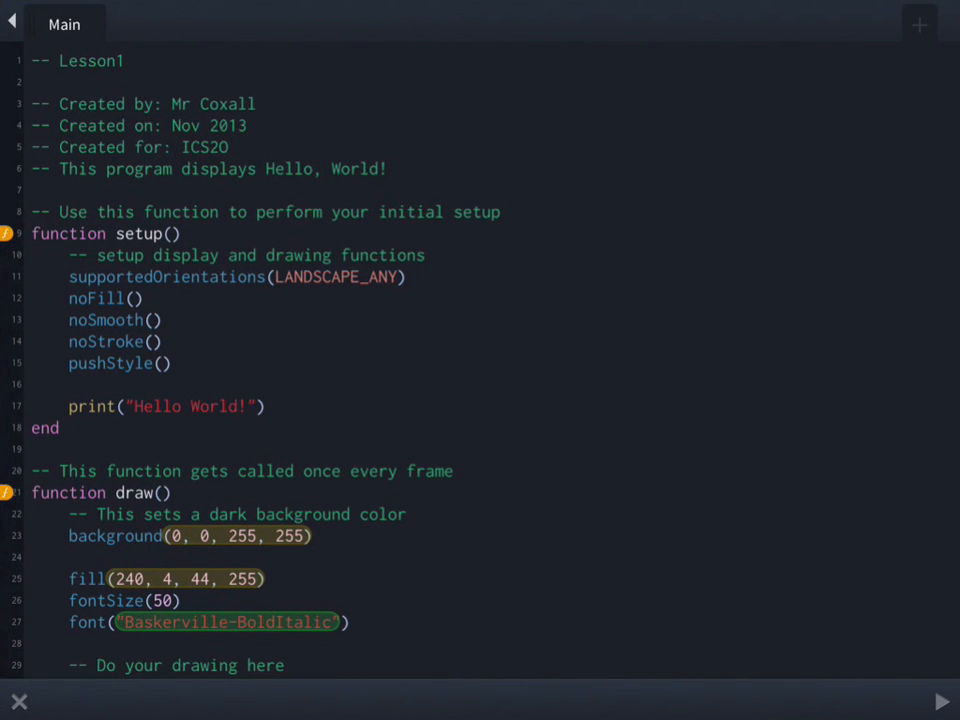
Change the header comment from '-- Lesson1' to '-- Lesson2'.
scroll("down", 3)
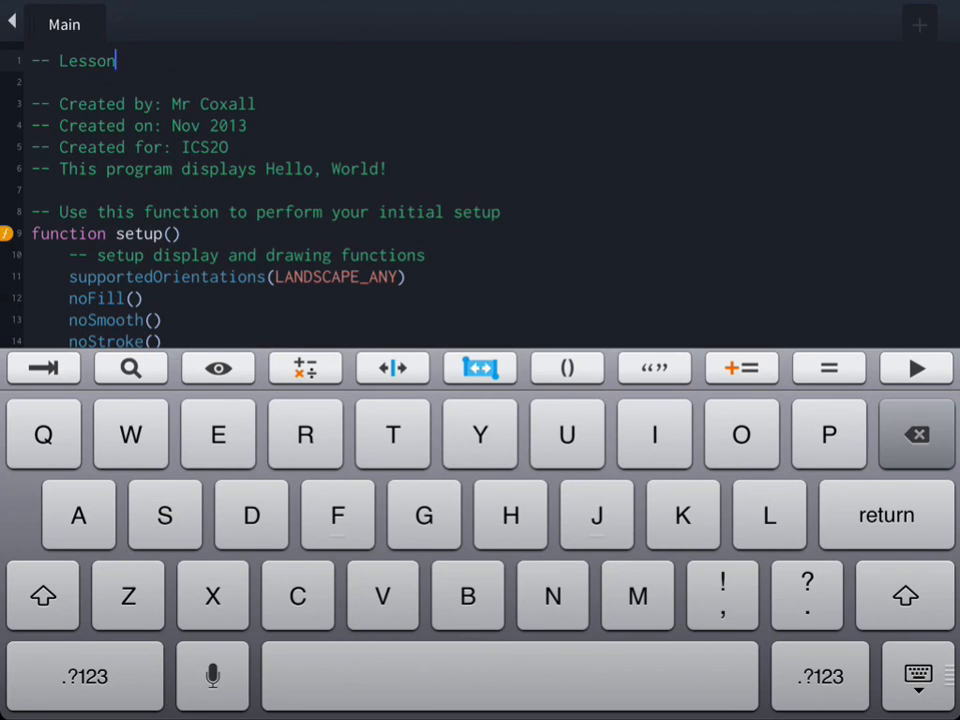
type("2")
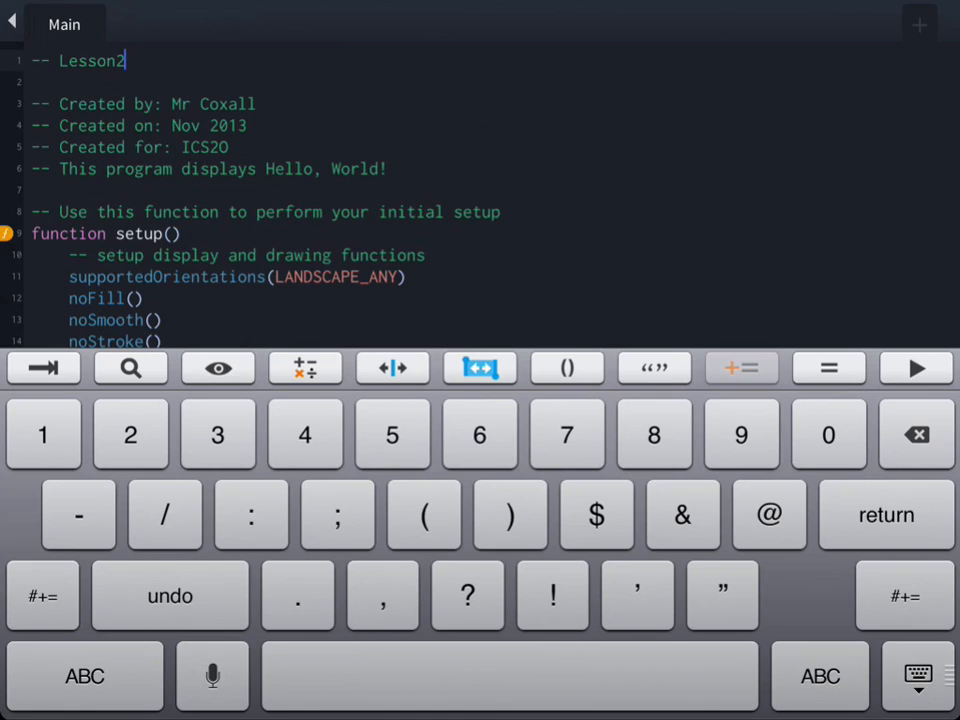
mouse_move(124, 60)
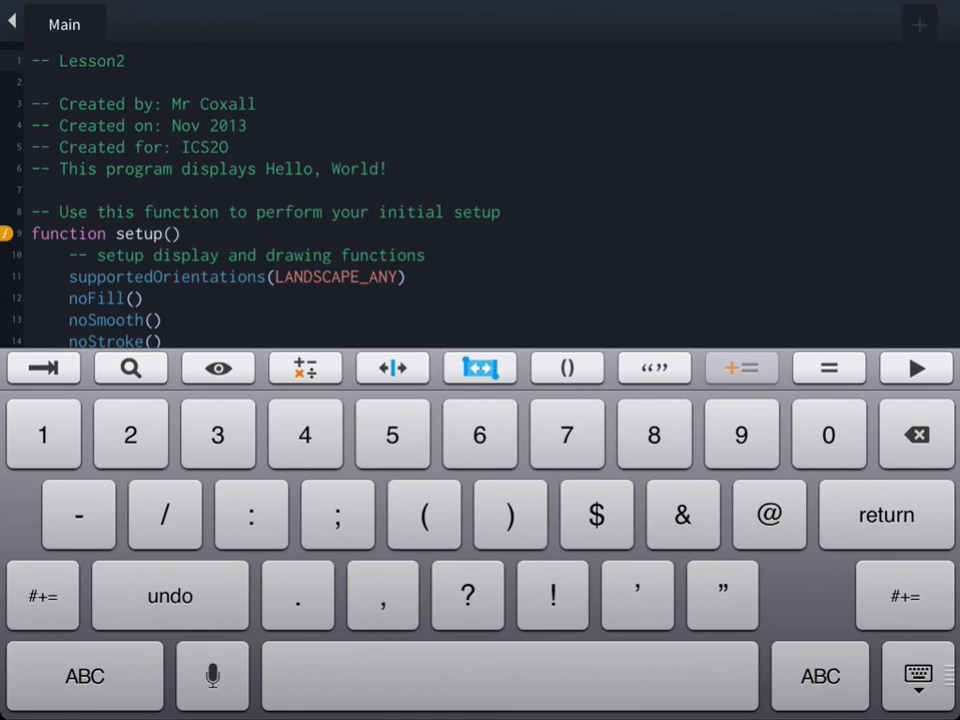
left_click(124, 60)
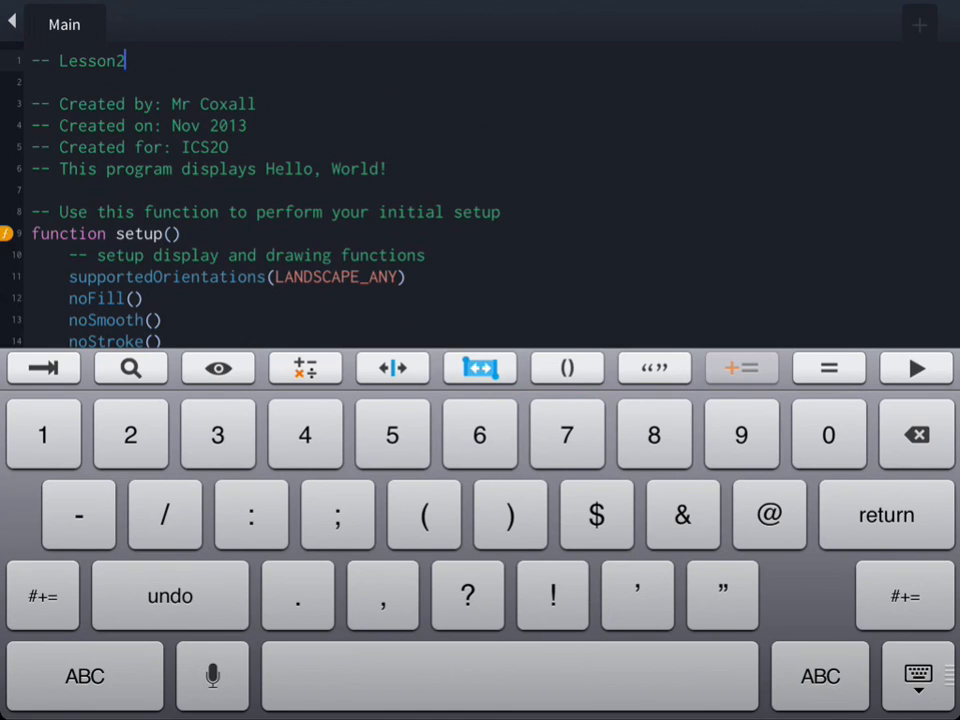
left_click(388, 168)
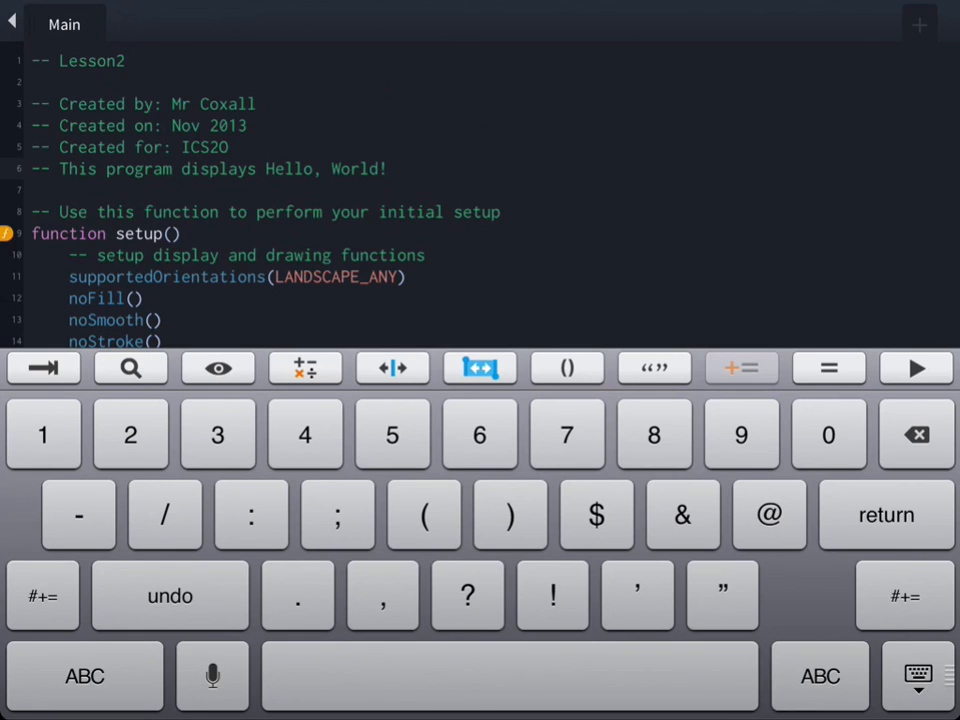
Replace the 'Hello, World!' description with 'a rectangle and show its area'.
left_click(388, 168)
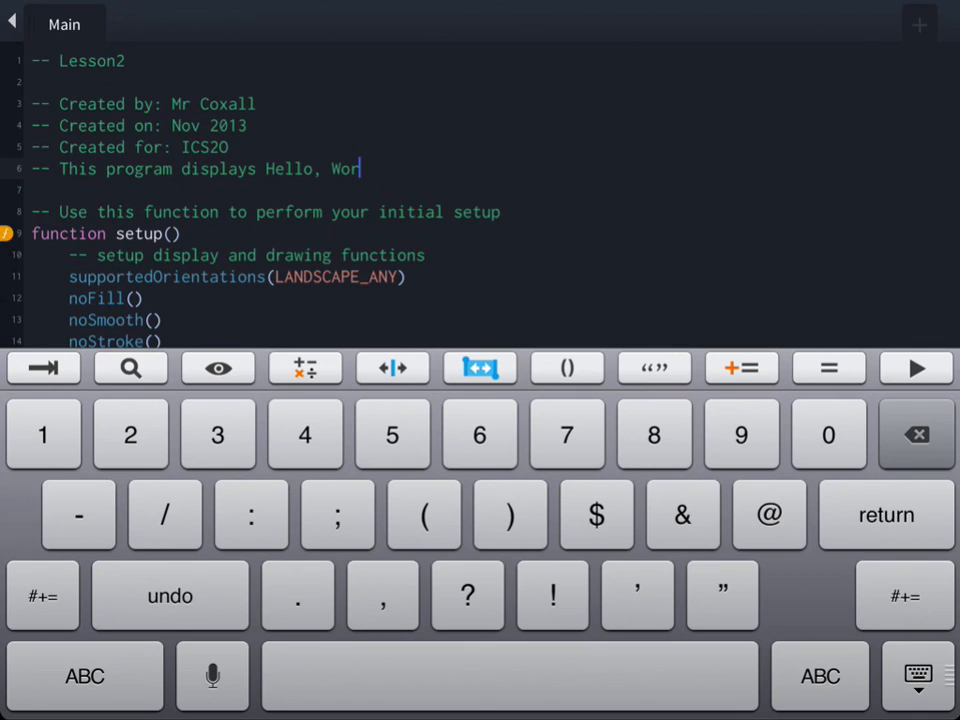
left_click(916, 434)
type("-")
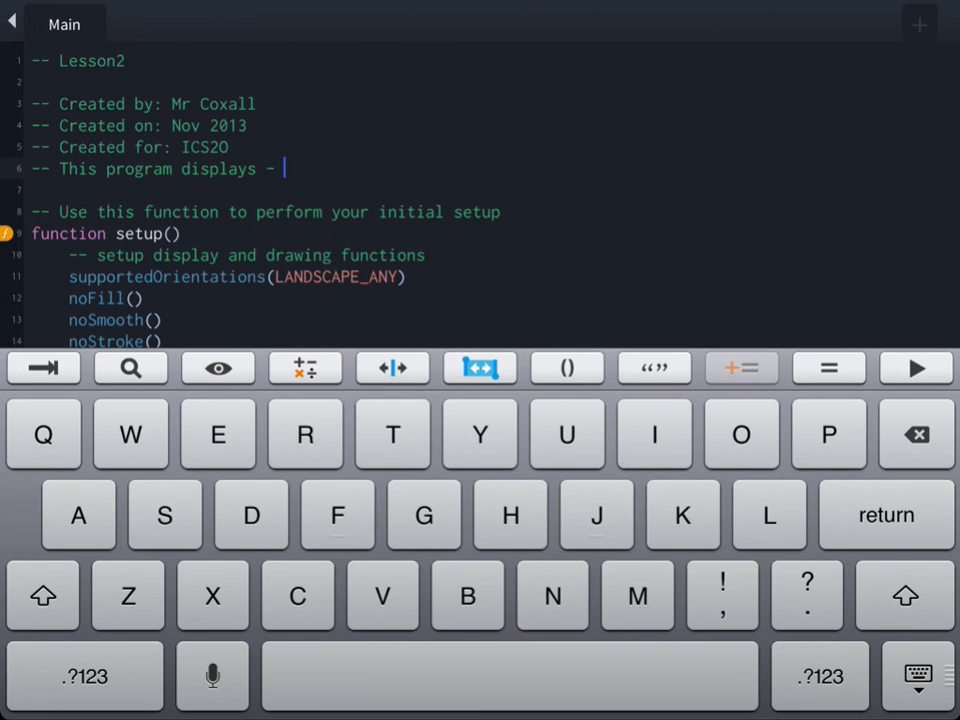
type("r")
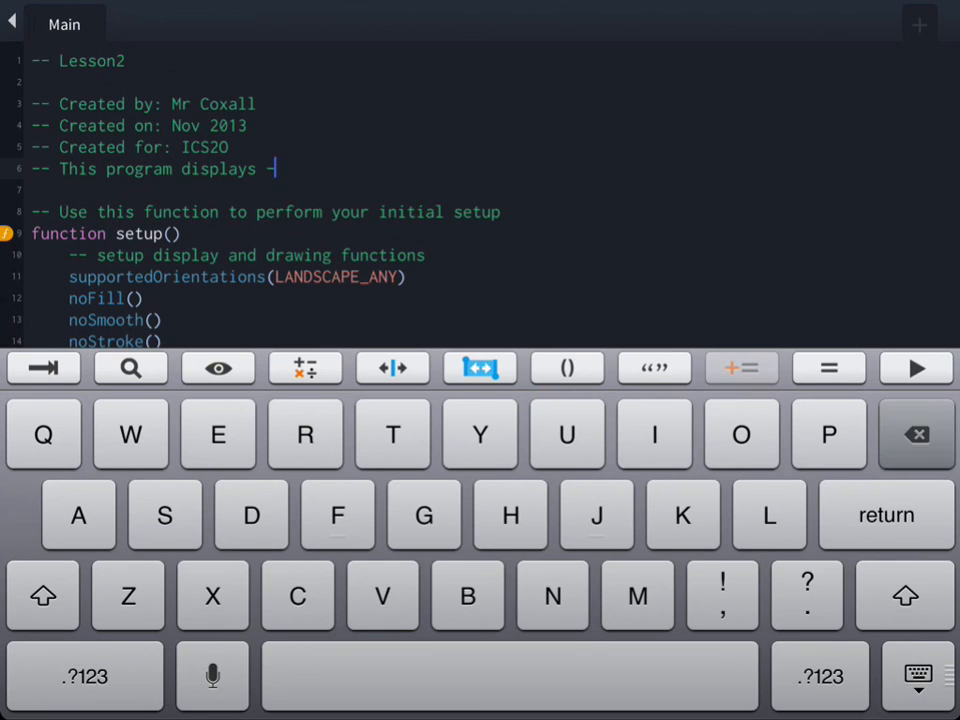
type("a recta")
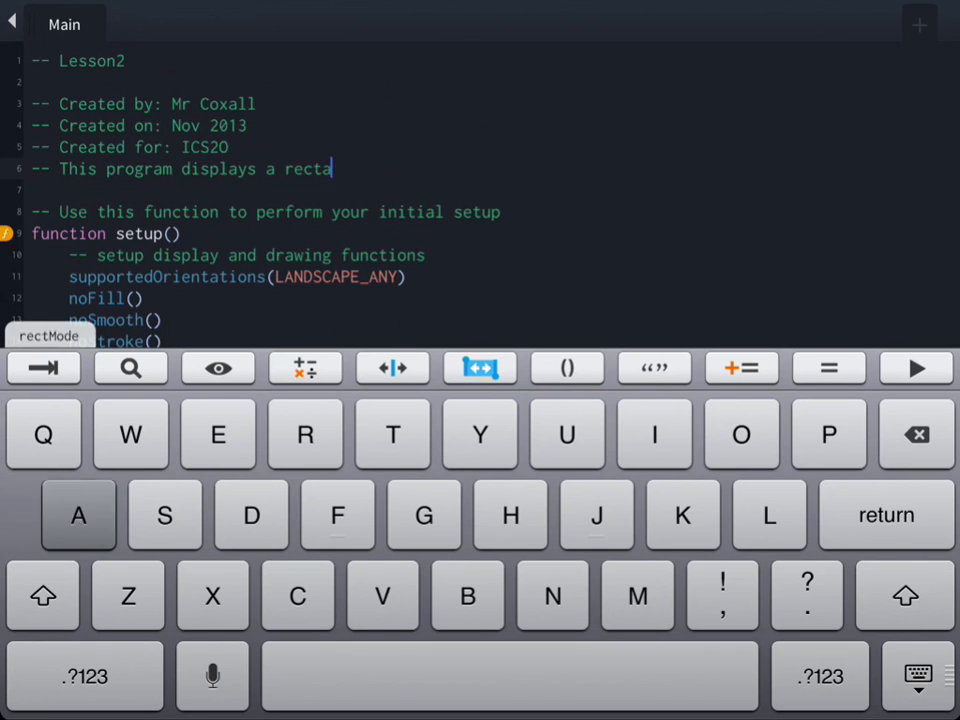
type("ngle and show its")
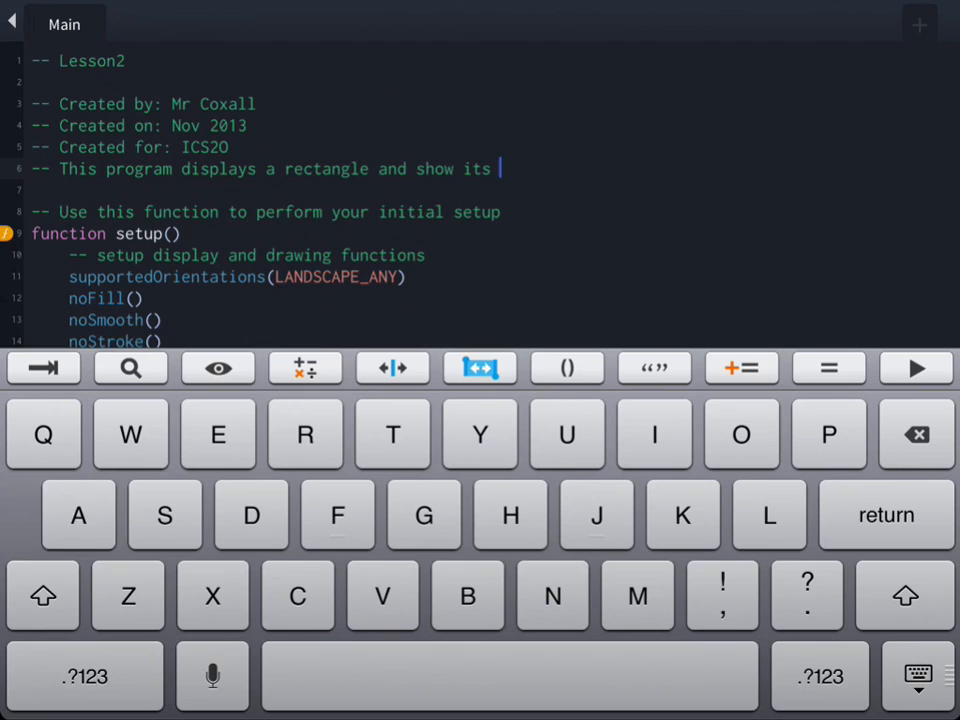
type("area")
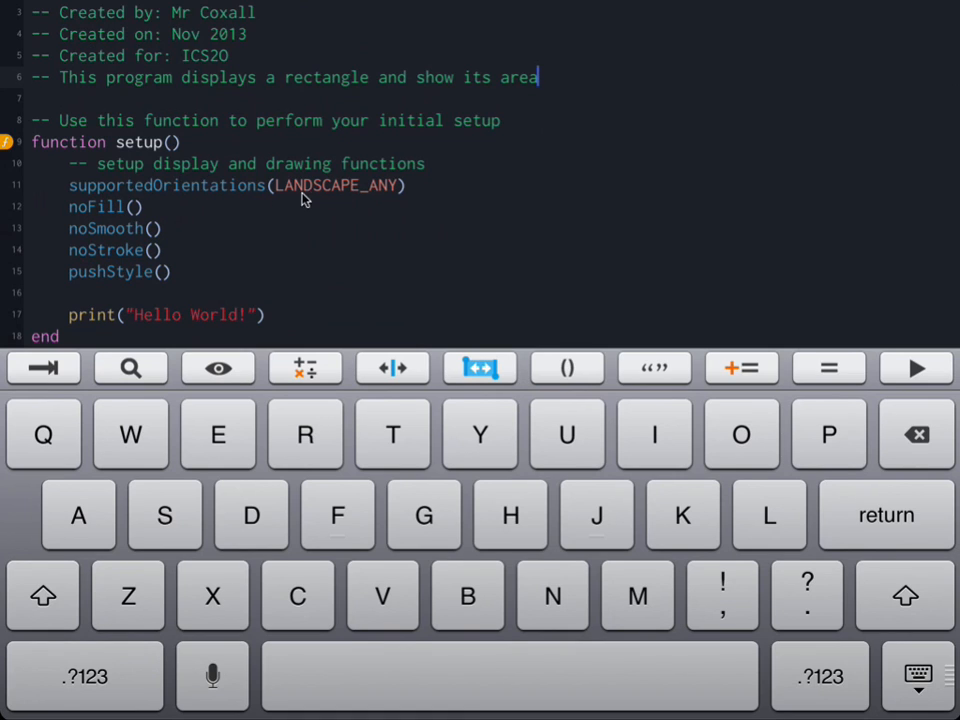
mouse_move(196, 258)
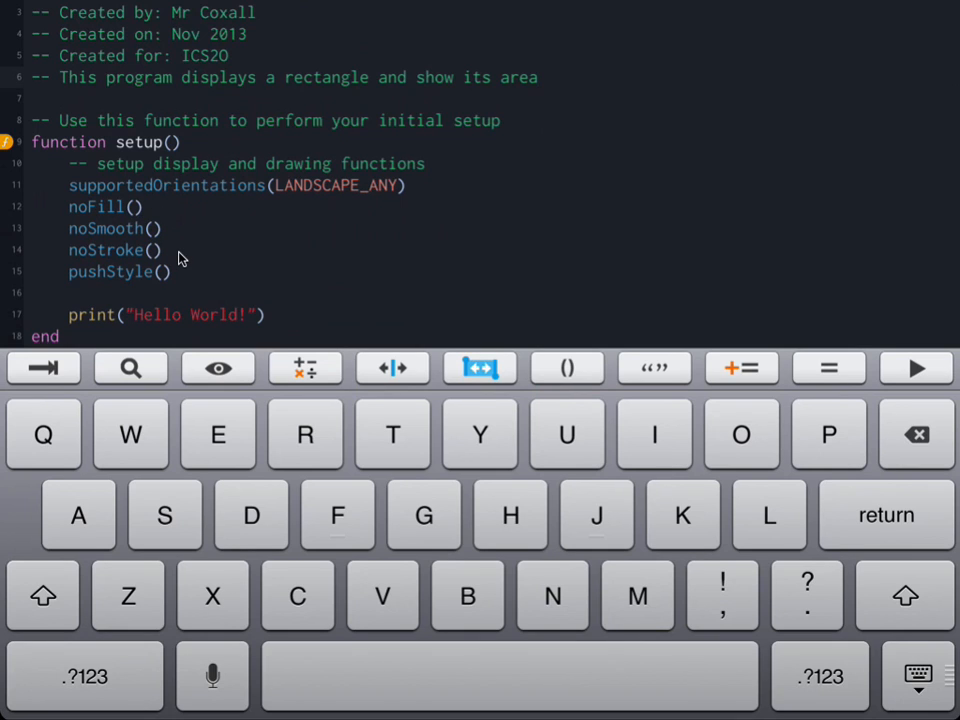
Open a new line in setup below the supportedOrientations call.
left_click(538, 76)
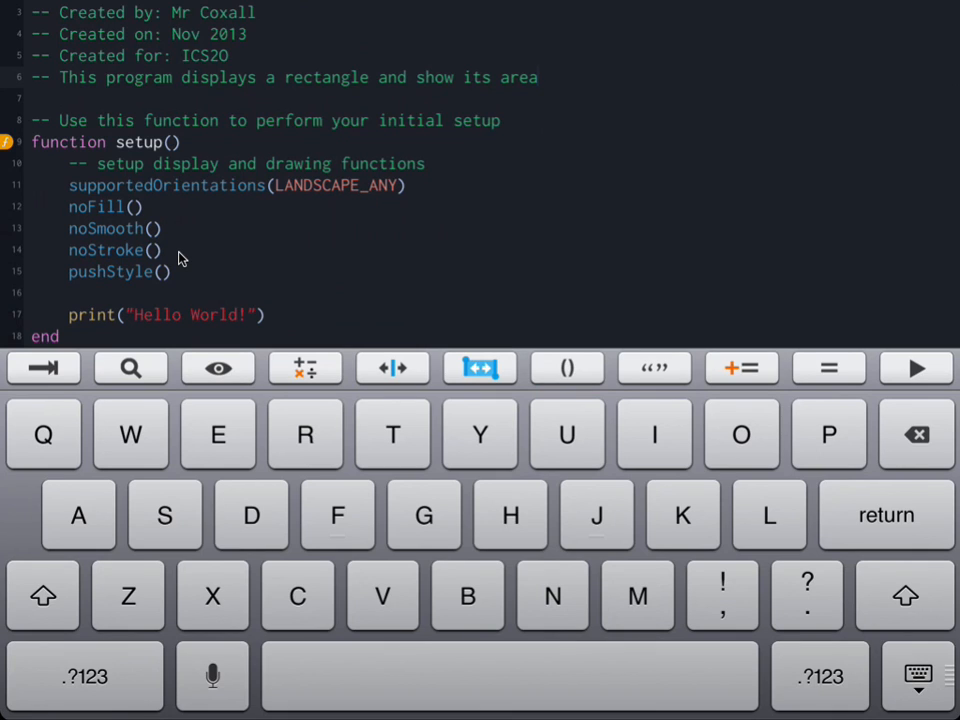
left_click(538, 76)
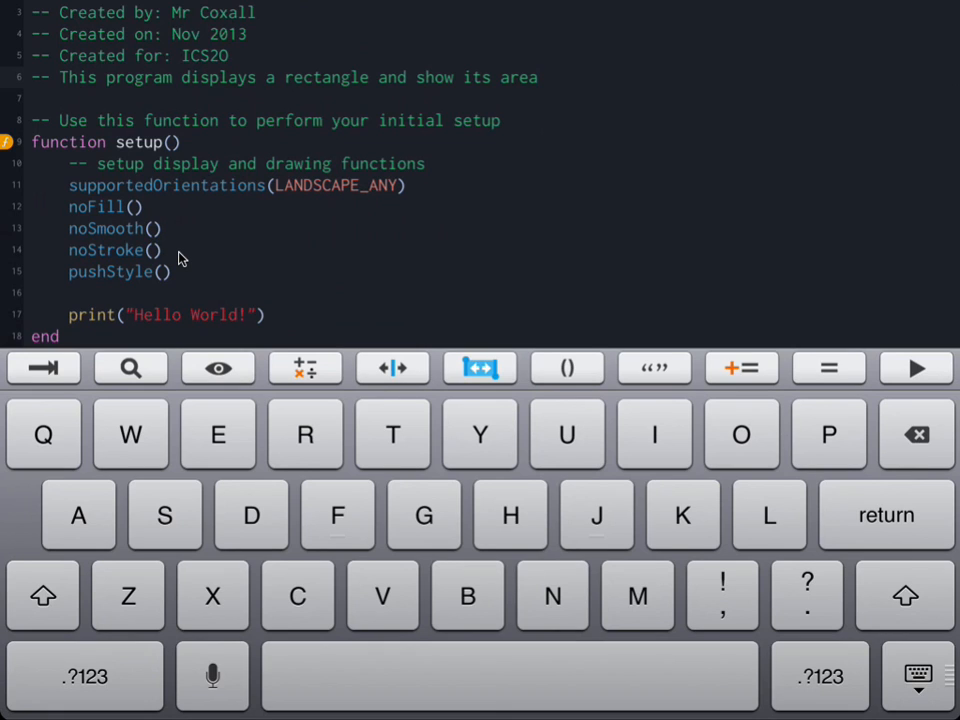
left_click(538, 76)
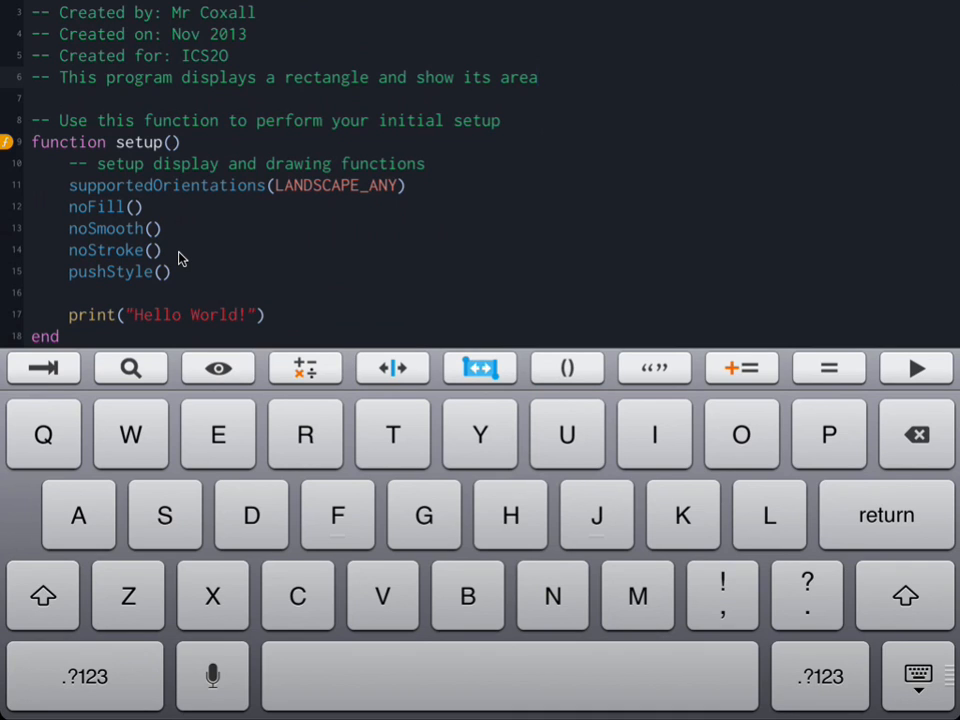
left_click(536, 76)
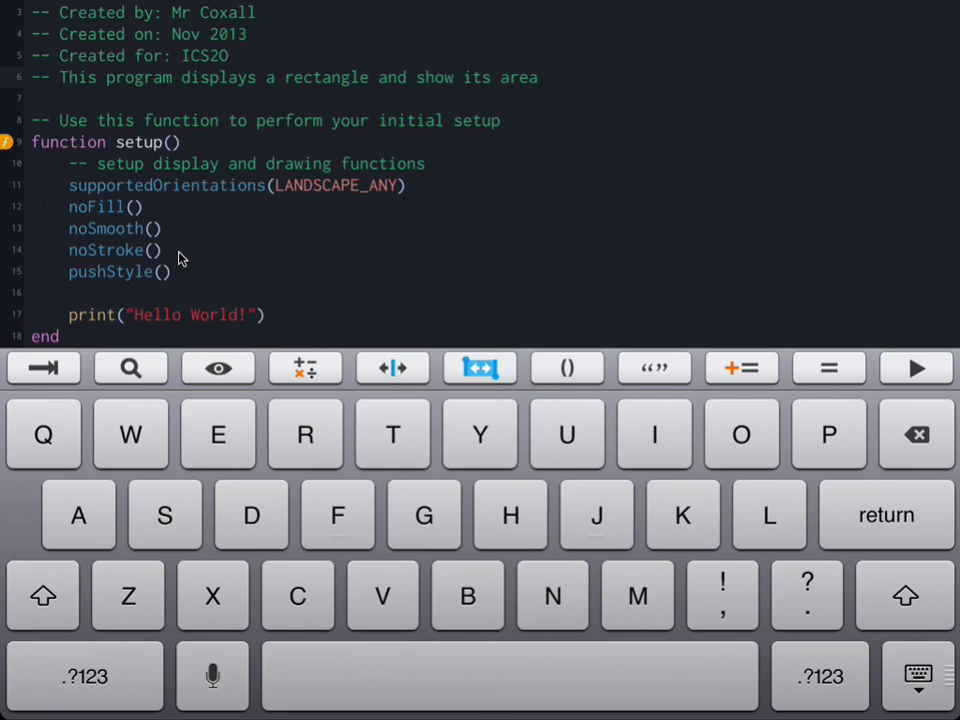
left_click(538, 76)
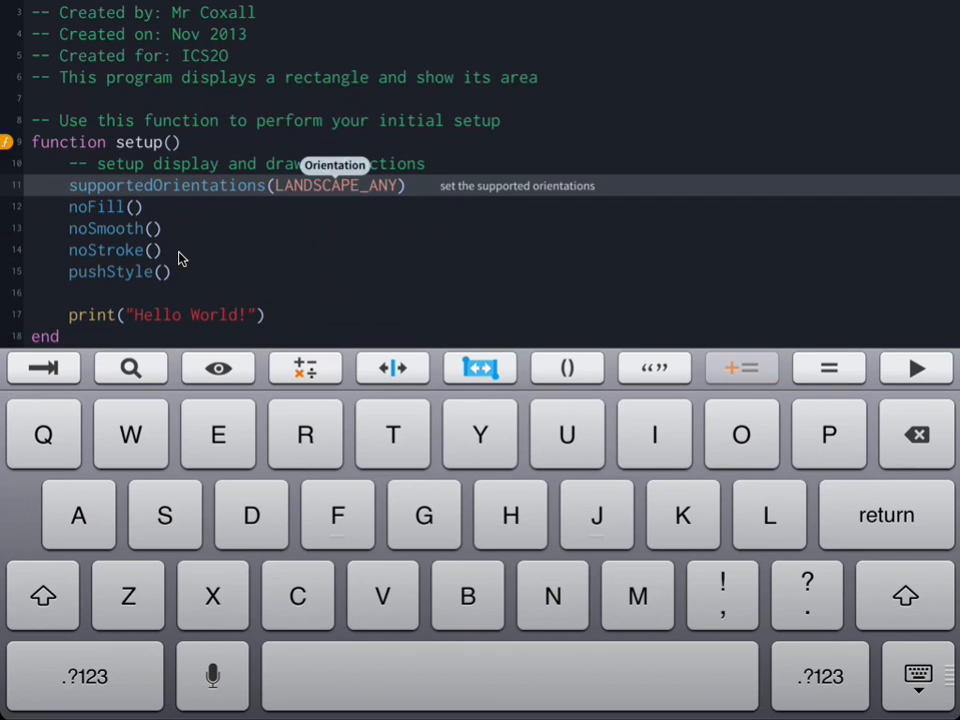
key("return")
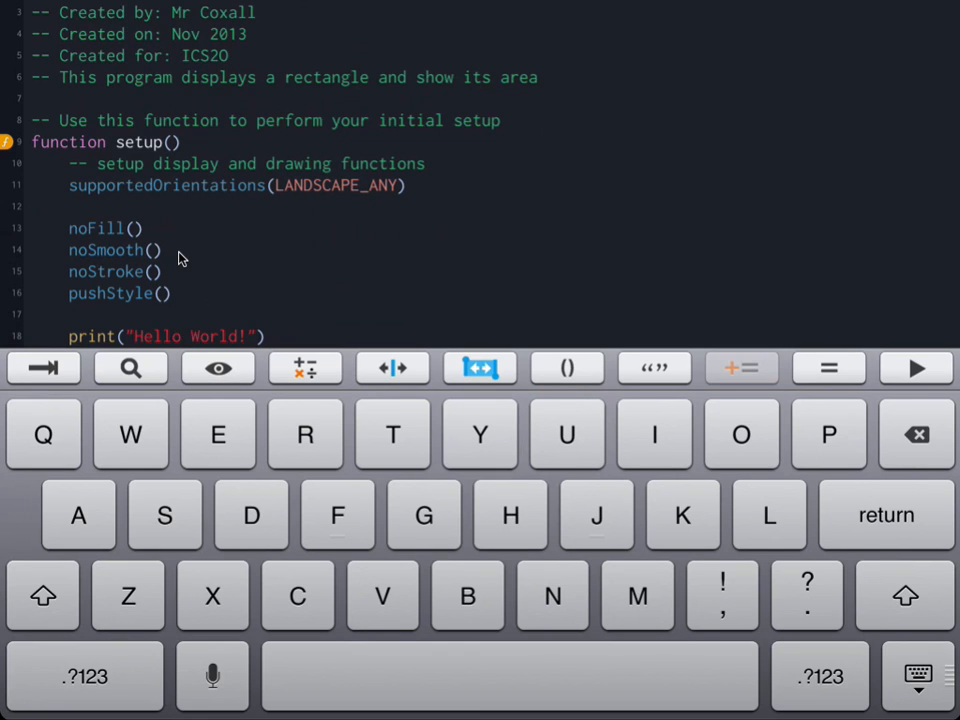
Add displayMode(FULLSCREEN), choosing FULLSCREEN from autocomplete.
left_click(70, 206)
type("displayMode(")
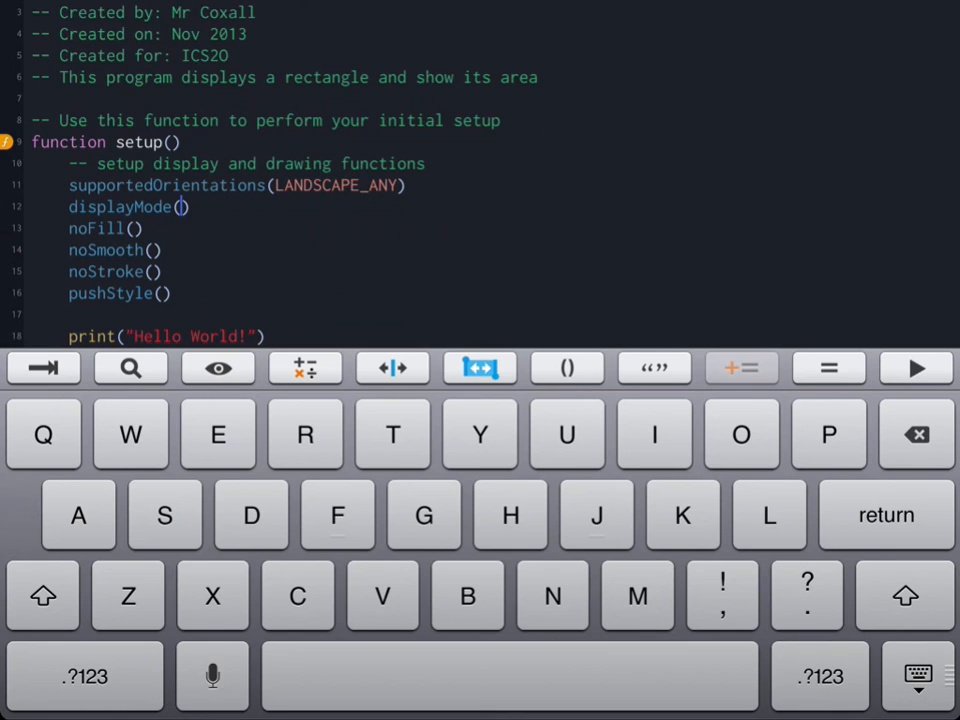
type("fu")
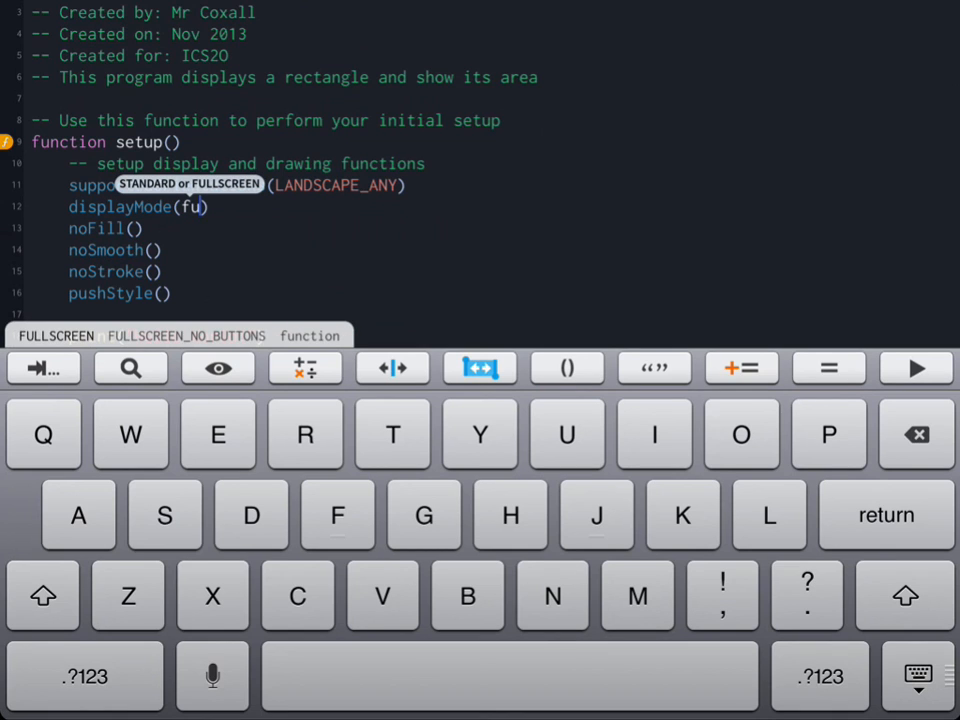
left_click(56, 336)
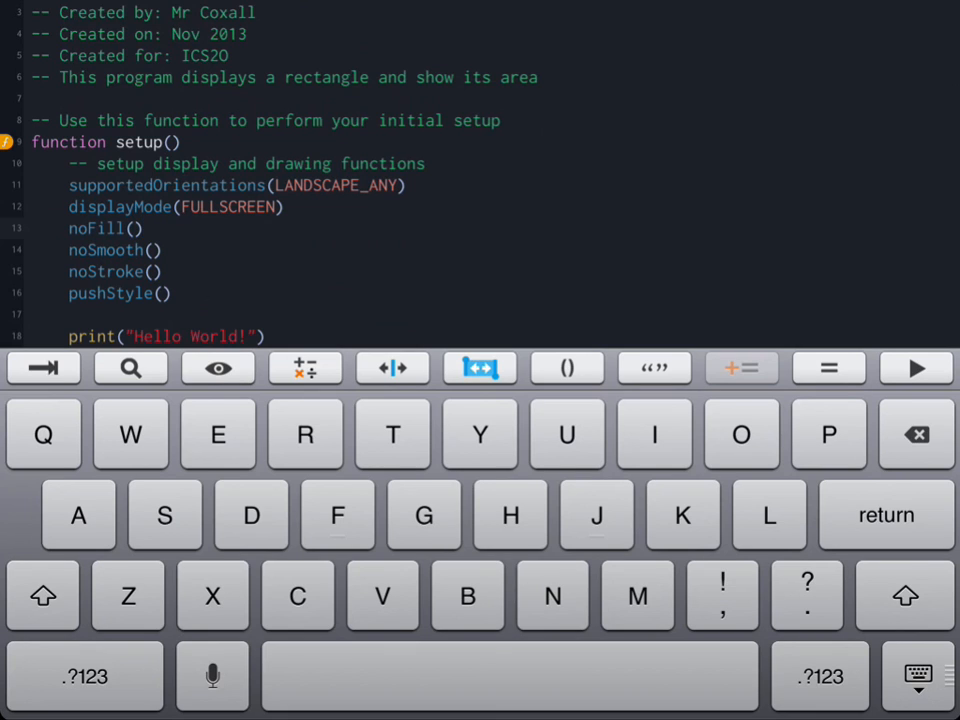
Delete the print("Hello World!") line and its leftover blank line from setup.
left_click(144, 228)
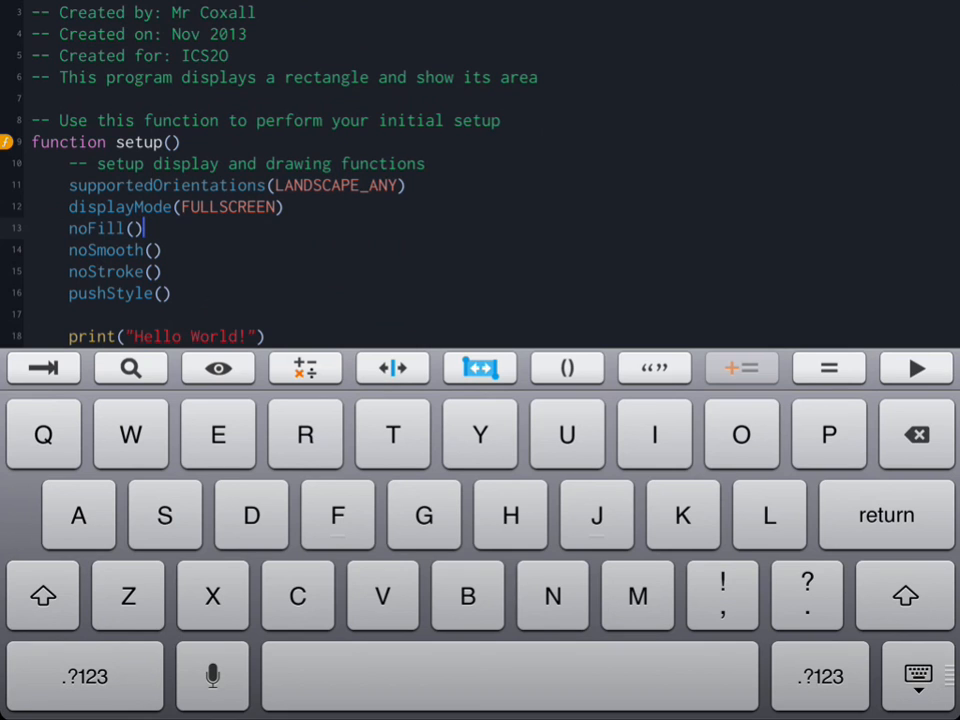
scroll("down", 3)
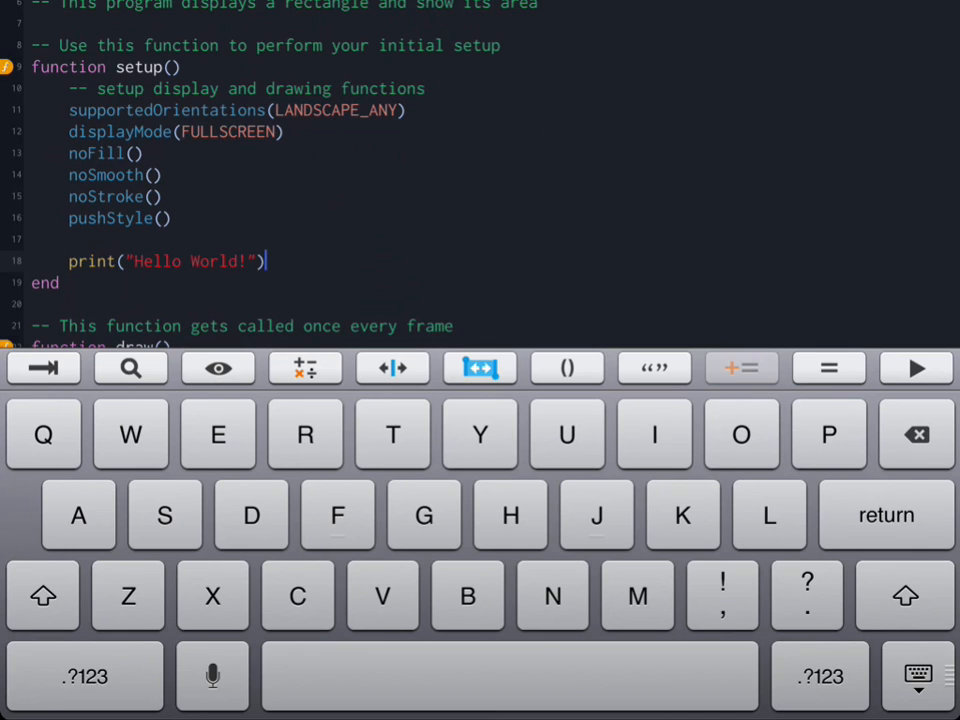
key("backspace")
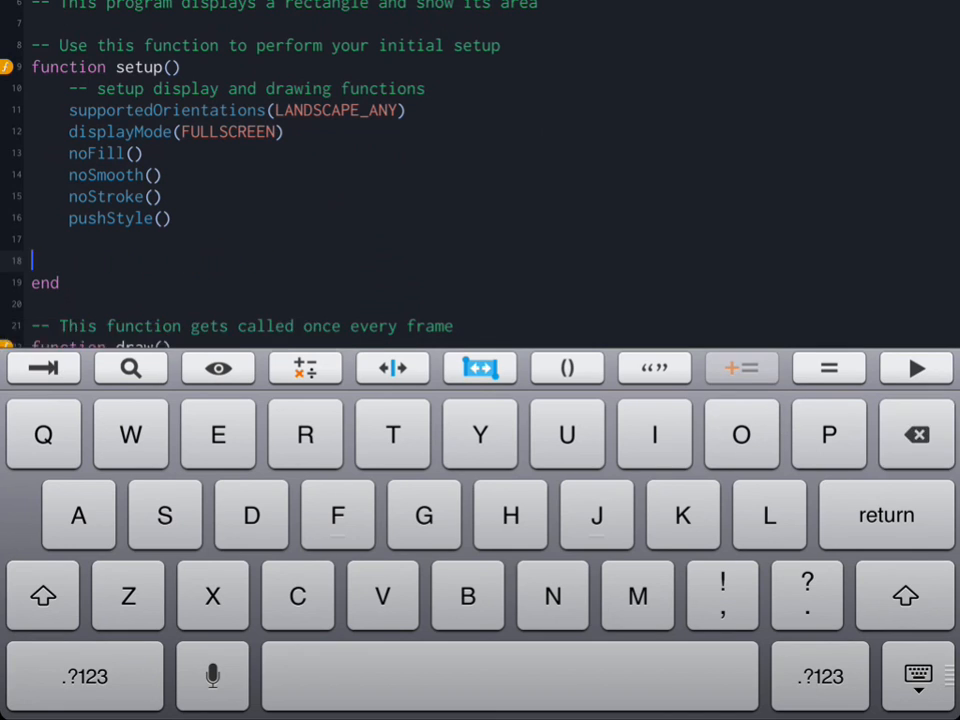
key("Backspace")
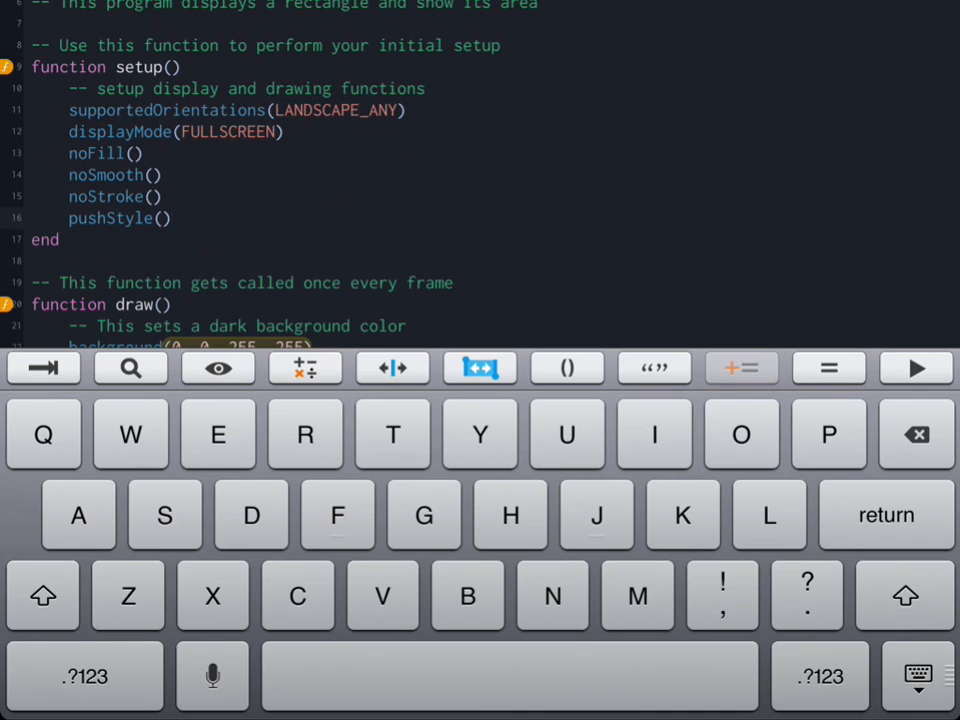
scroll("down", 3)
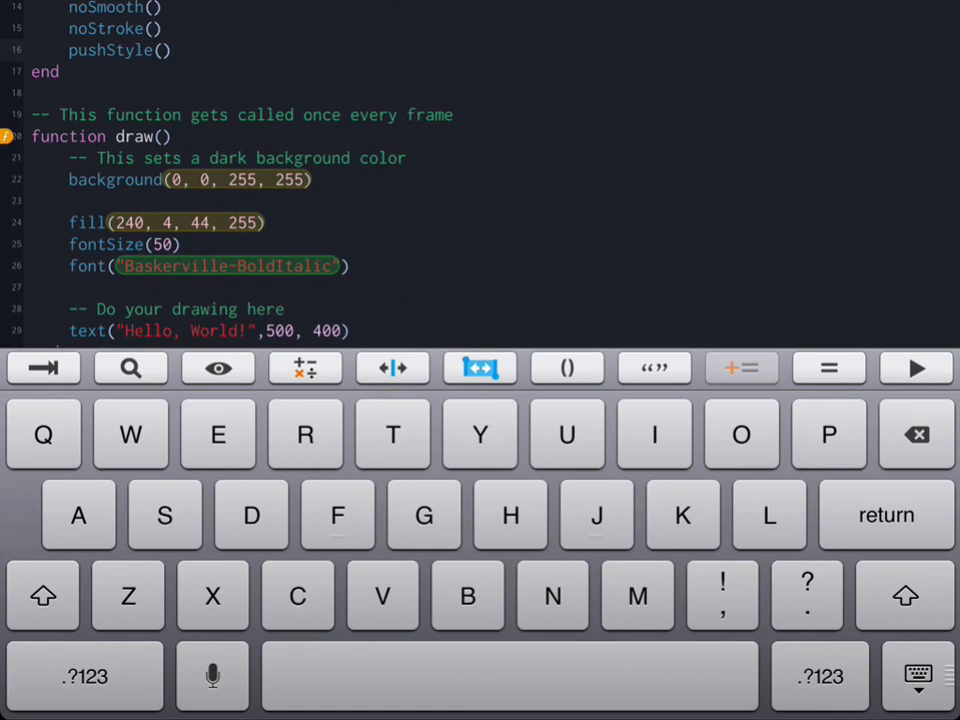
Add a local variables comment at the top of the draw function.
left_click(884, 514)
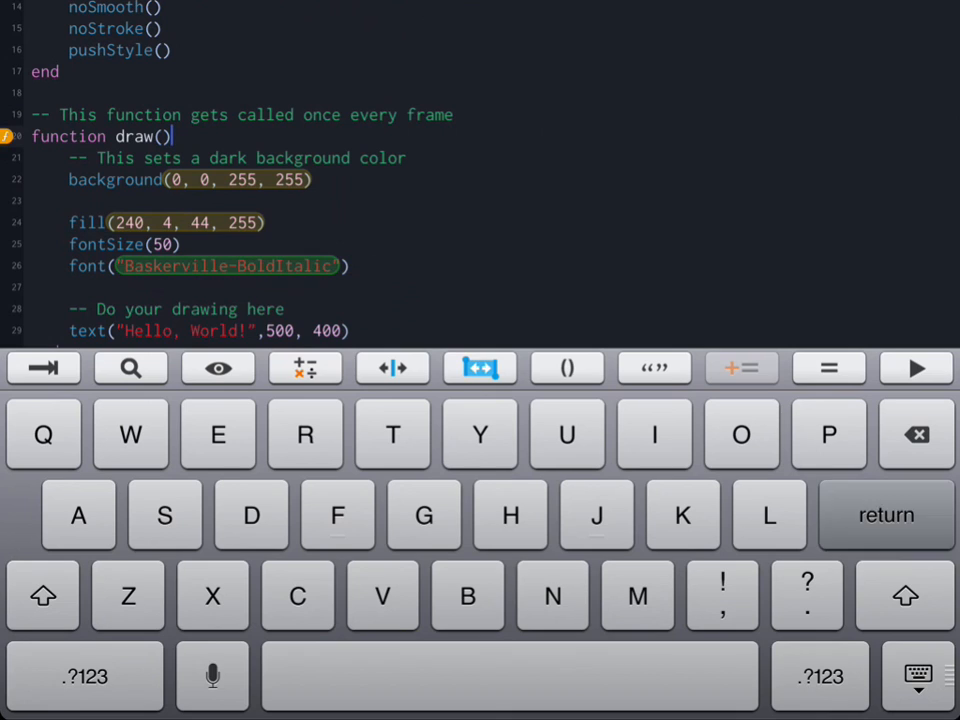
key("return")
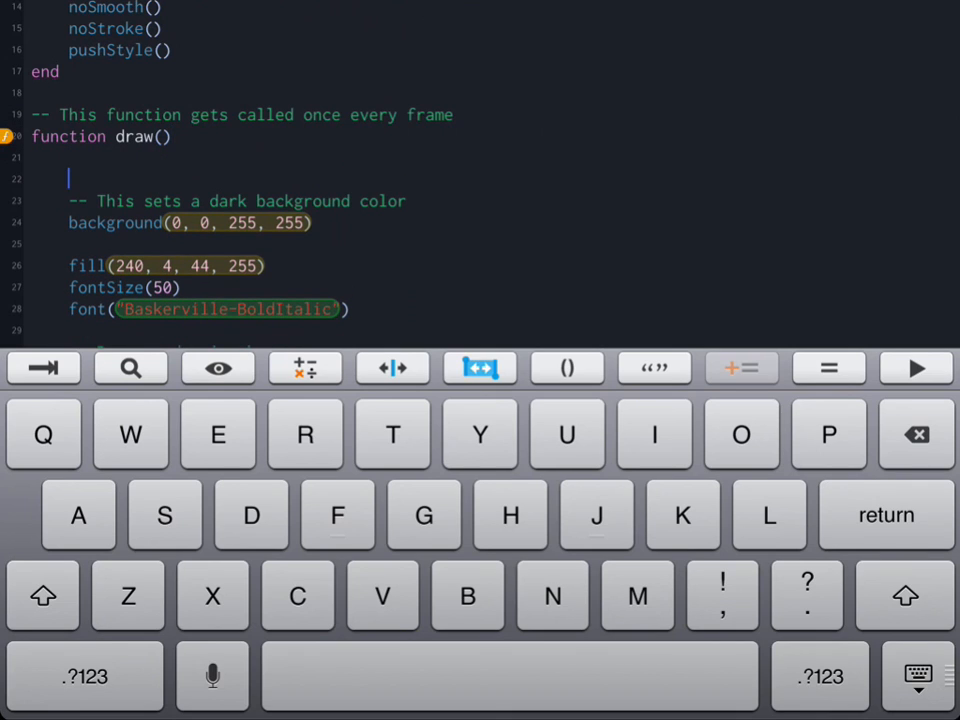
left_click(84, 676)
type("-- local")
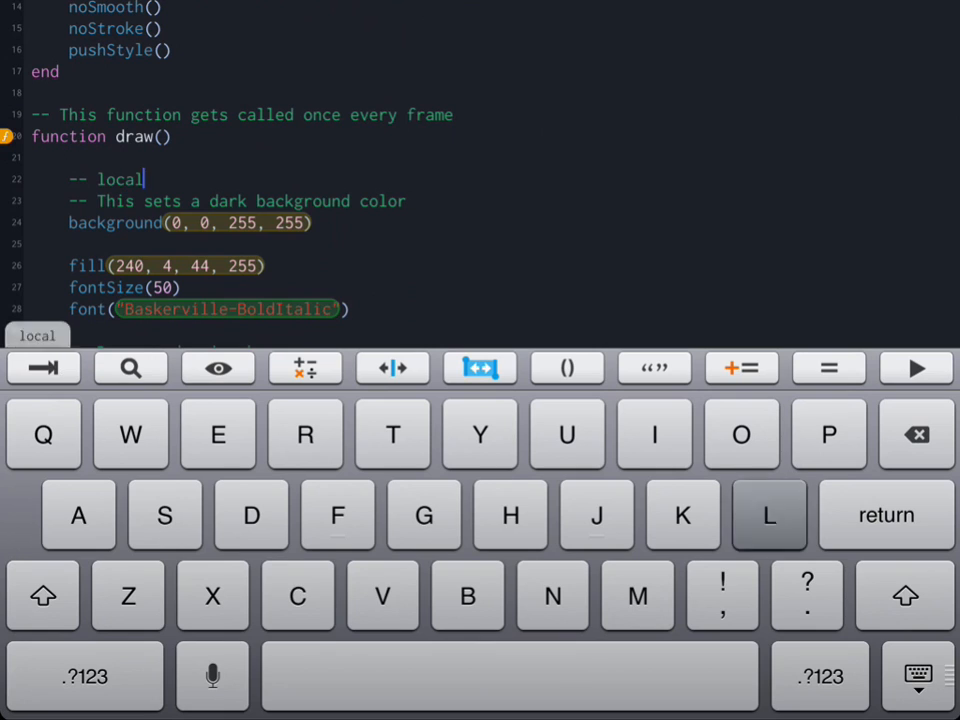
type("varaib")
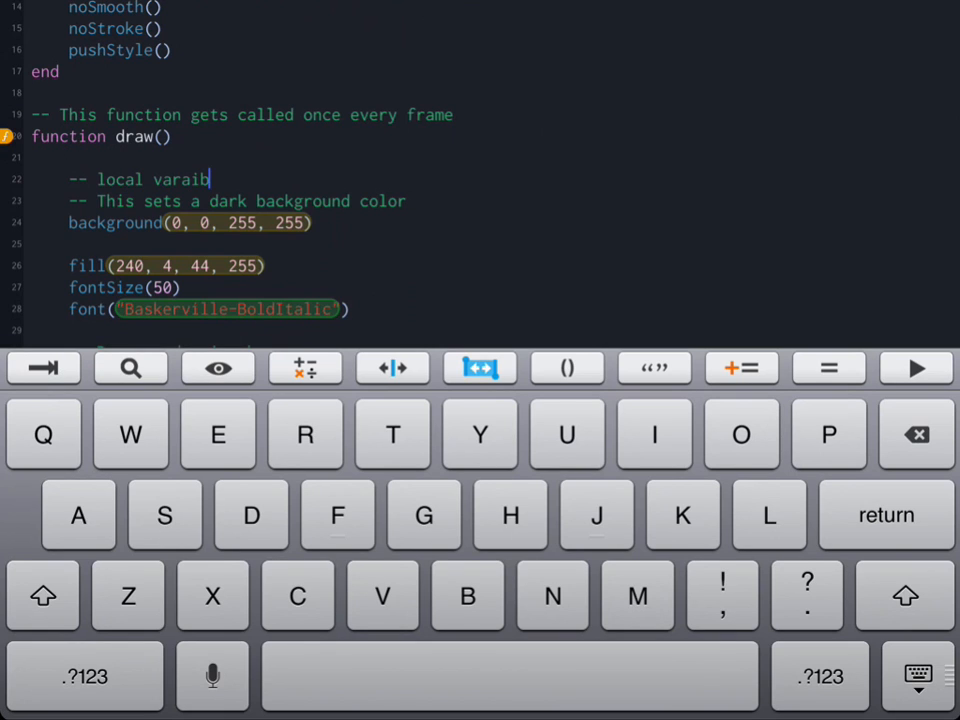
type("les")
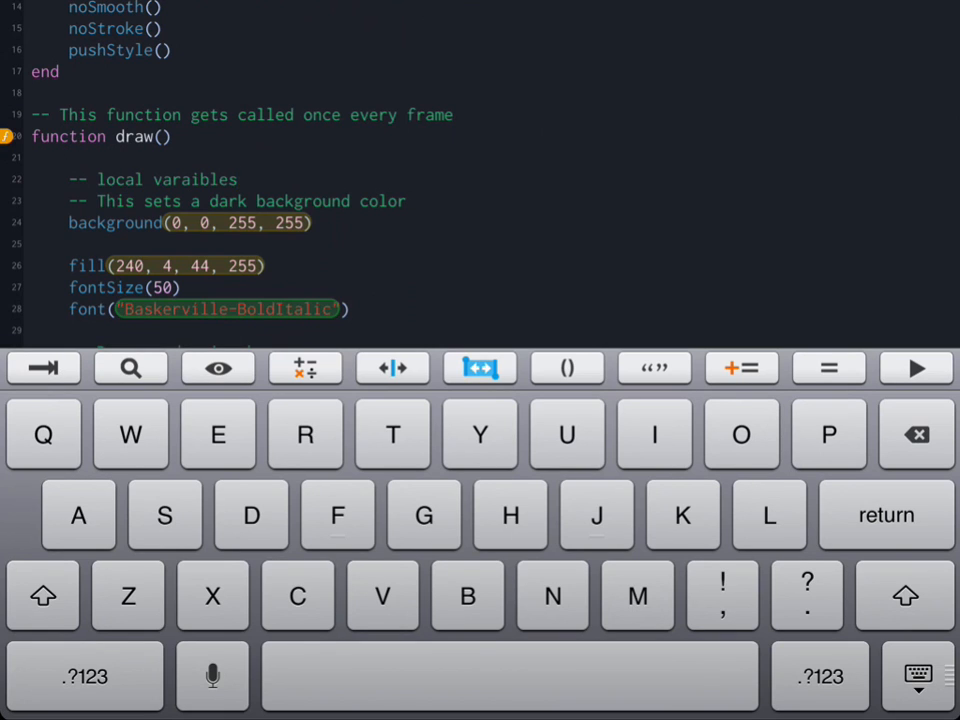
key("return")
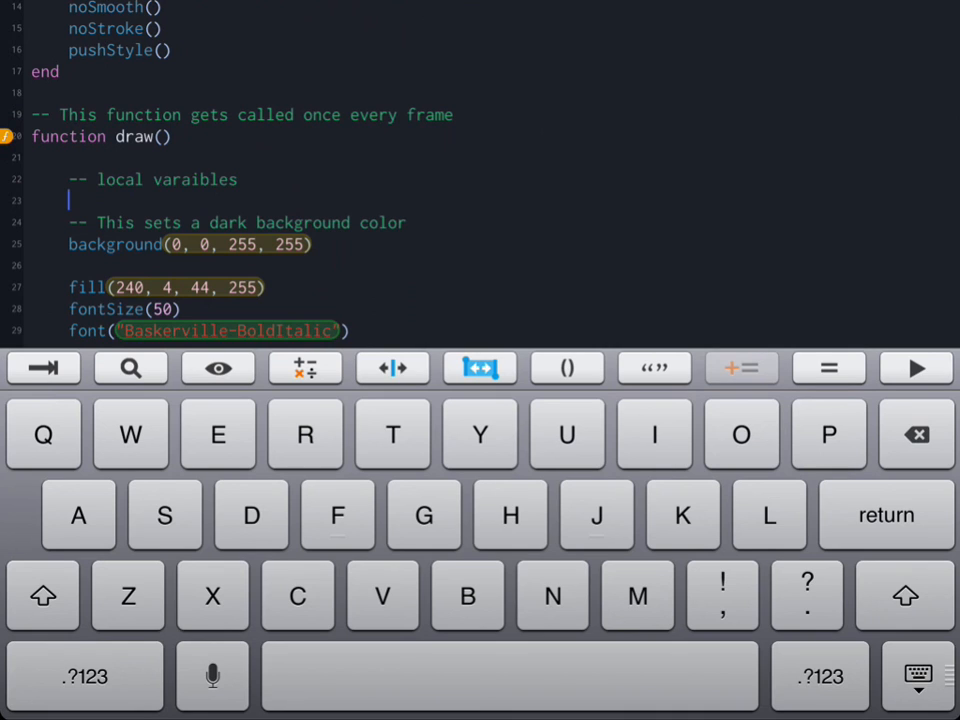
Declare local widthOfRectangle = 100.
type("local")
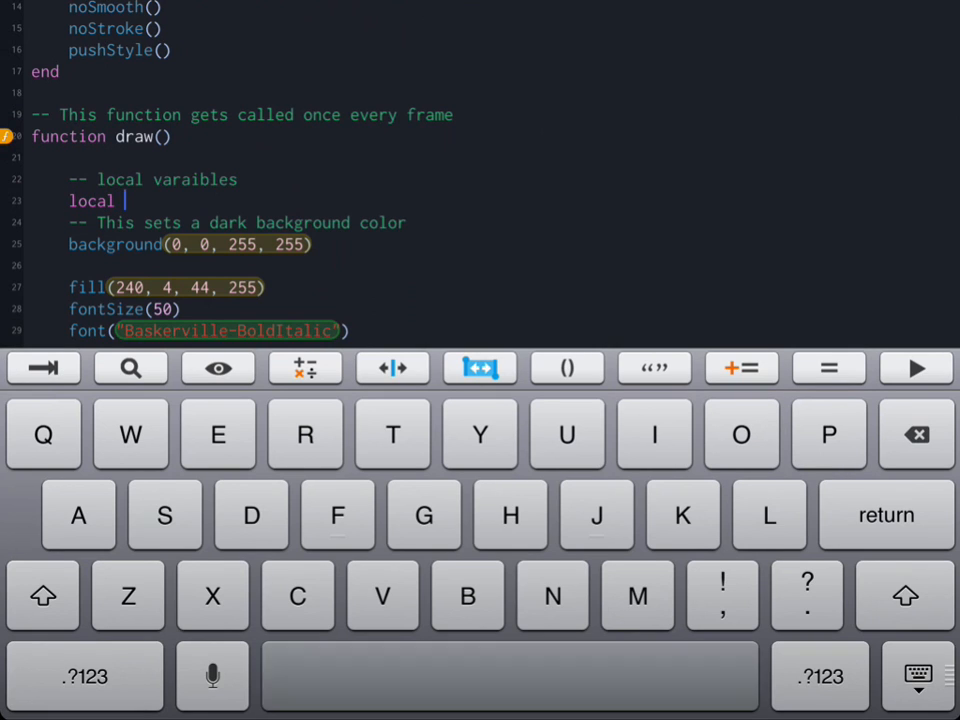
mouse_move(120, 200)
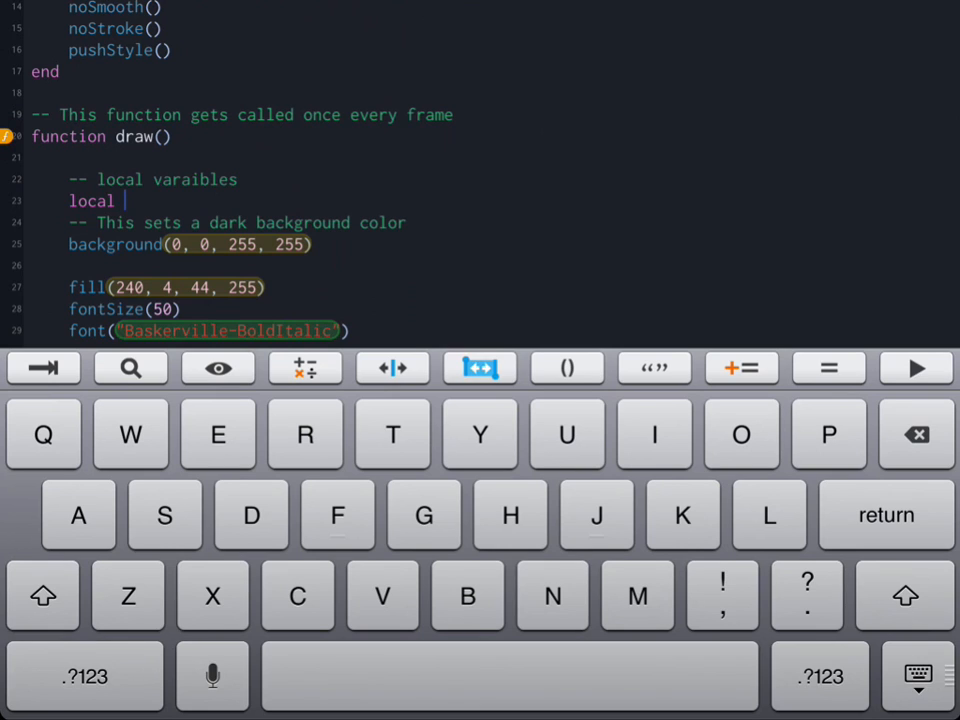
type("i")
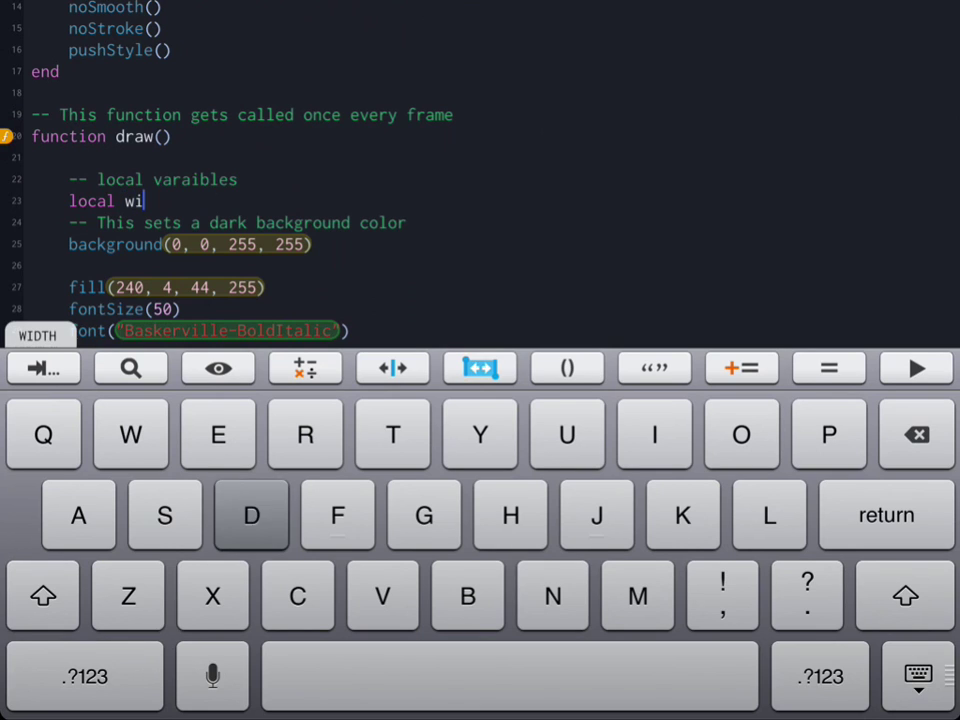
type("dth")
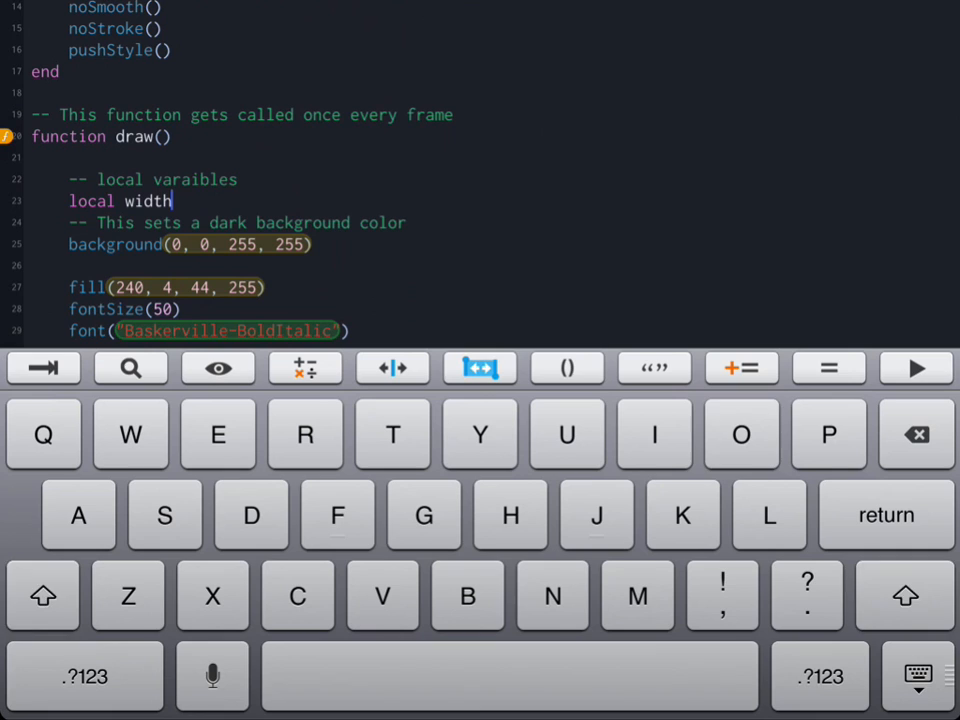
type("OfRe")
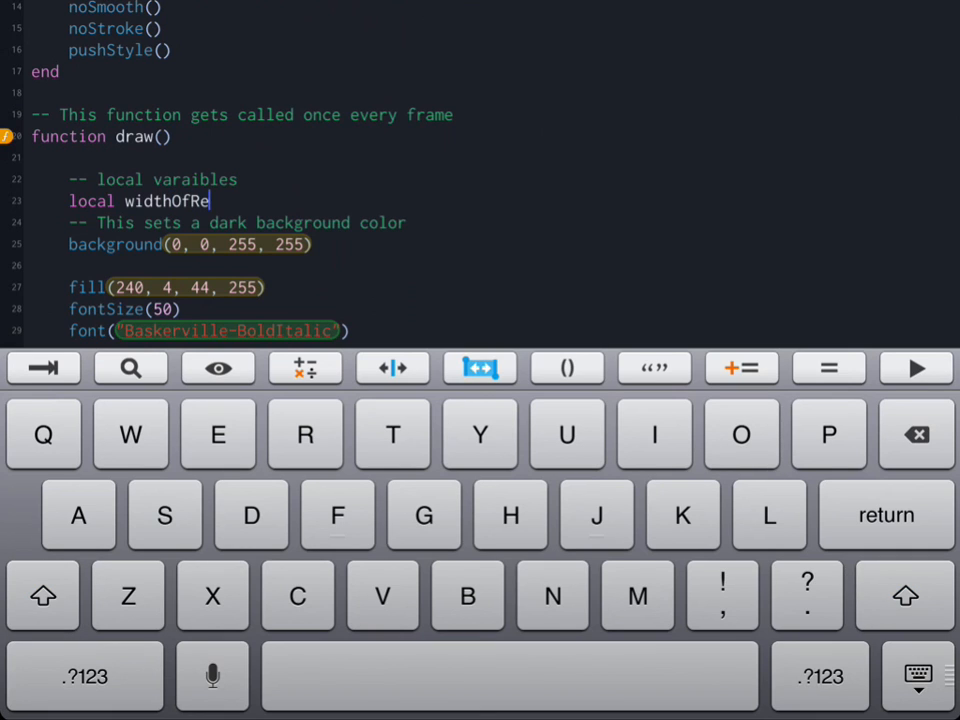
type("ctangle =")
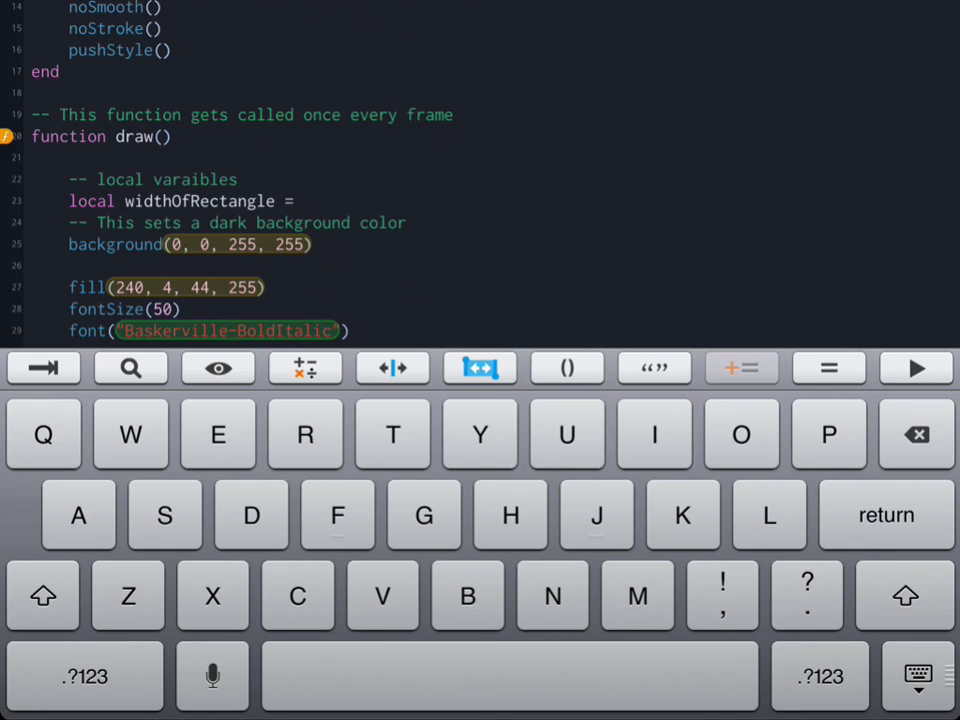
left_click(302, 200)
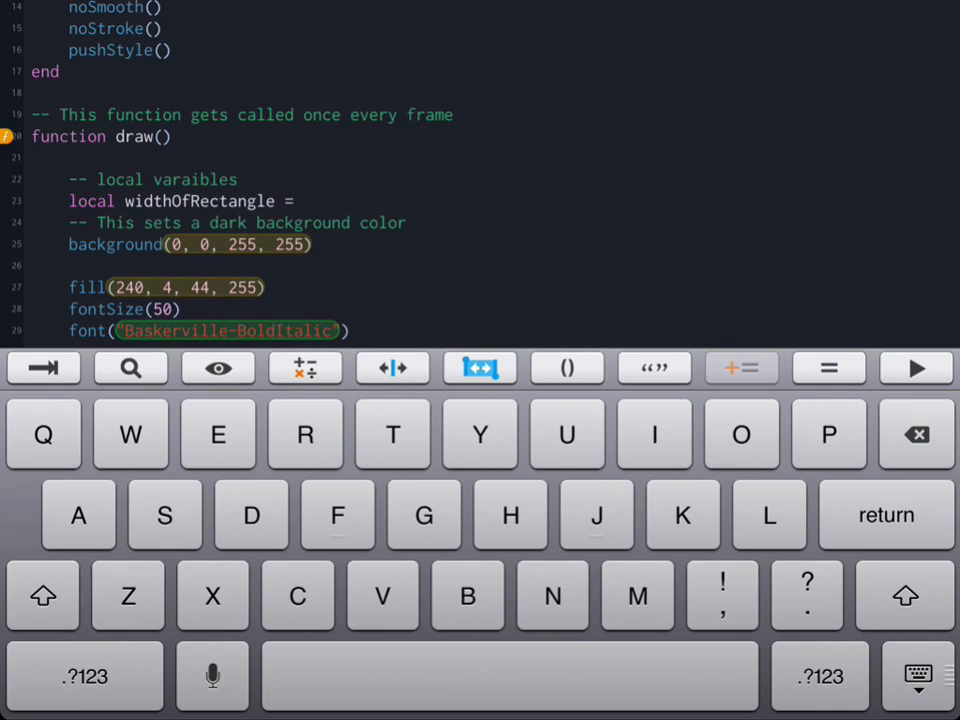
left_click(300, 200)
type(" 100")
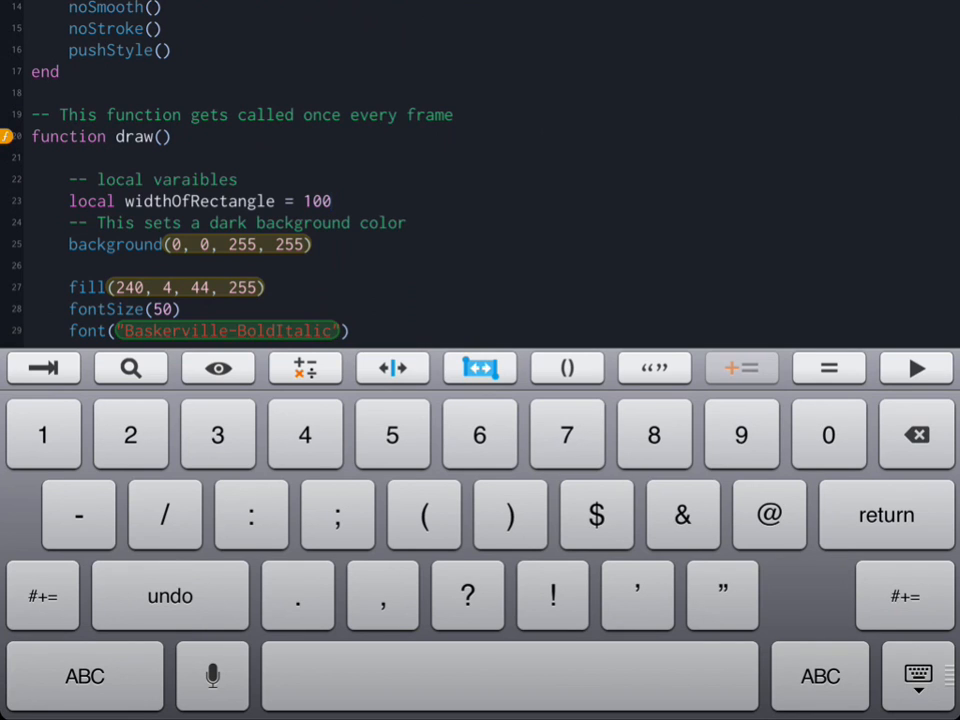
Declare local heightOfRectangle = 50 on the next line.
left_click(330, 200)
type("local height")
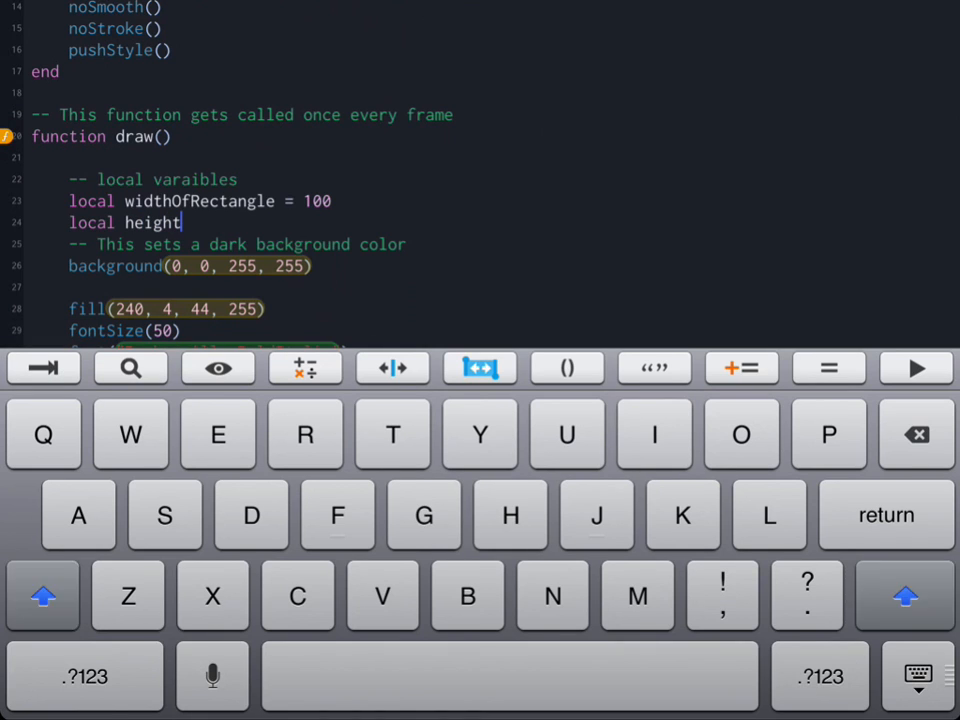
type("OfRectangle")
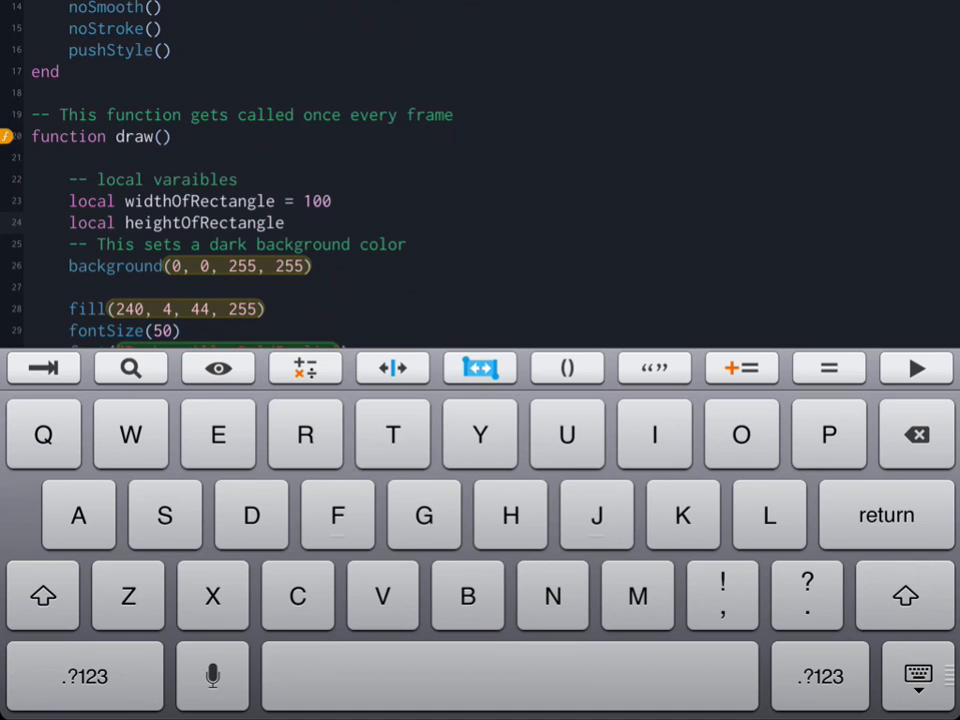
left_click(300, 222)
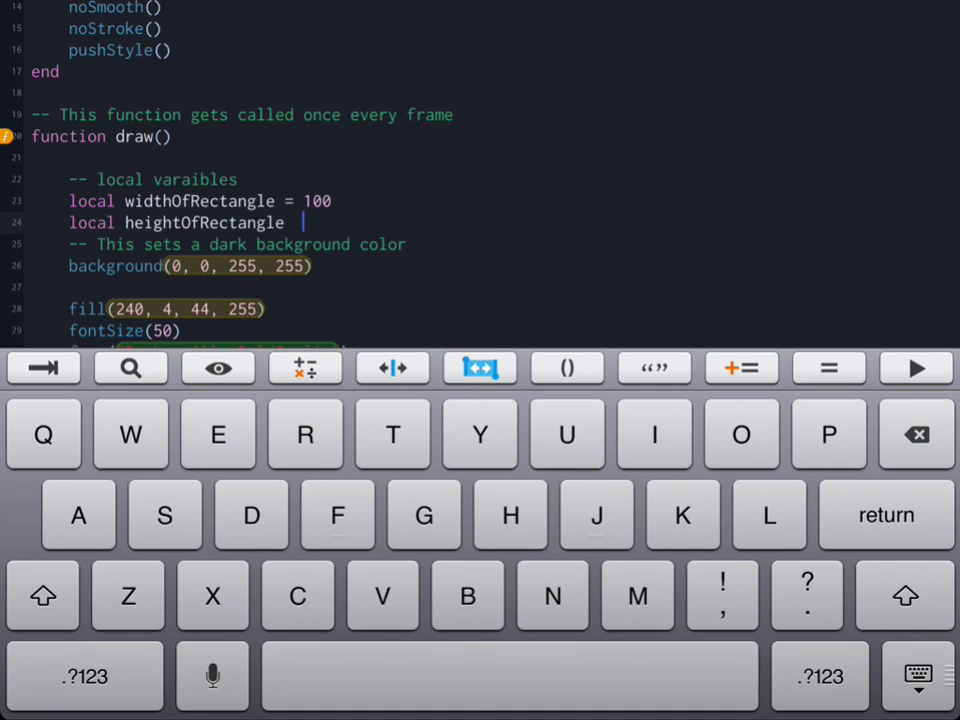
left_click(84, 676)
type("  =")
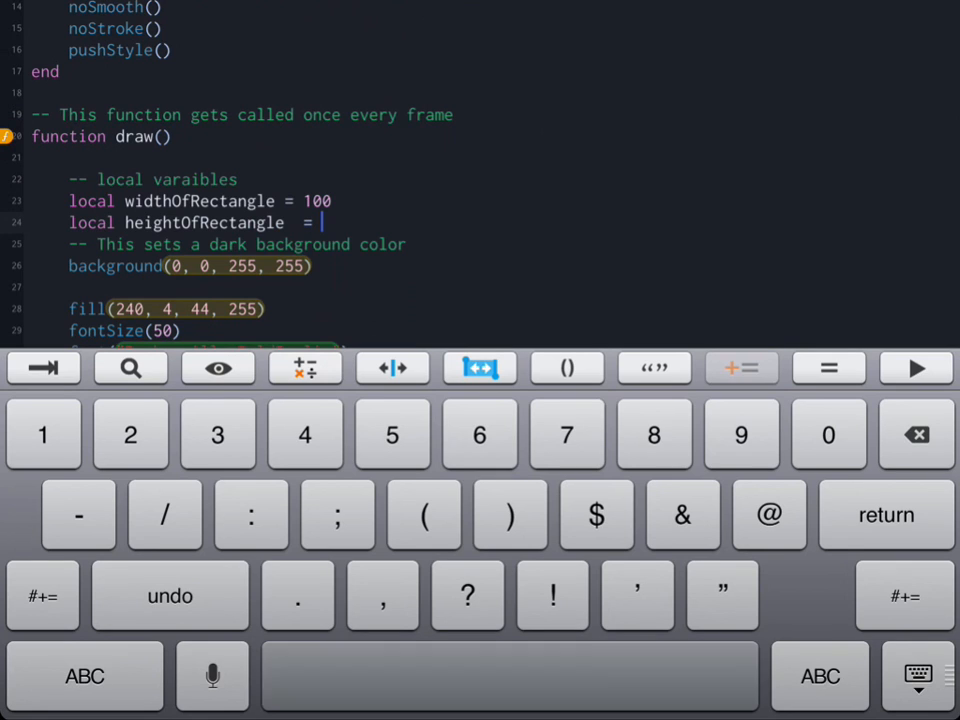
type("50")
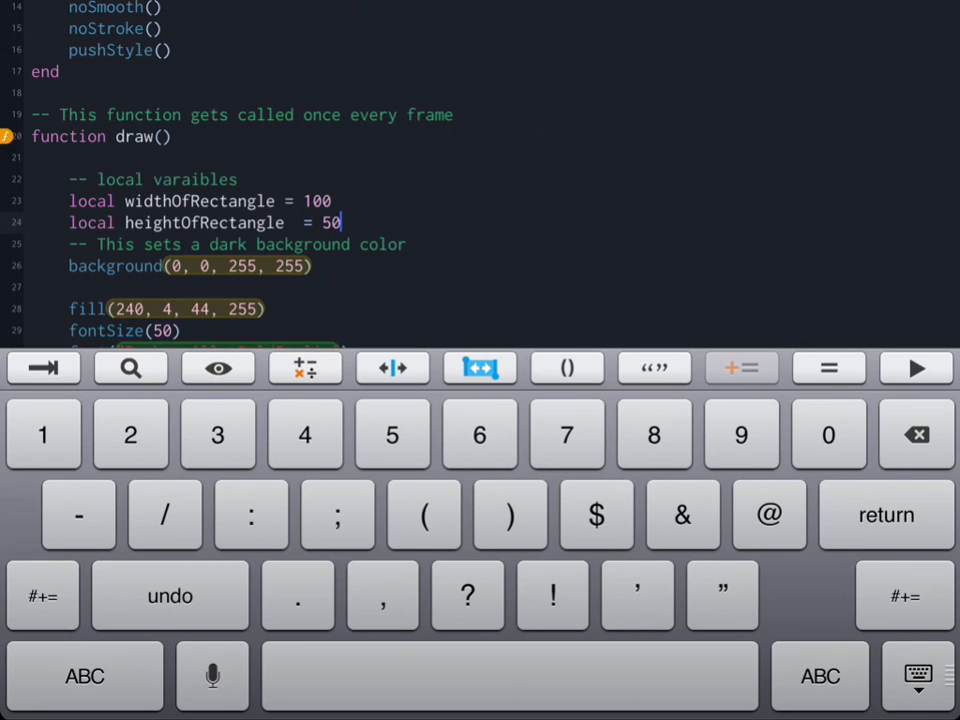
key("return")
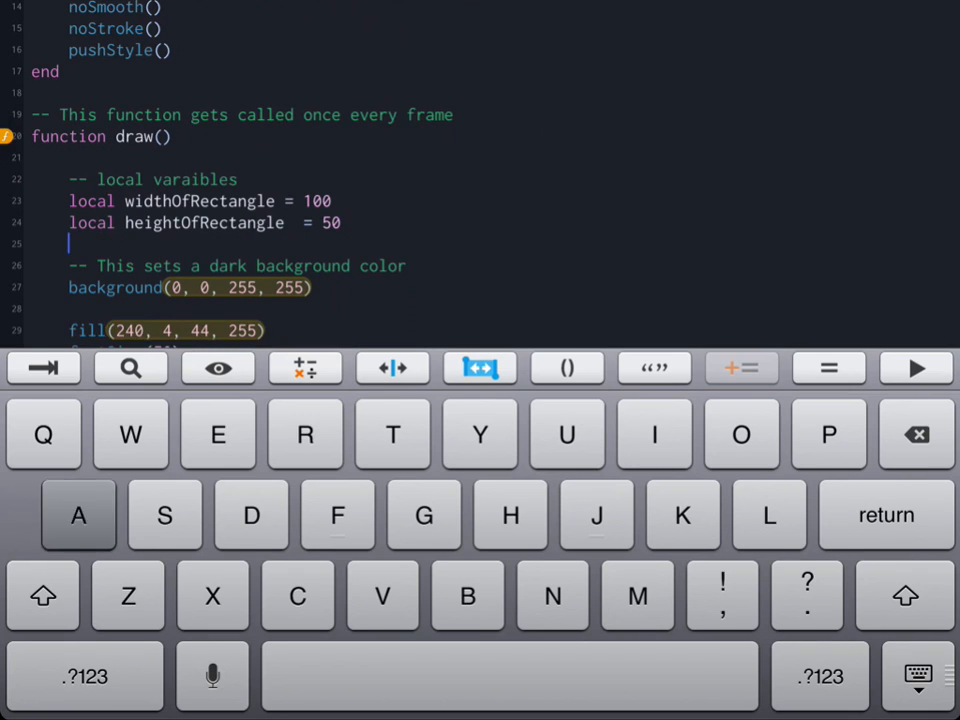
Declare local area beneath the height declaration.
type("area")
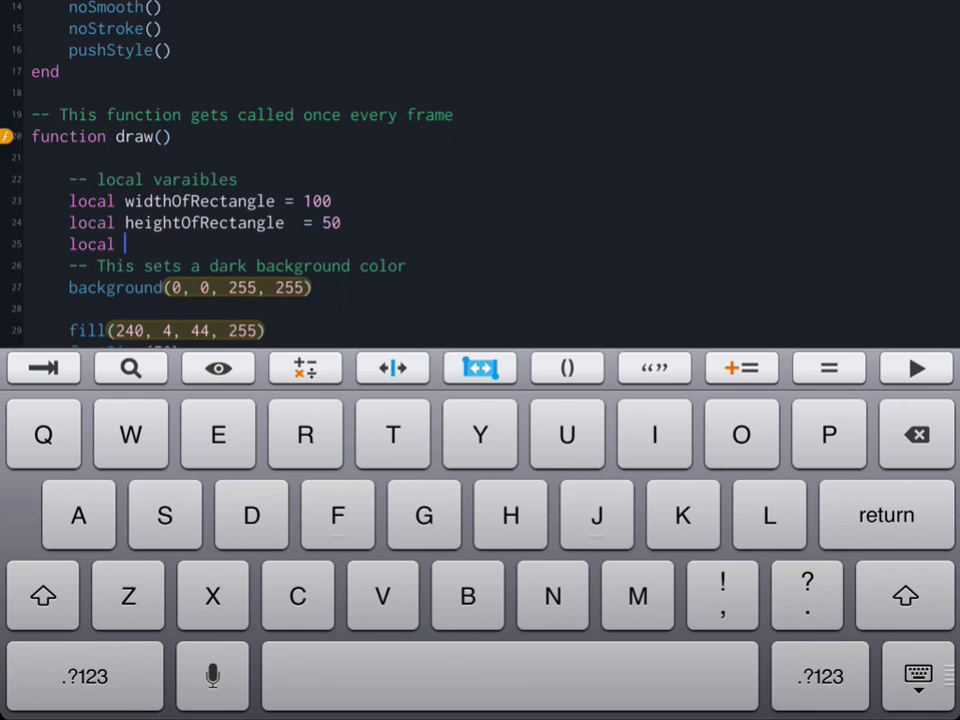
type("area")
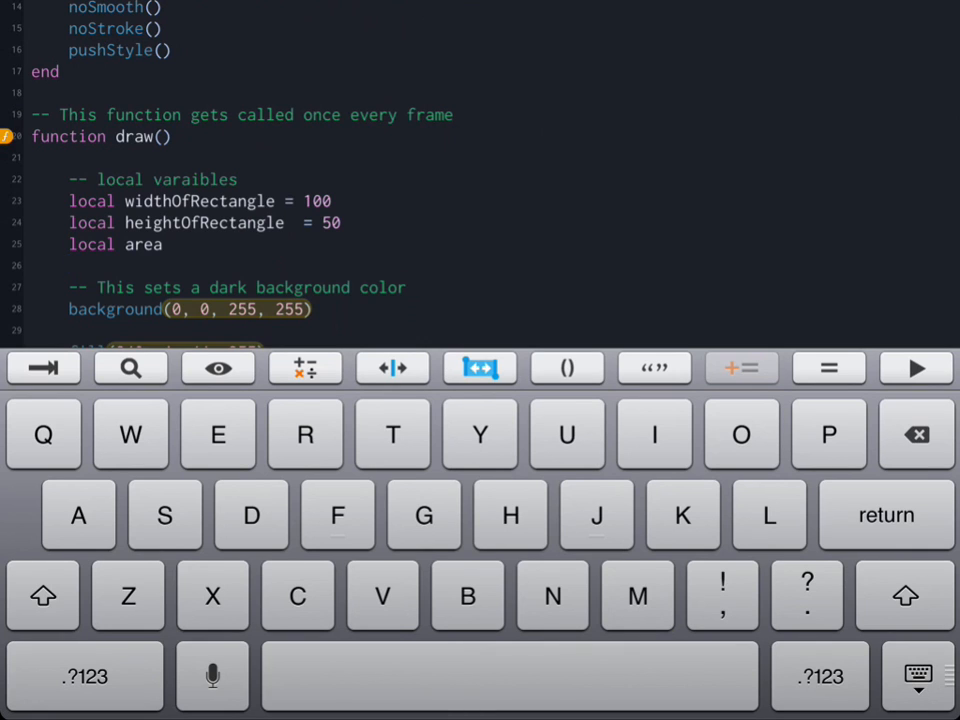
scroll("down", 3)
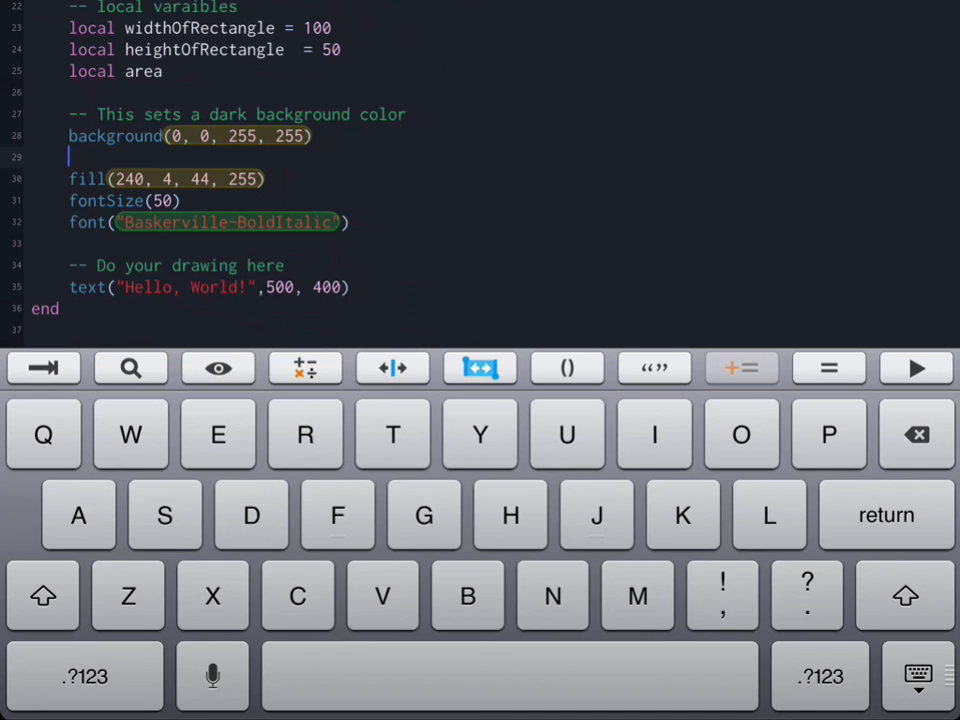
Add stroke(0, 255, 0, 255) after background and start a line after fontSize(50).
type("at")
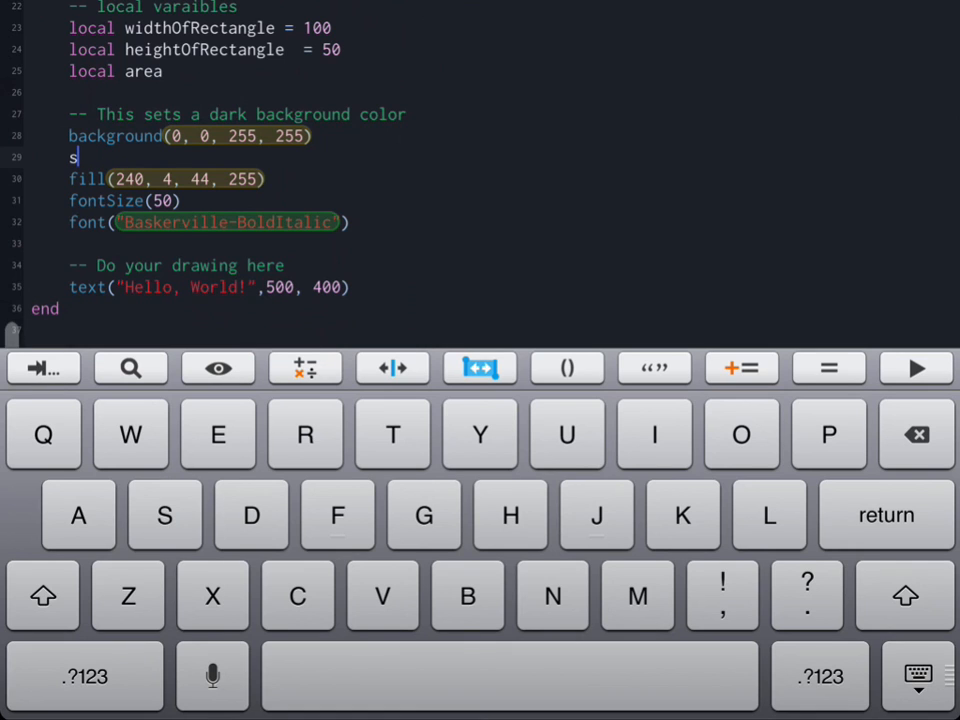
type("oke")
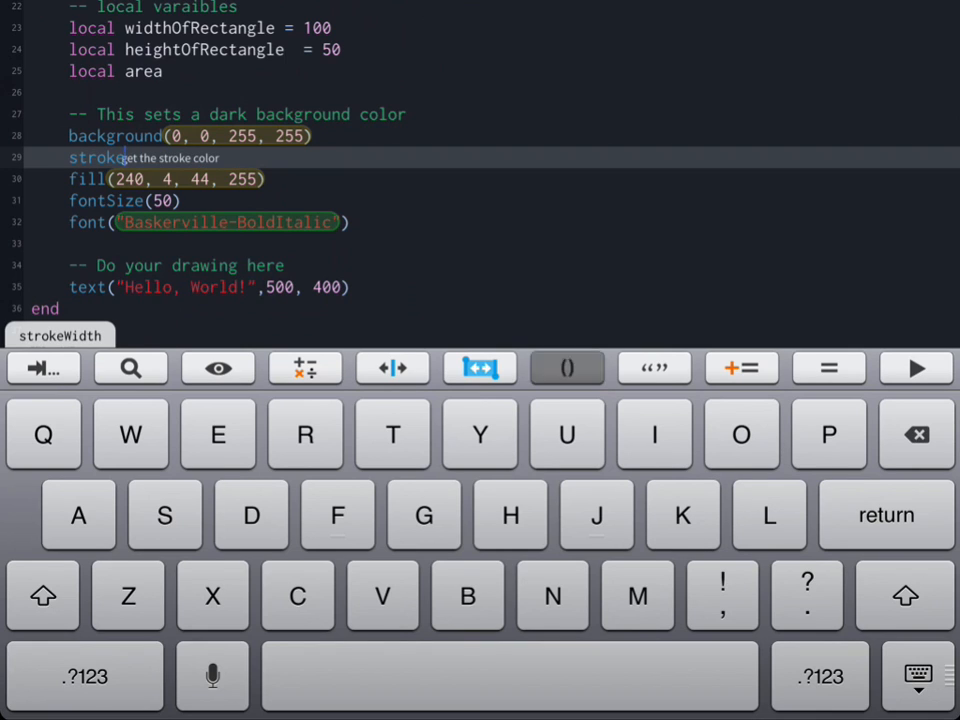
left_click(568, 368)
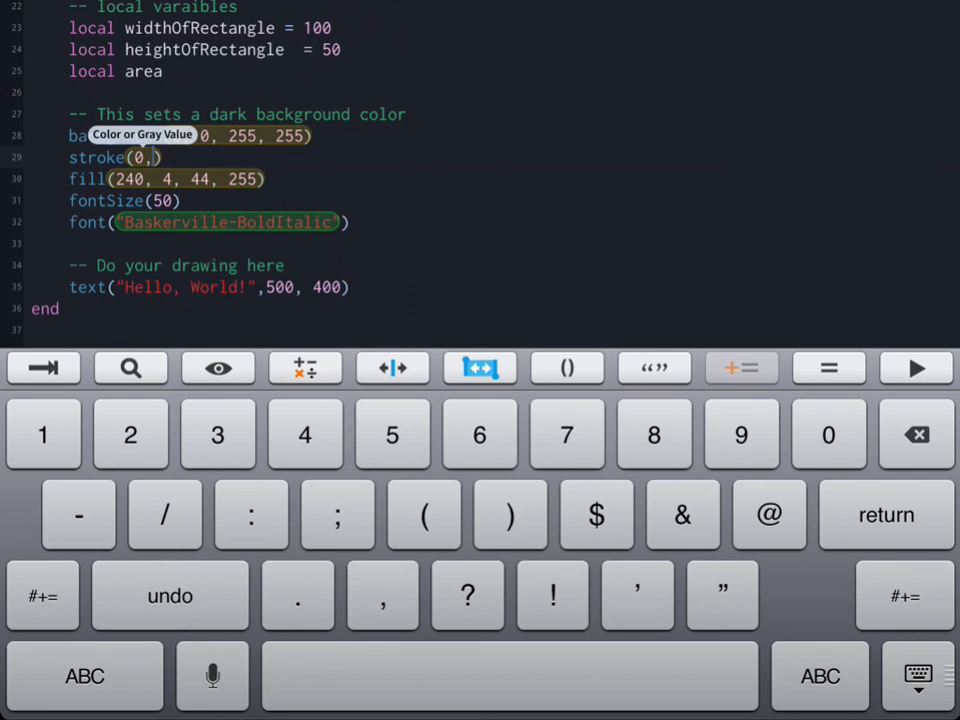
left_click(128, 434)
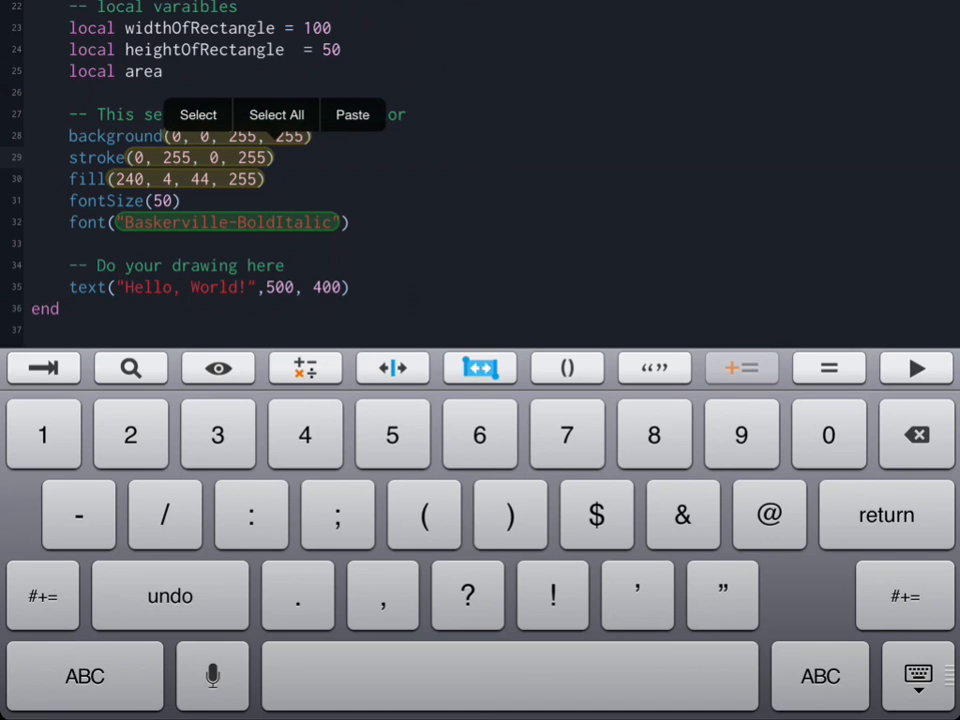
left_click(272, 158)
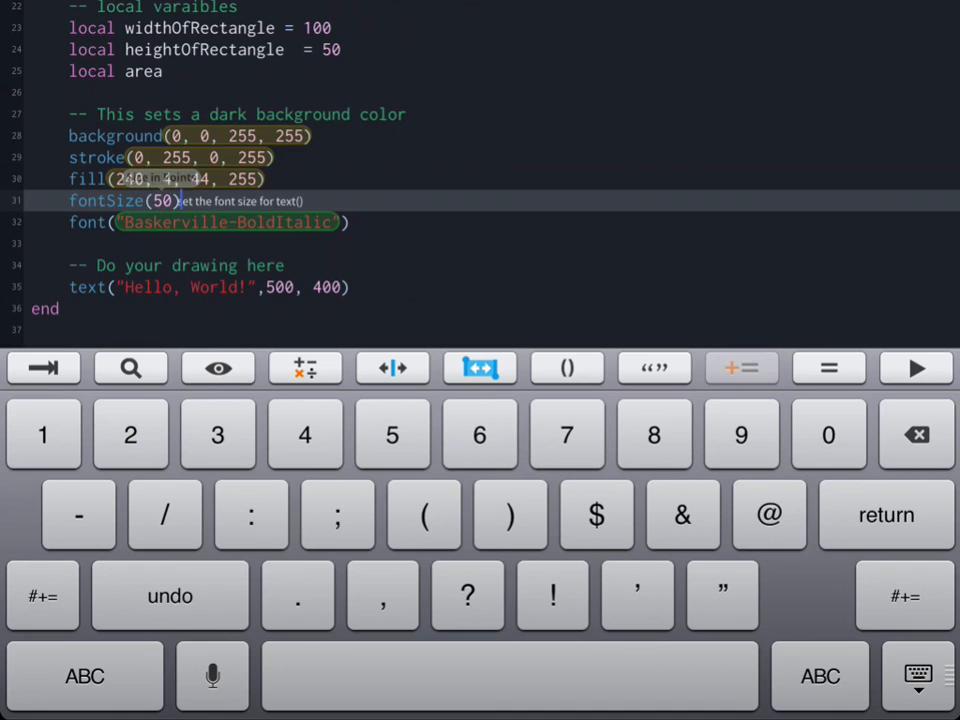
key("return")
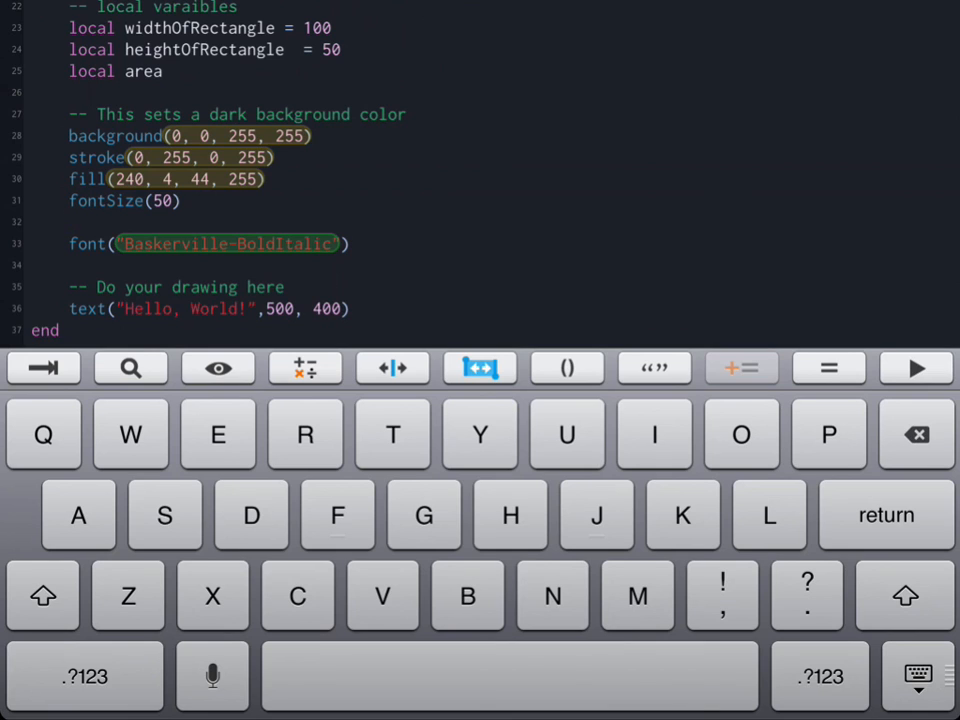
Add textMode(CORNER) after fontSize(50) and start a line after the font setting.
type("textMode(")
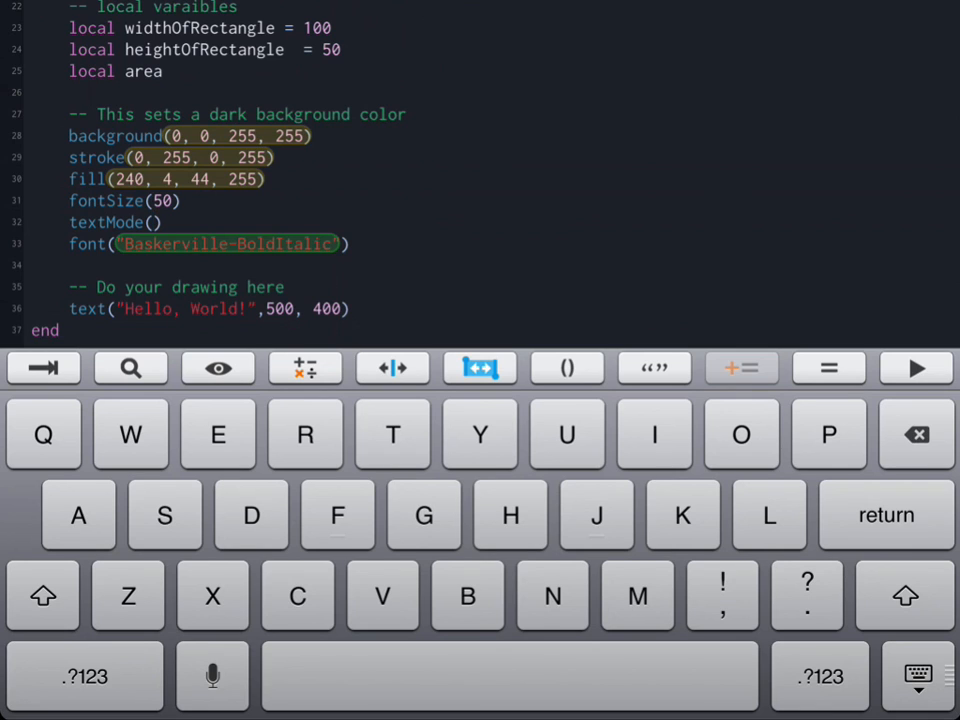
type("CORNER")
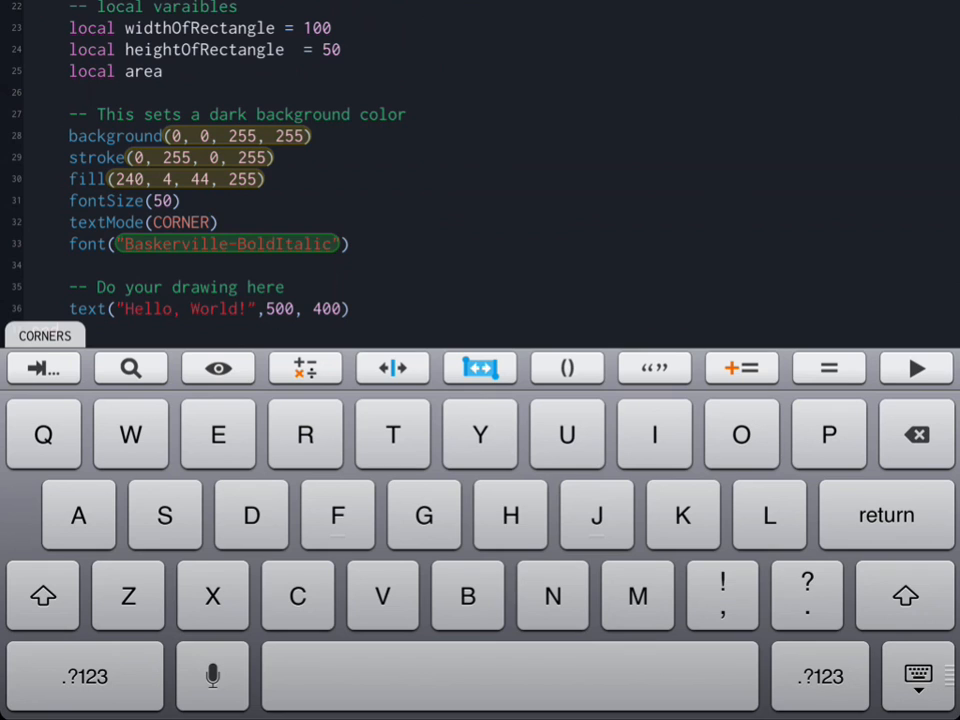
left_click(208, 222)
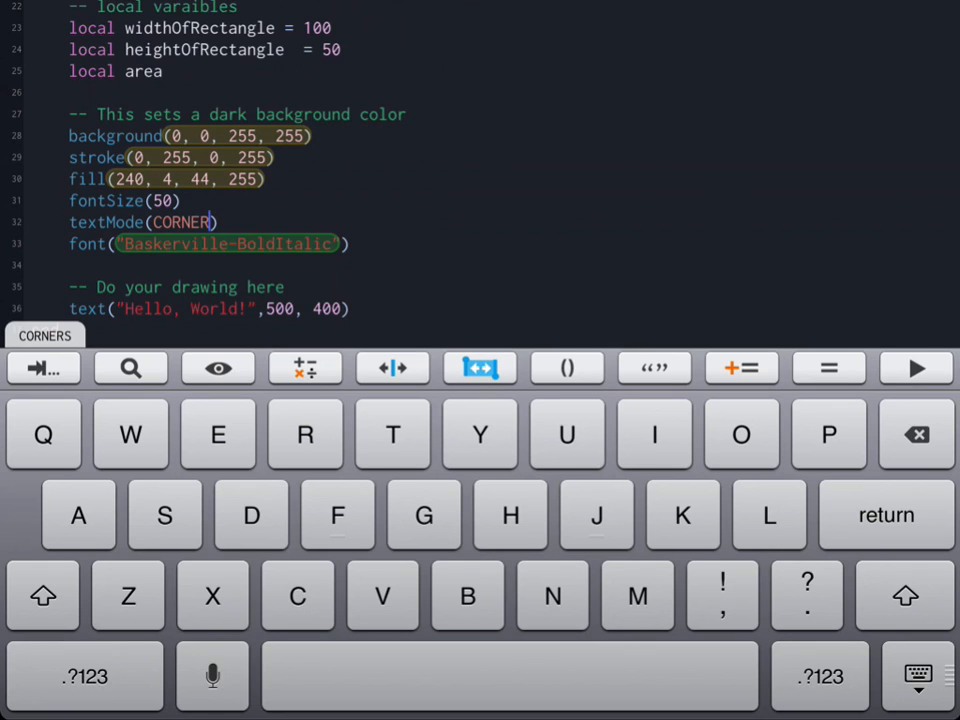
scroll("down", 3)
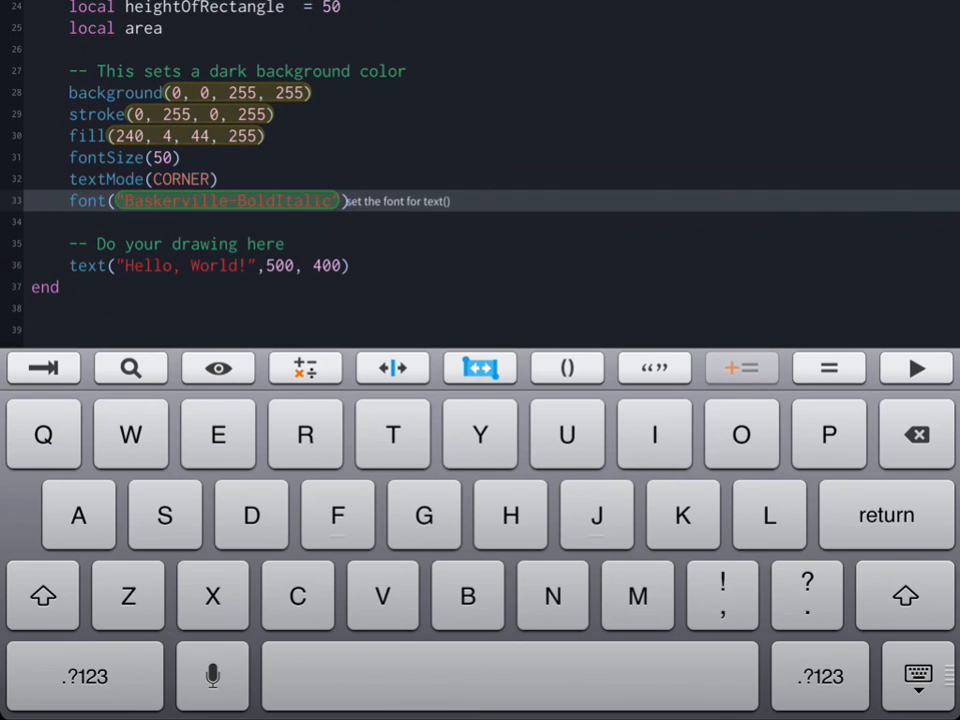
key("return")
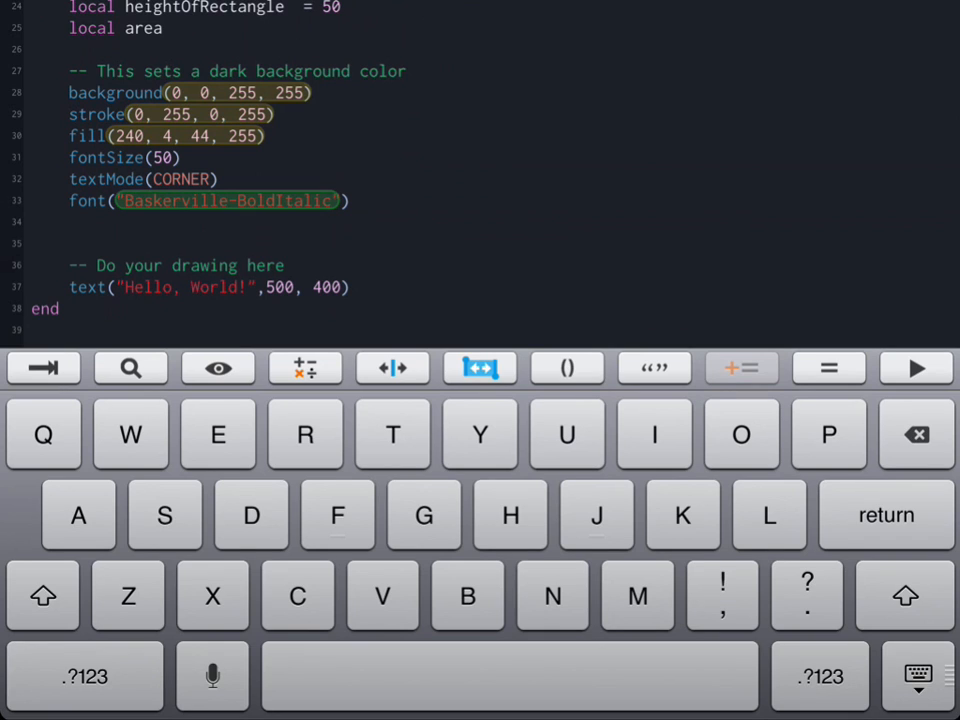
Add a pushStyle() call after the font line using autocomplete.
type("push")
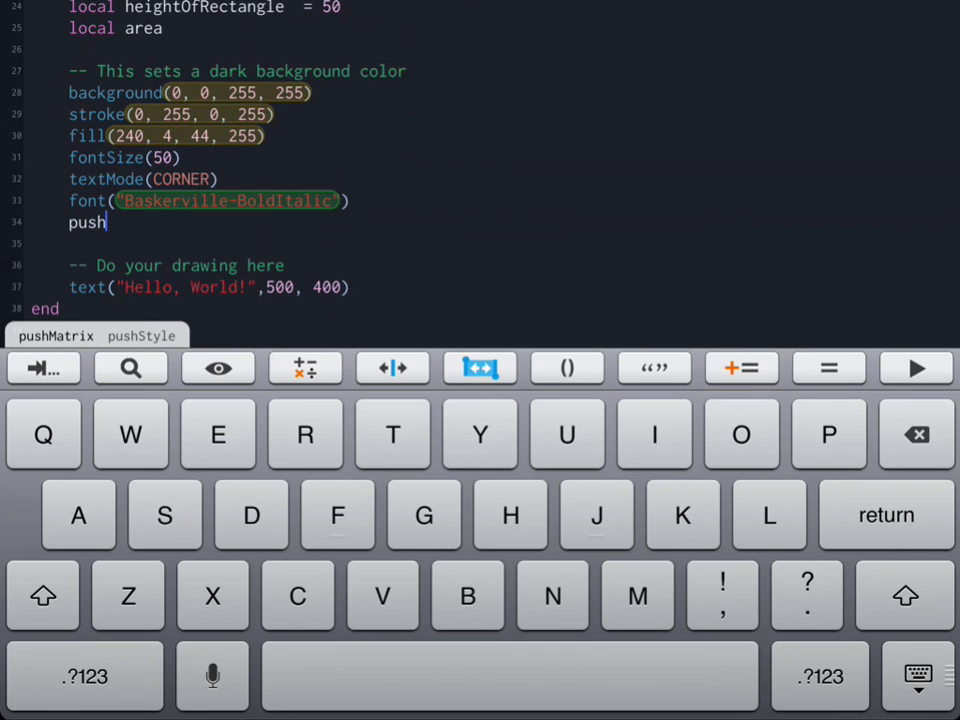
left_click(568, 368)
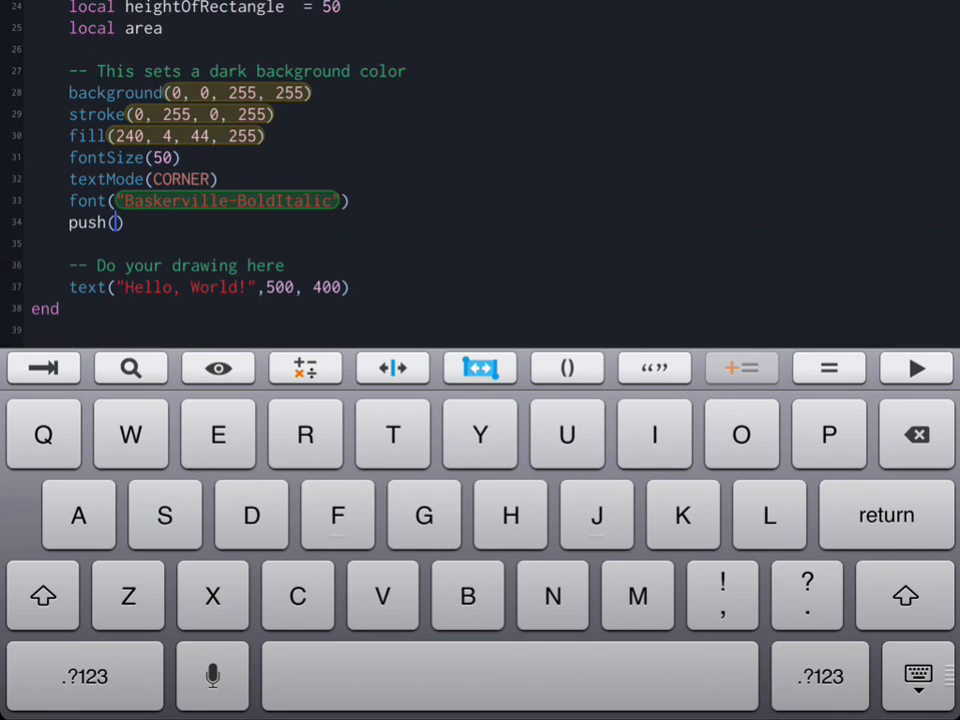
left_click(392, 368)
type("Style")
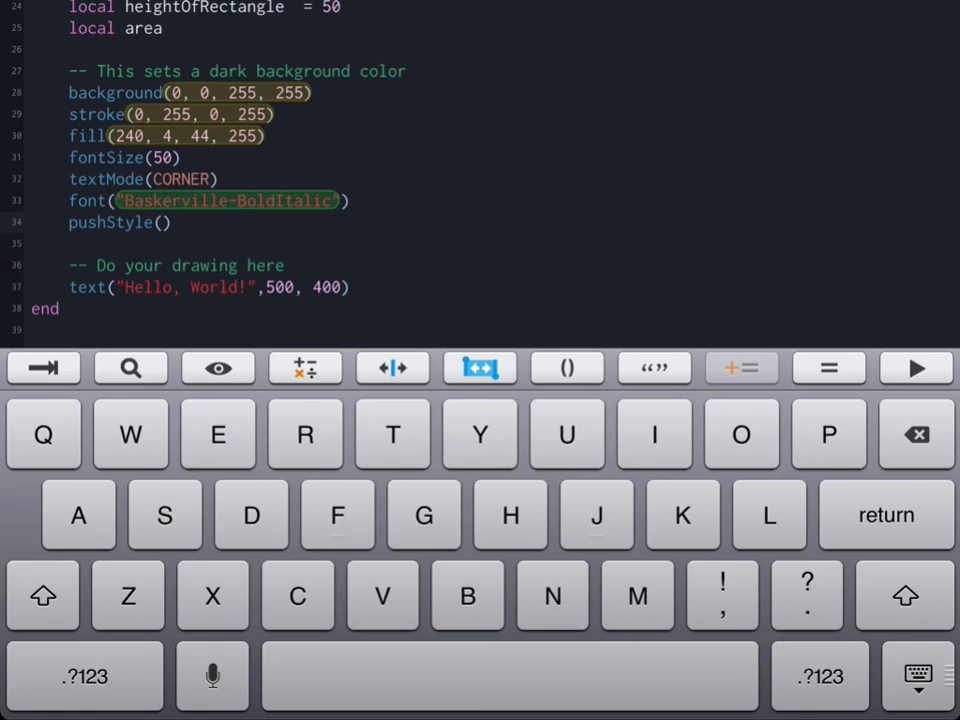
left_click(162, 222)
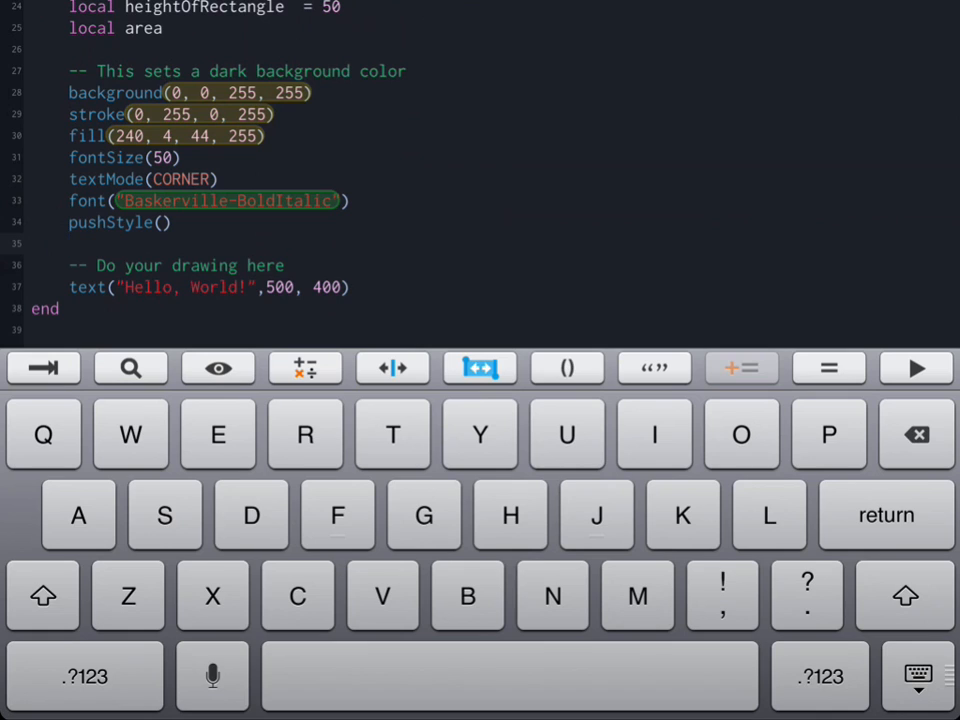
Add rect(100, 100, widthOfRectangle, heightOfRectangle) after pushStyle().
key("return")
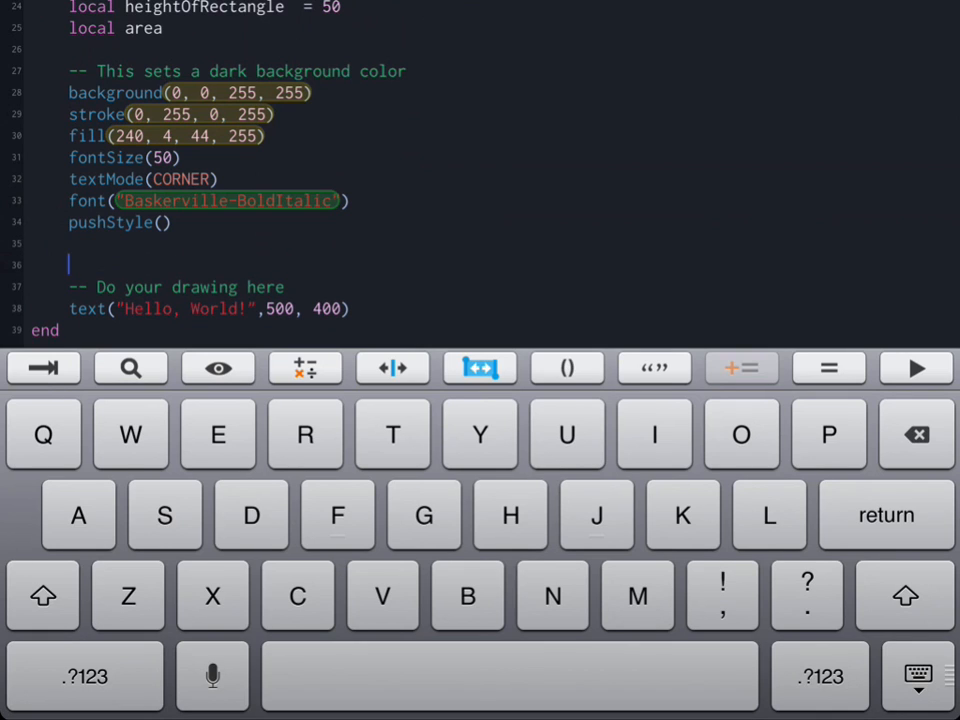
type("re")
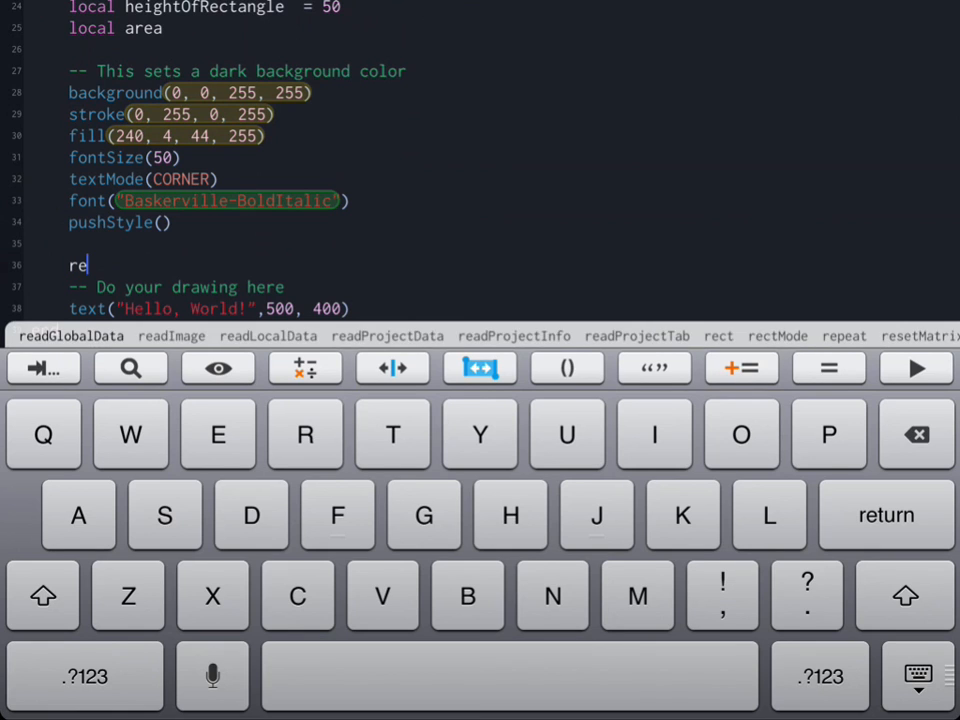
type("d")
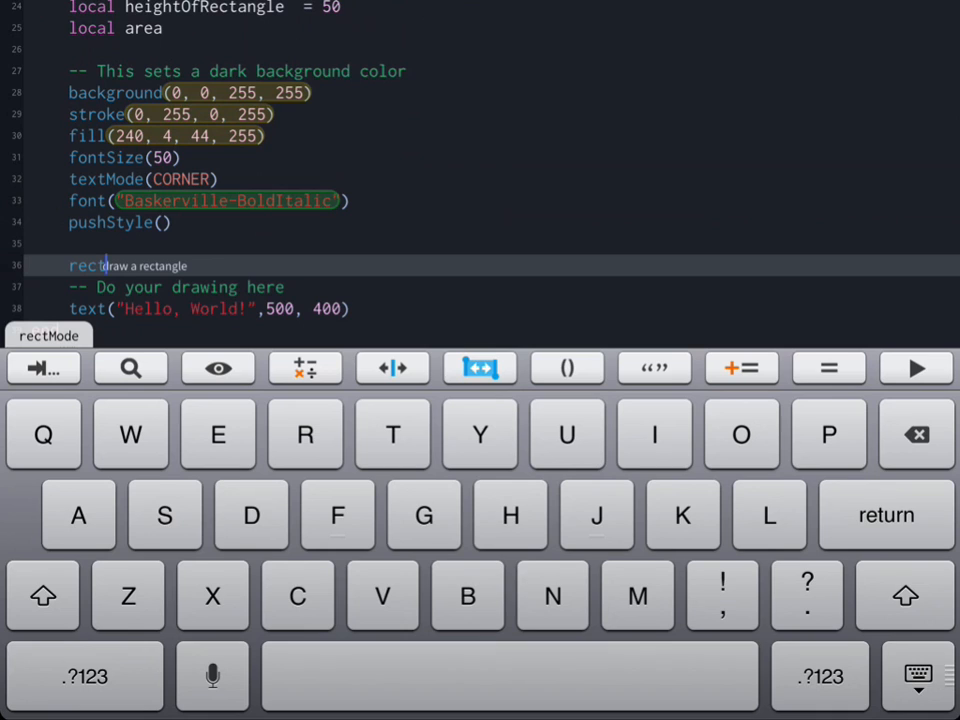
left_click(566, 368)
type("(100")
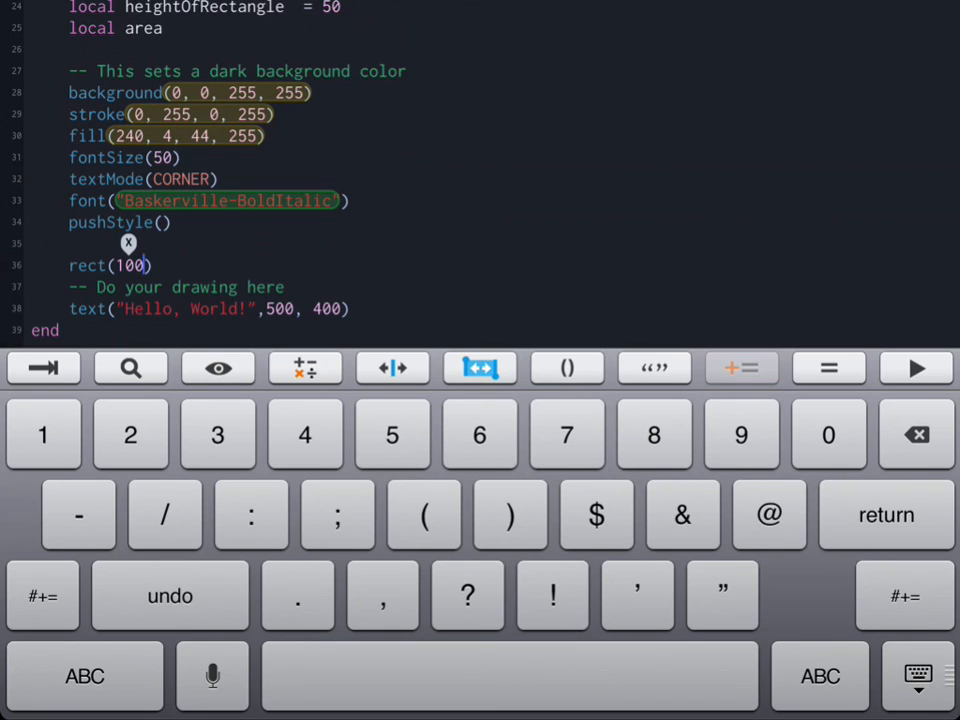
type(", 100,")
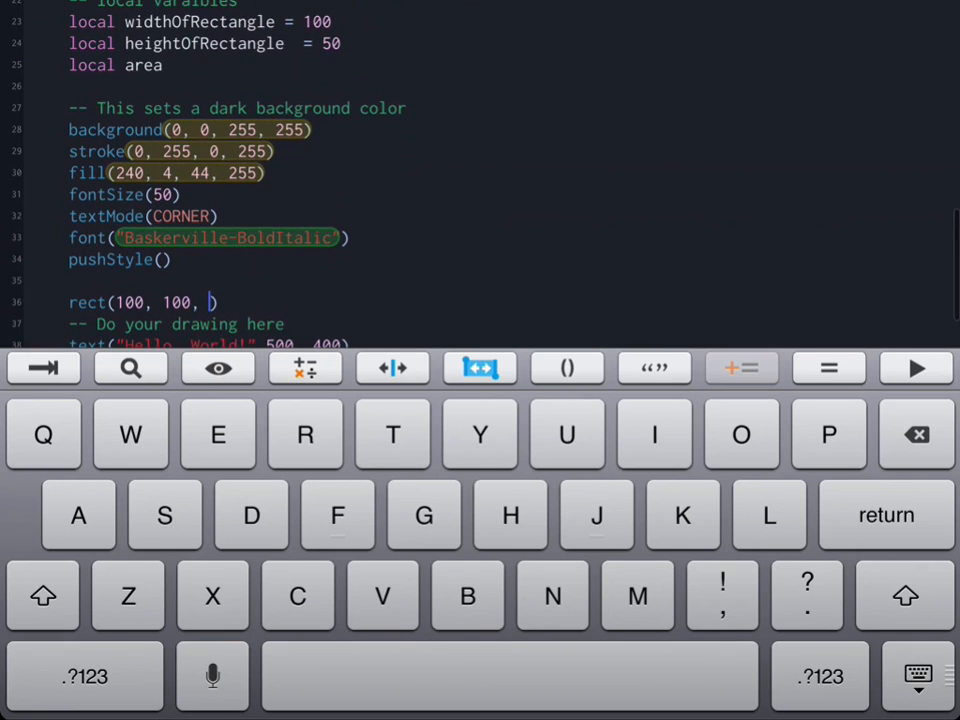
type("widthOfRectangle, heightOfRectangle")
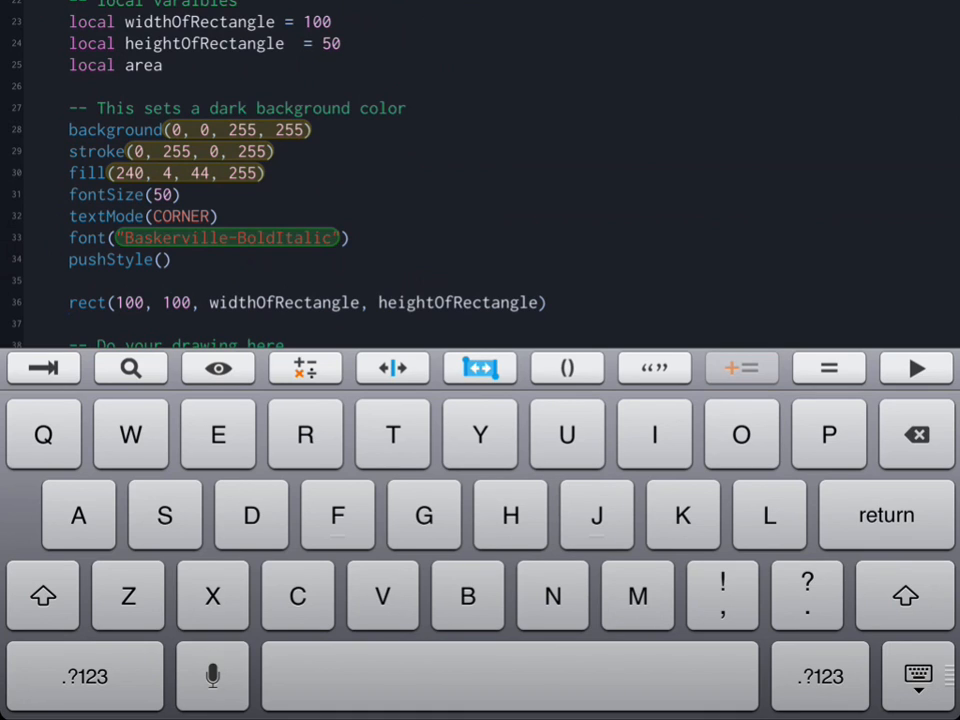
Add the line area = widthOfRectangle * heightOfRectangle after the rect call.
type("area =")
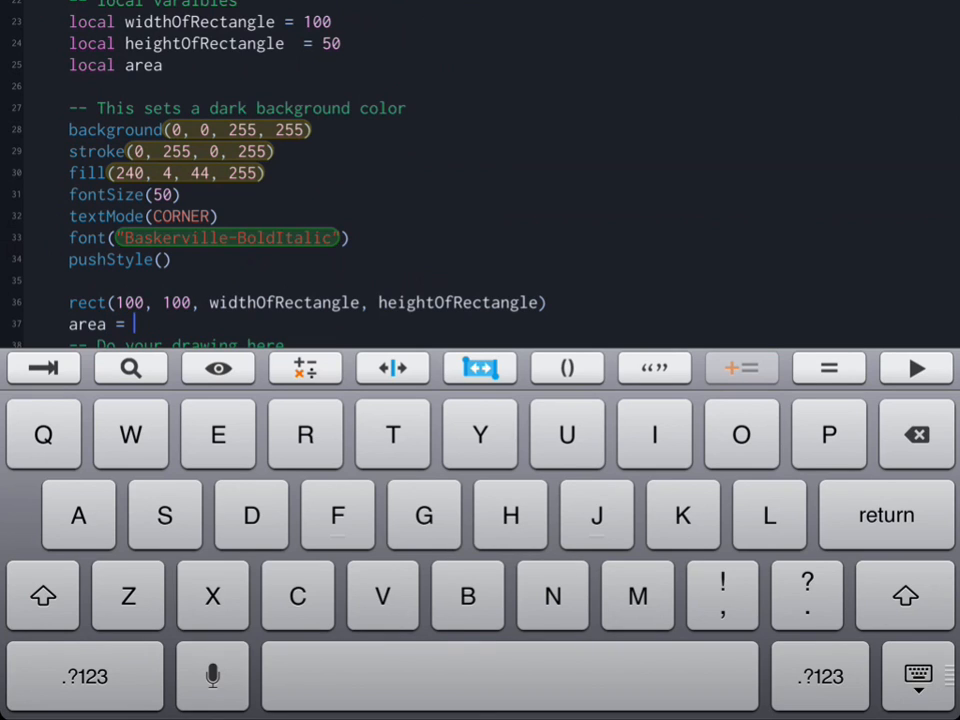
type("widthOfRec")
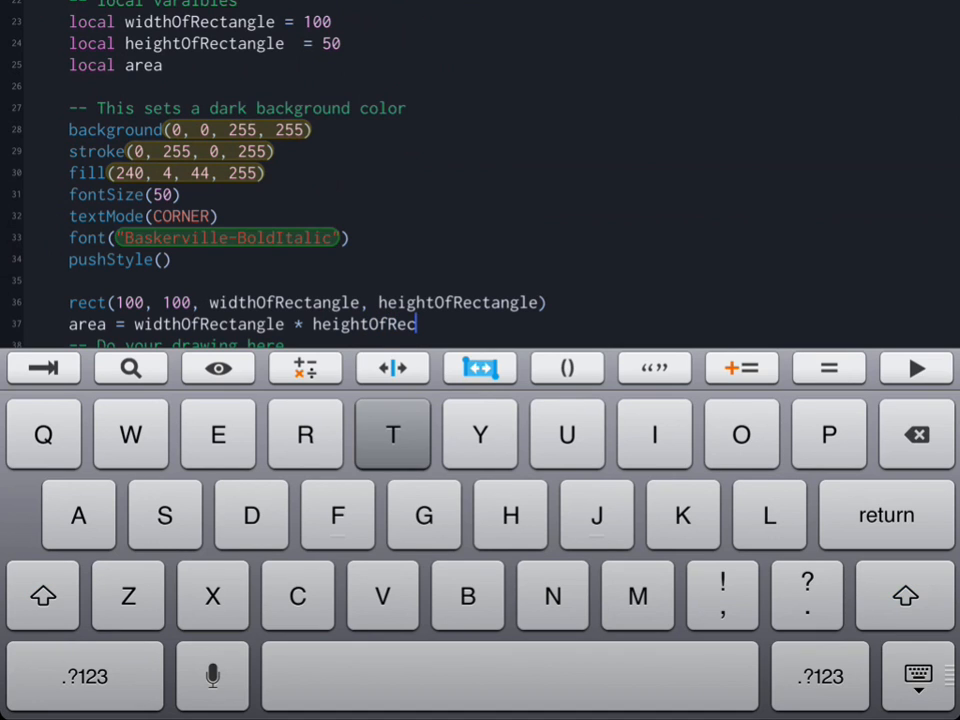
type("tangle")
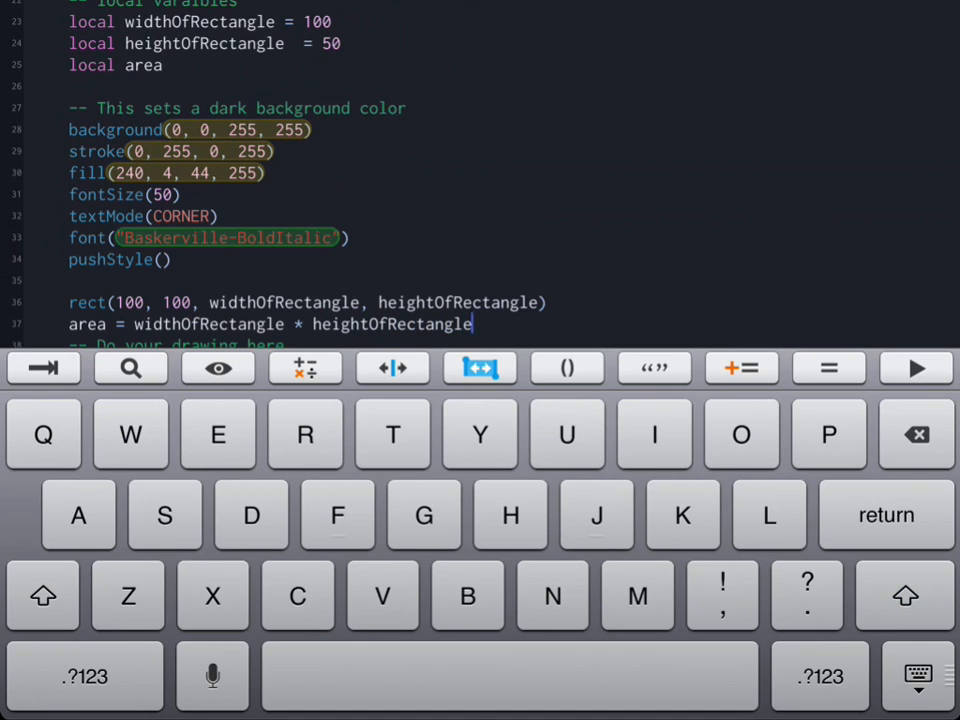
scroll("down", 3)
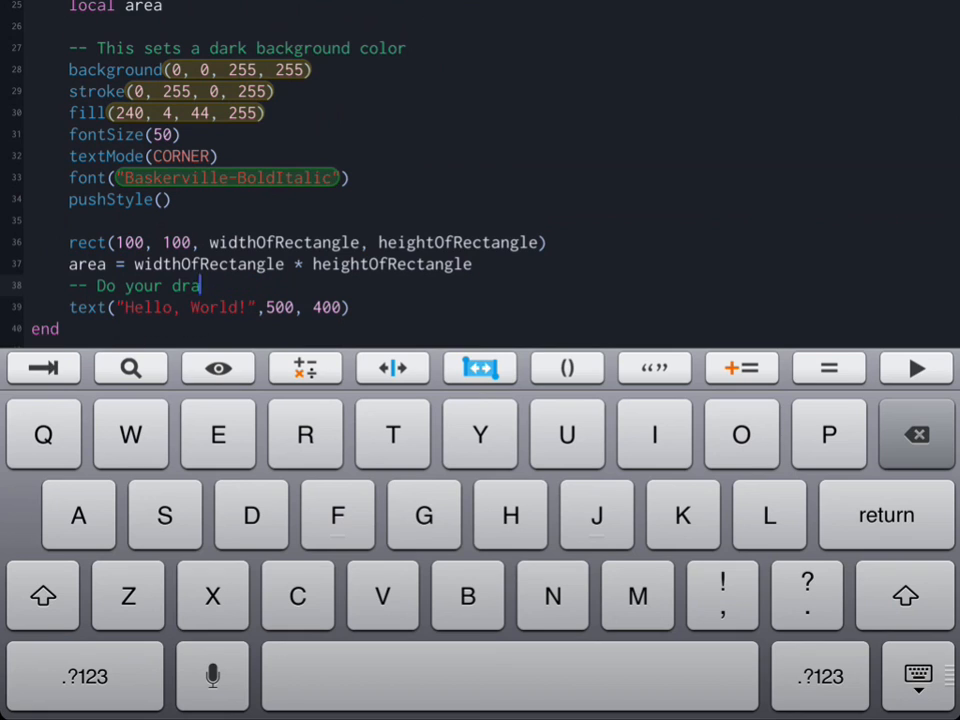
Remove the placeholder comment and start the label "The area is " joined with ..
left_click(916, 434)
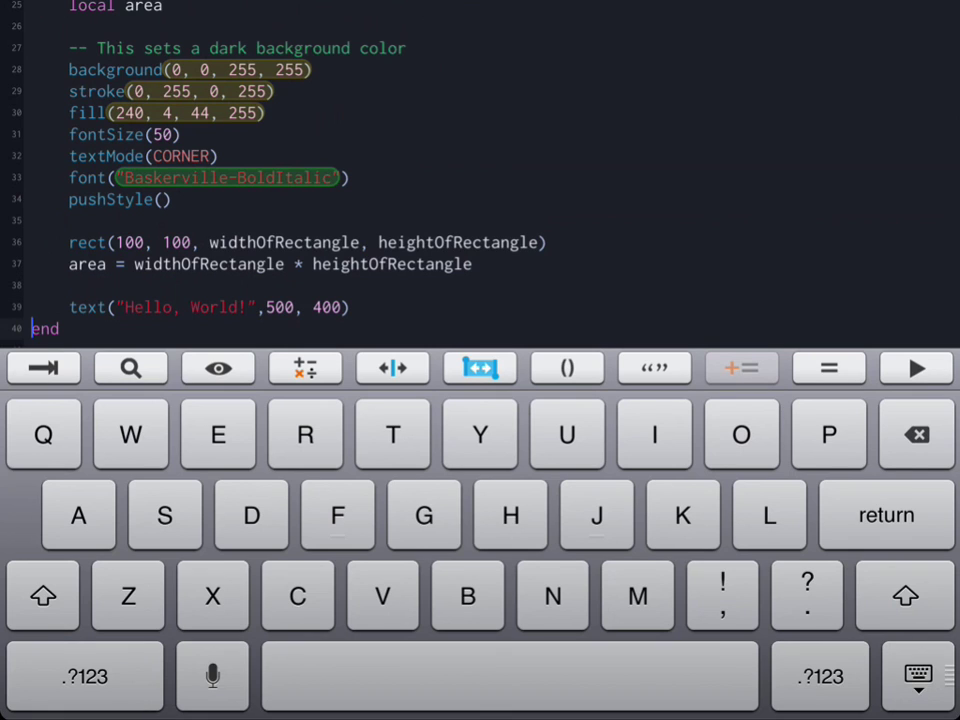
double_click(326, 308)
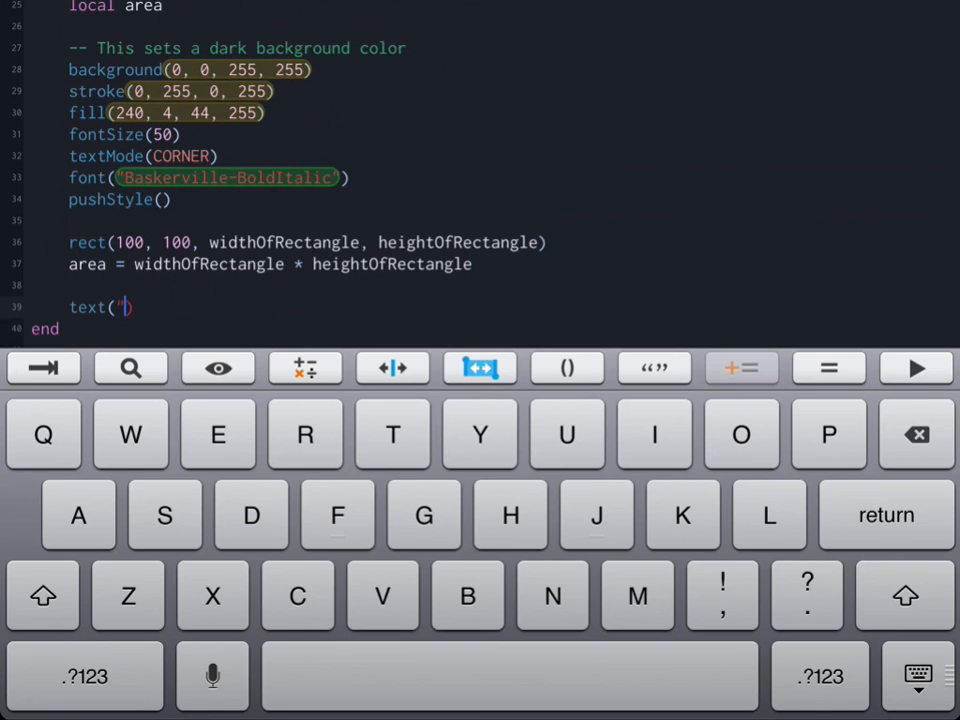
type("th")
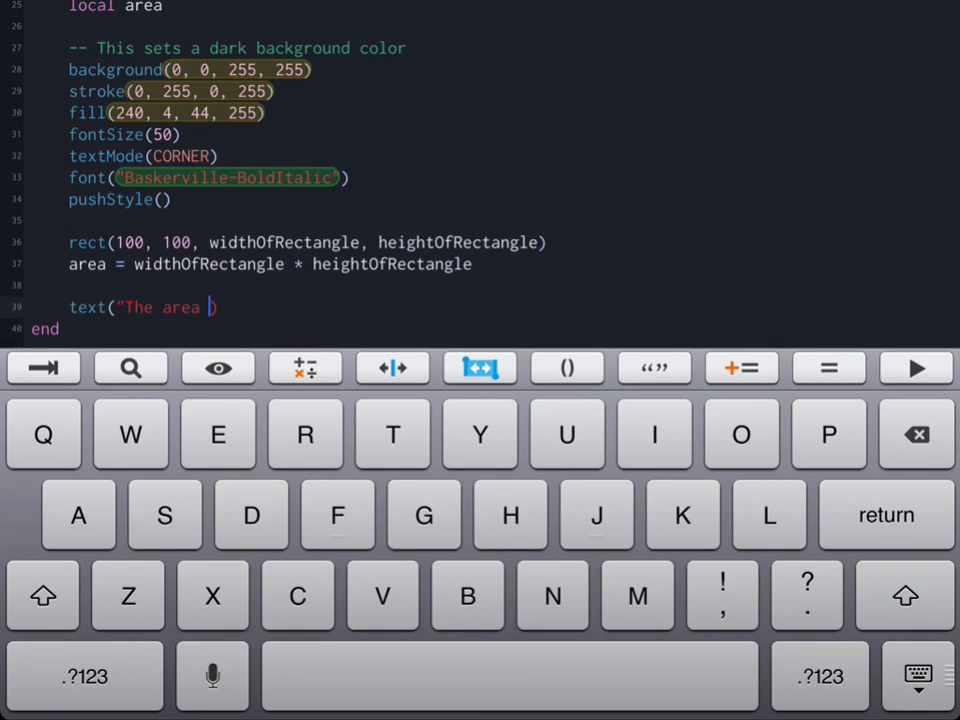
type("is \"")
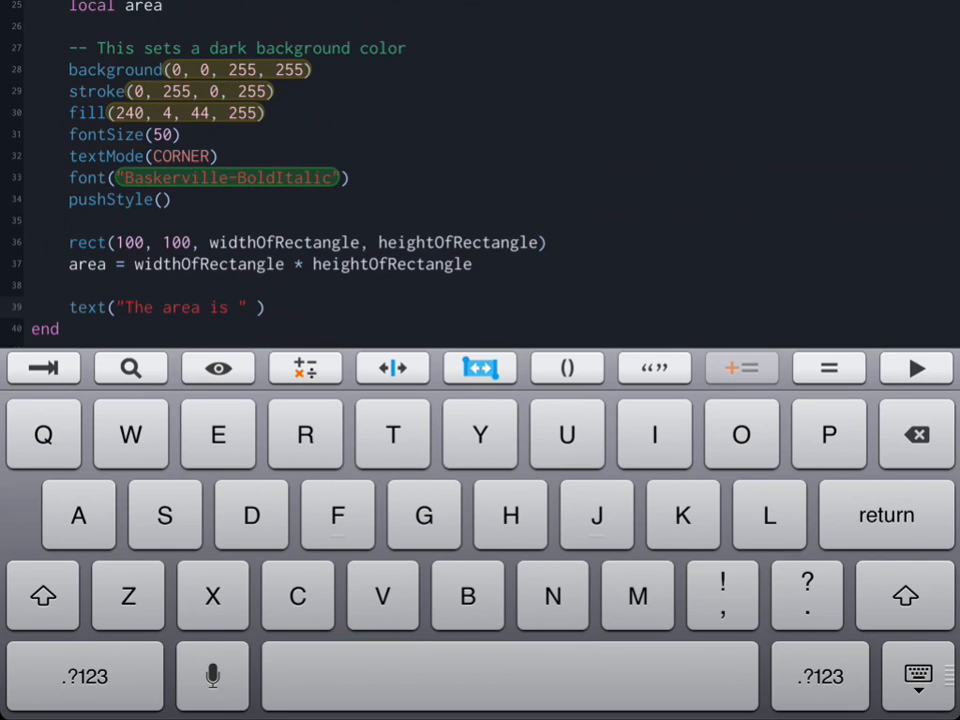
left_click(742, 368)
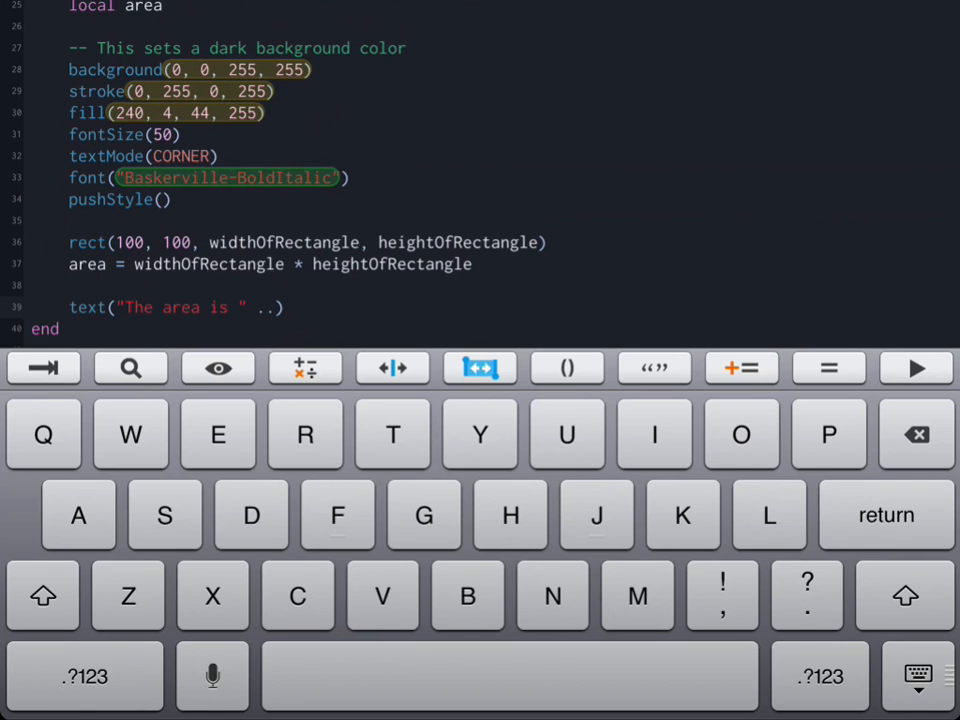
Finish the call as text("The area is " .. area, 50, 50).
left_click(272, 308)
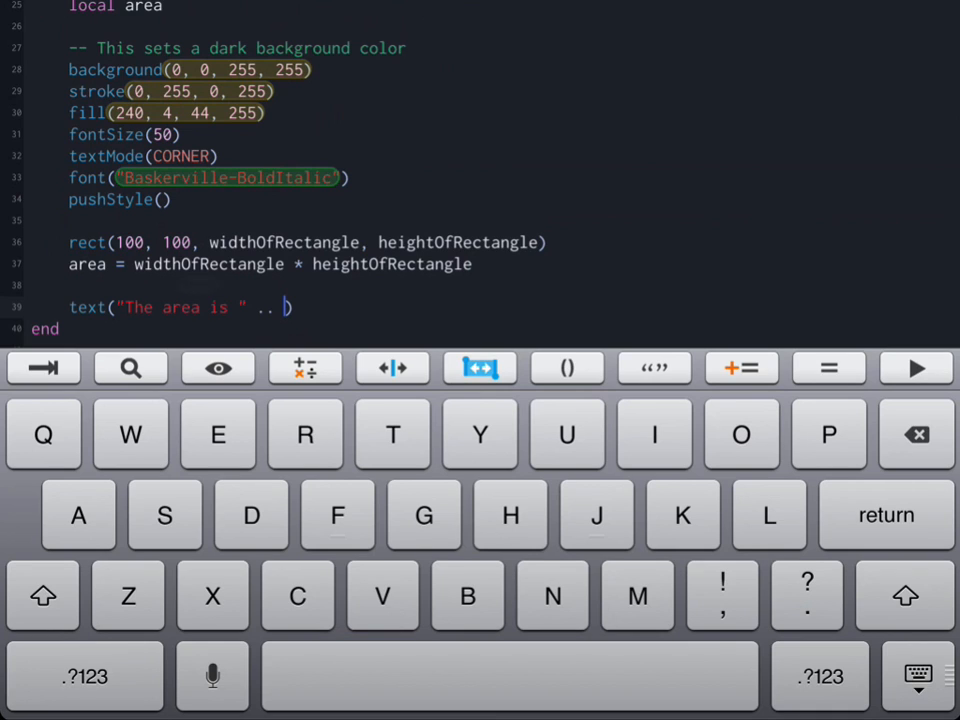
type("are")
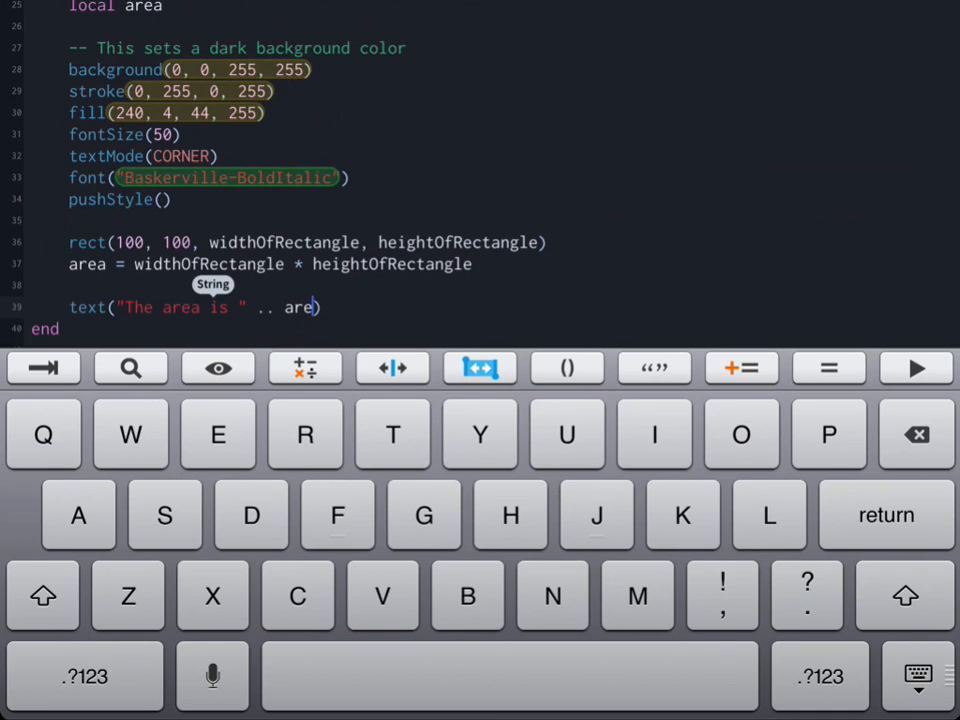
type("a")
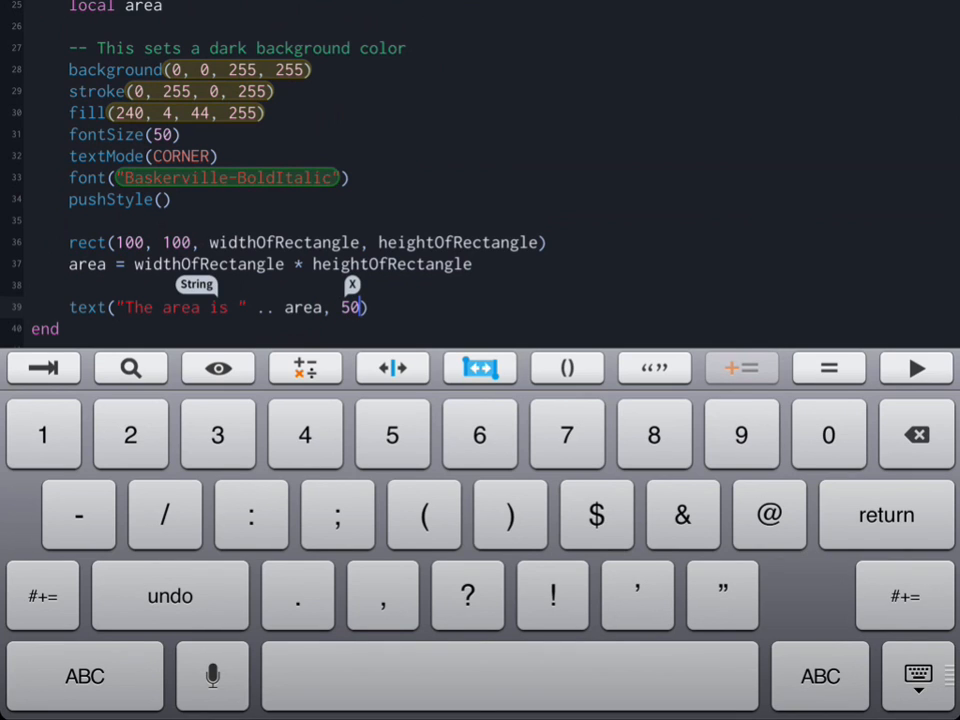
type(",")
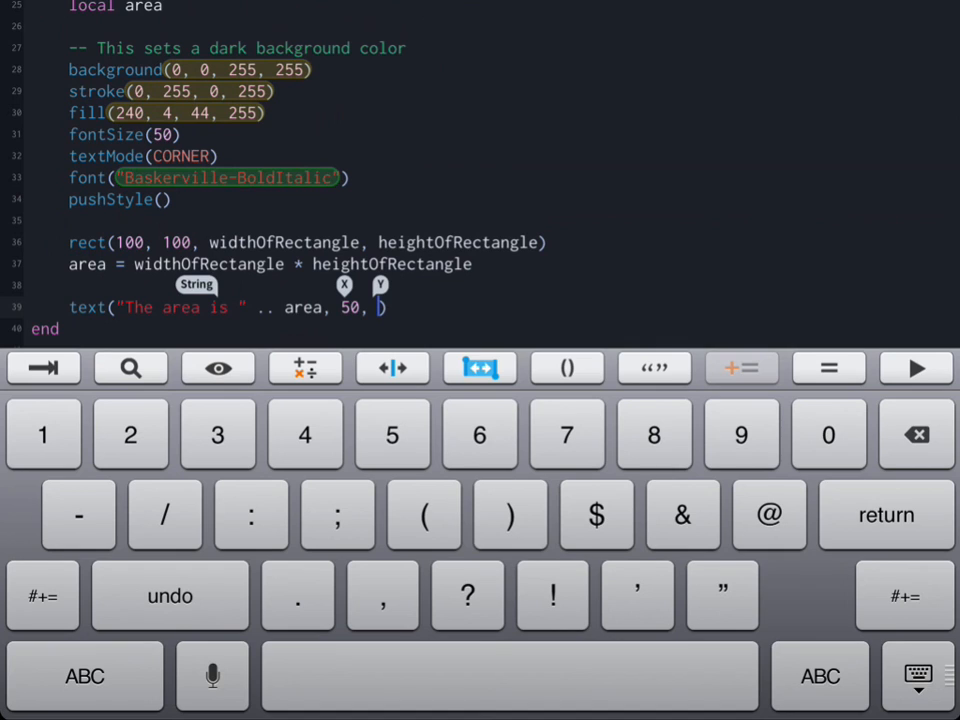
type("50)")
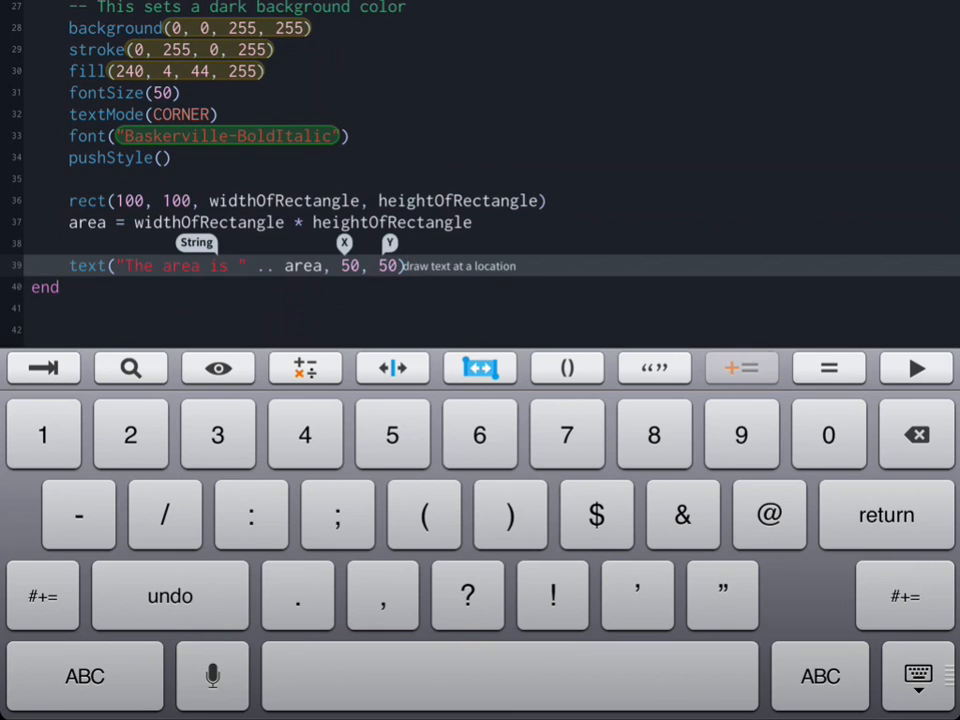
Add a popStyle() call after the area text line to close the draw function.
key("return")
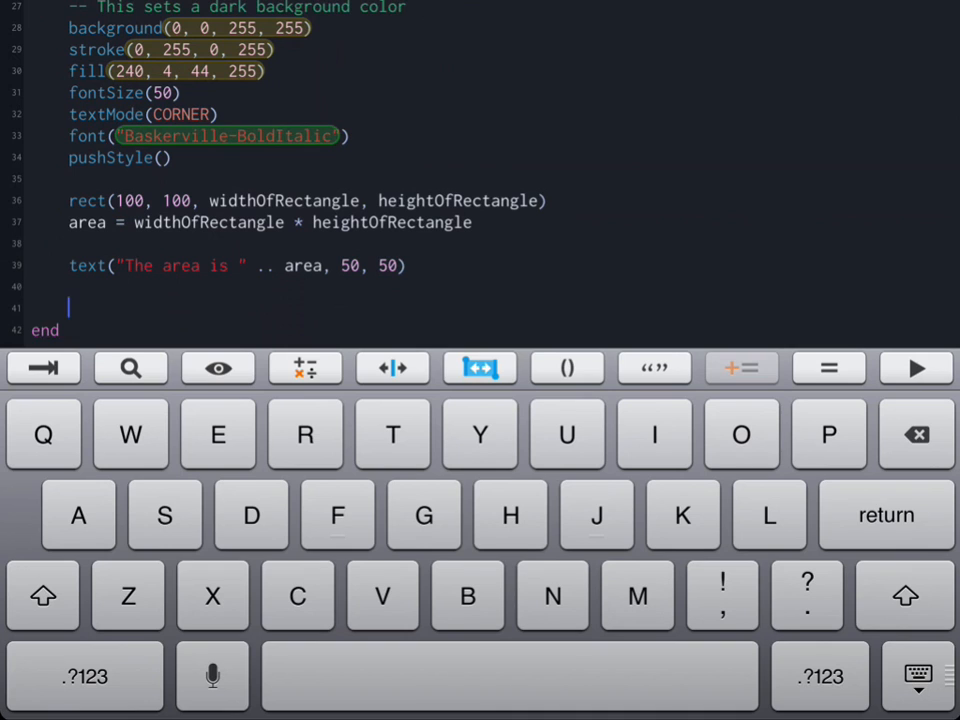
type("popStyle")
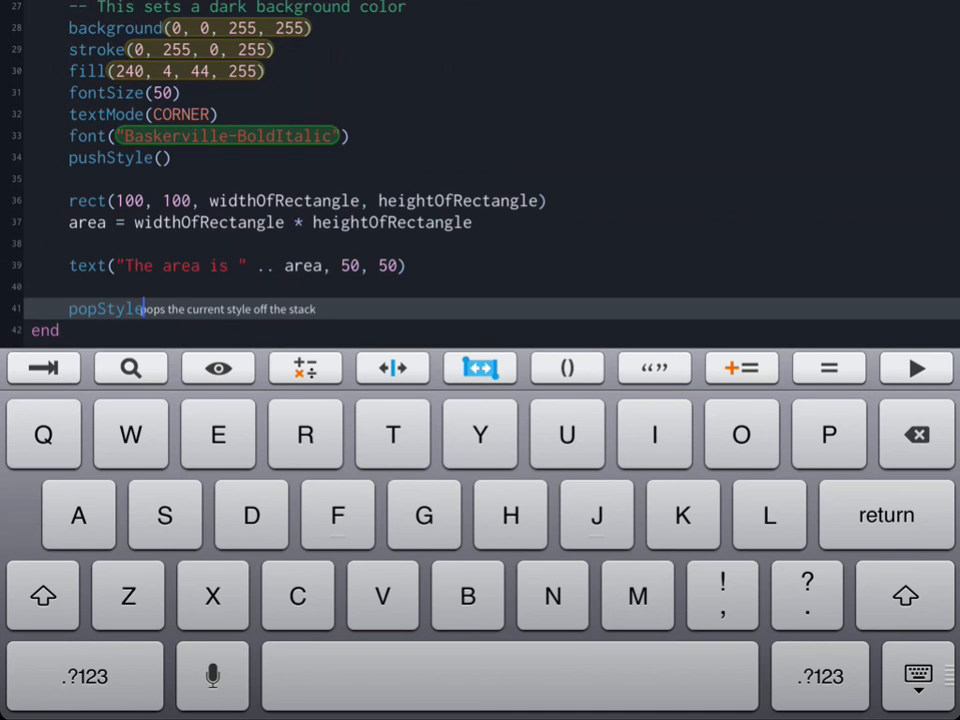
left_click(742, 368)
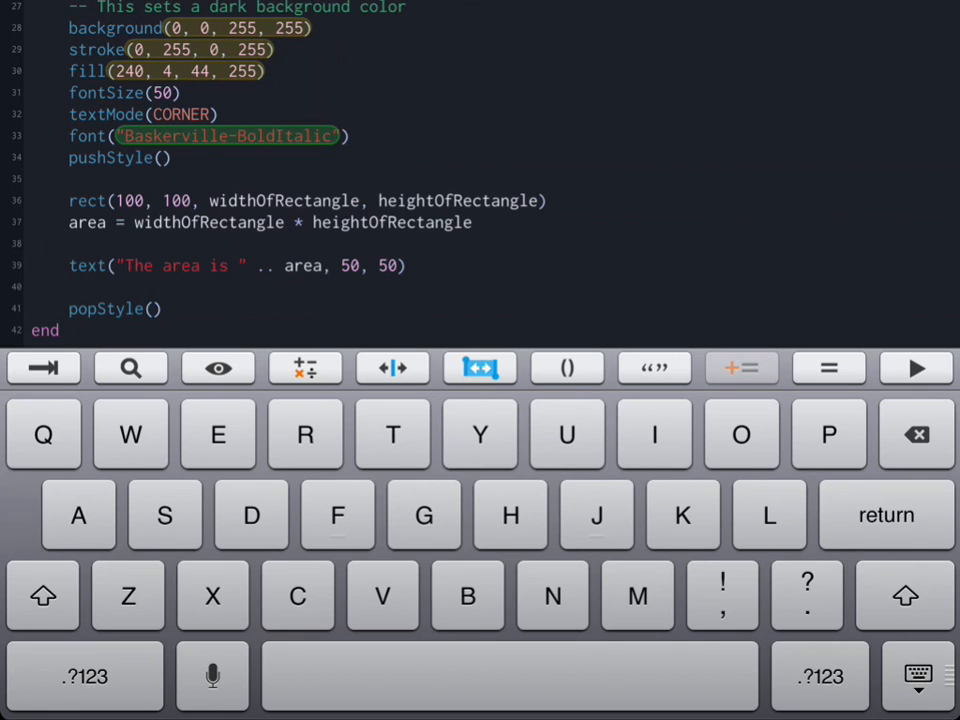
left_click(156, 308)
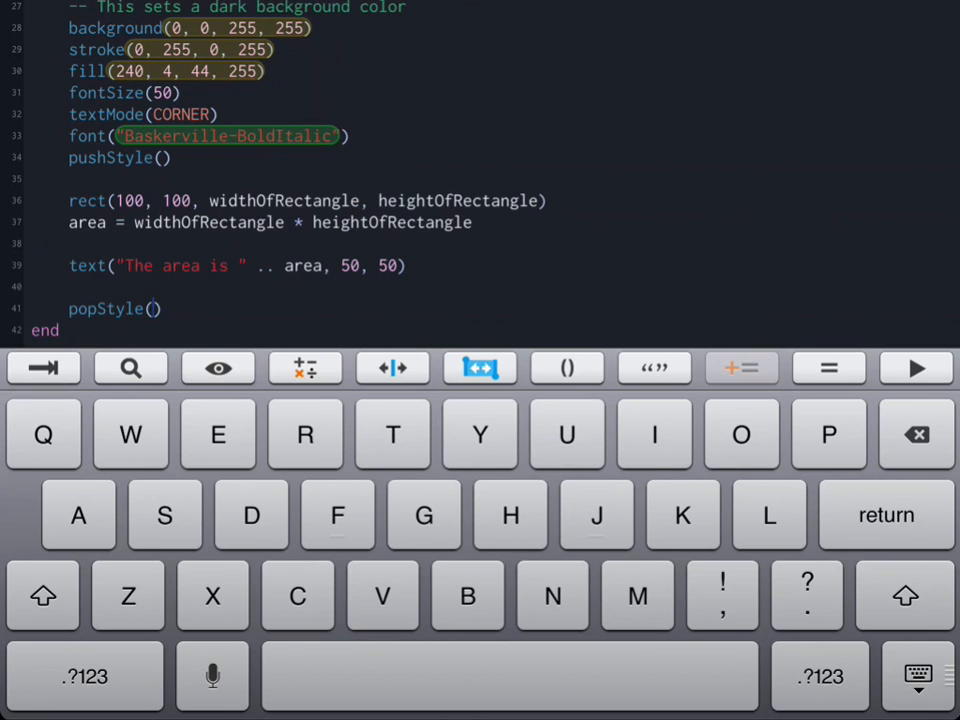
left_click(152, 308)
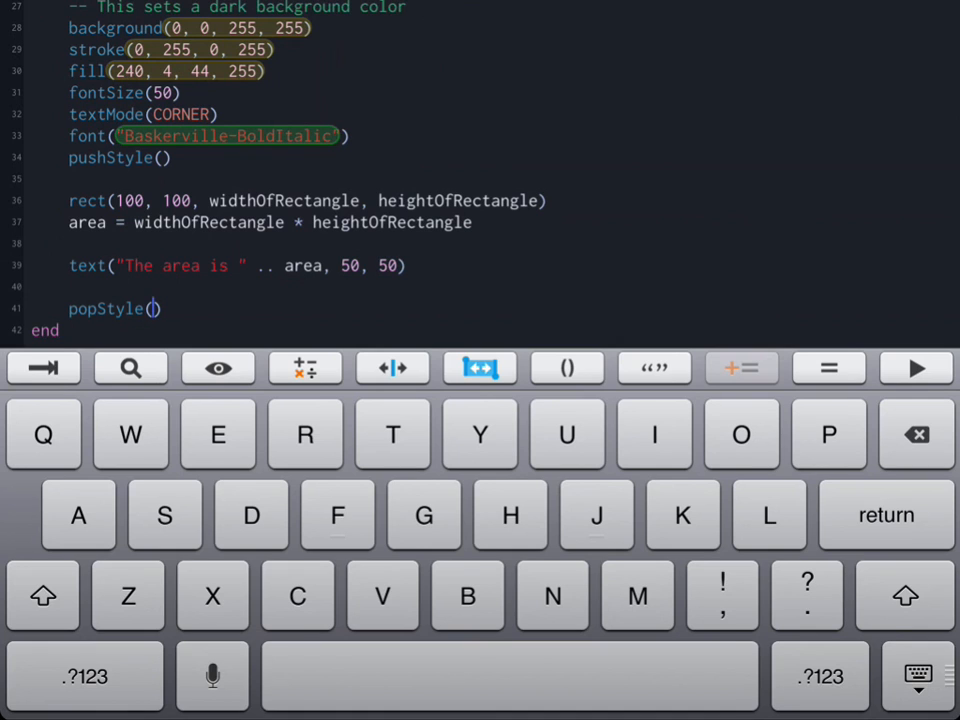
Change widthOfRectangle to 250 and heightOfRectangle to 140.
left_click(916, 674)
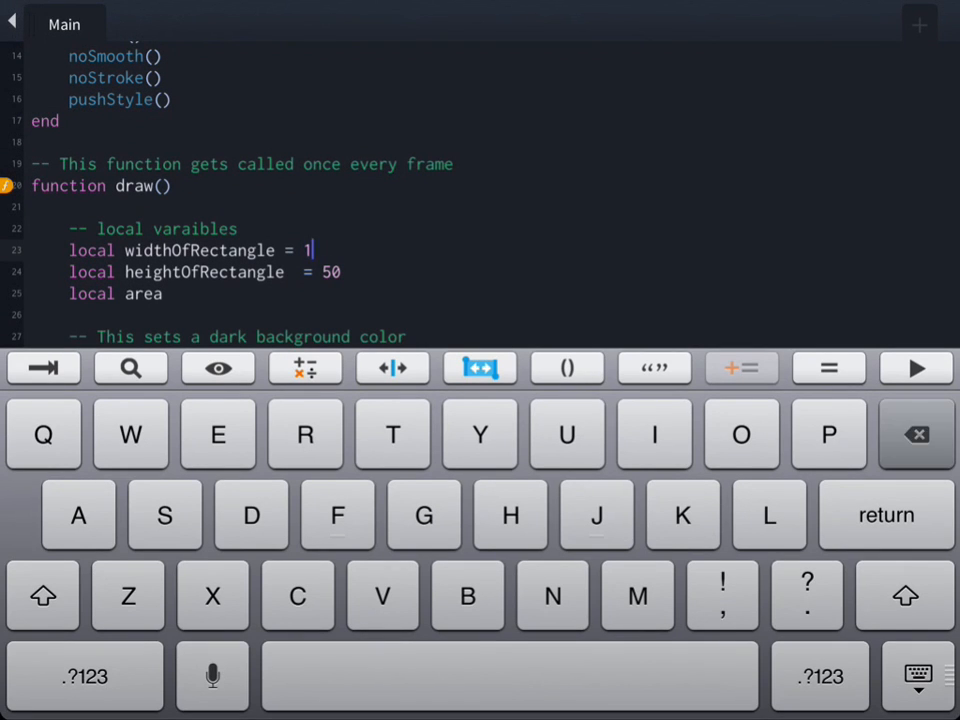
type("259")
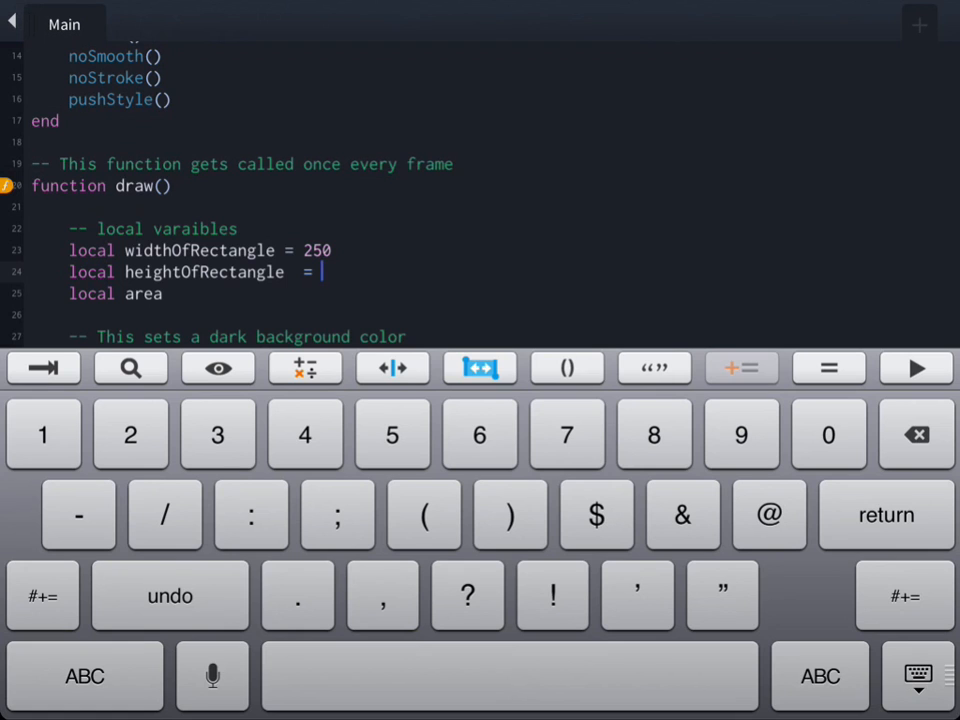
type("140")
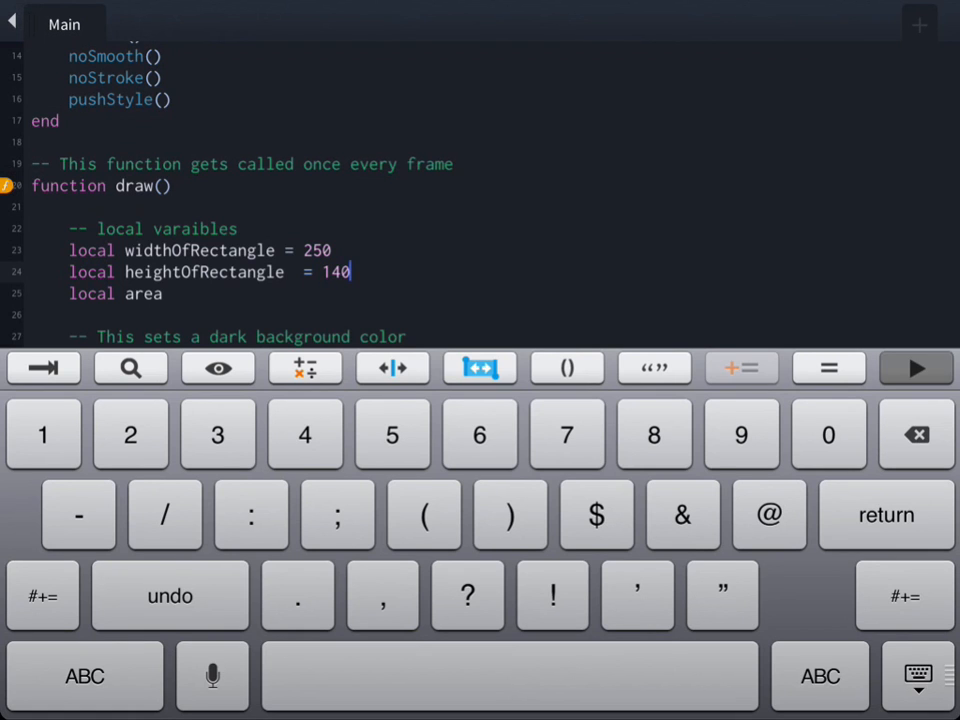
Run the project to see the red rectangle with "The area is 35000", then return to the editor.
left_click(914, 368)
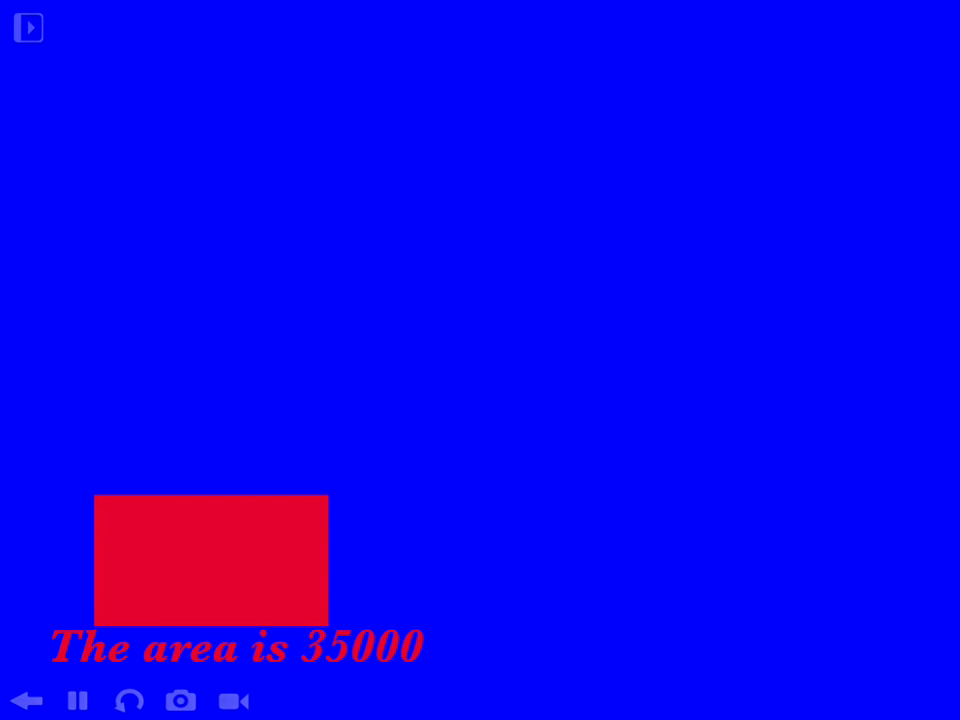
left_click(28, 28)
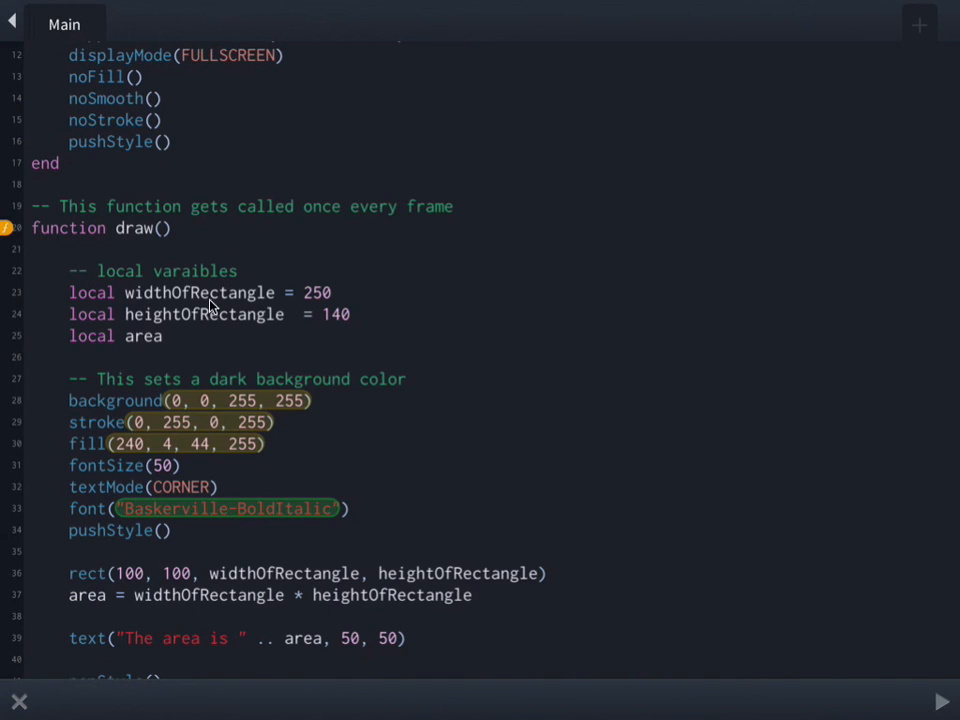
mouse_move(360, 336)
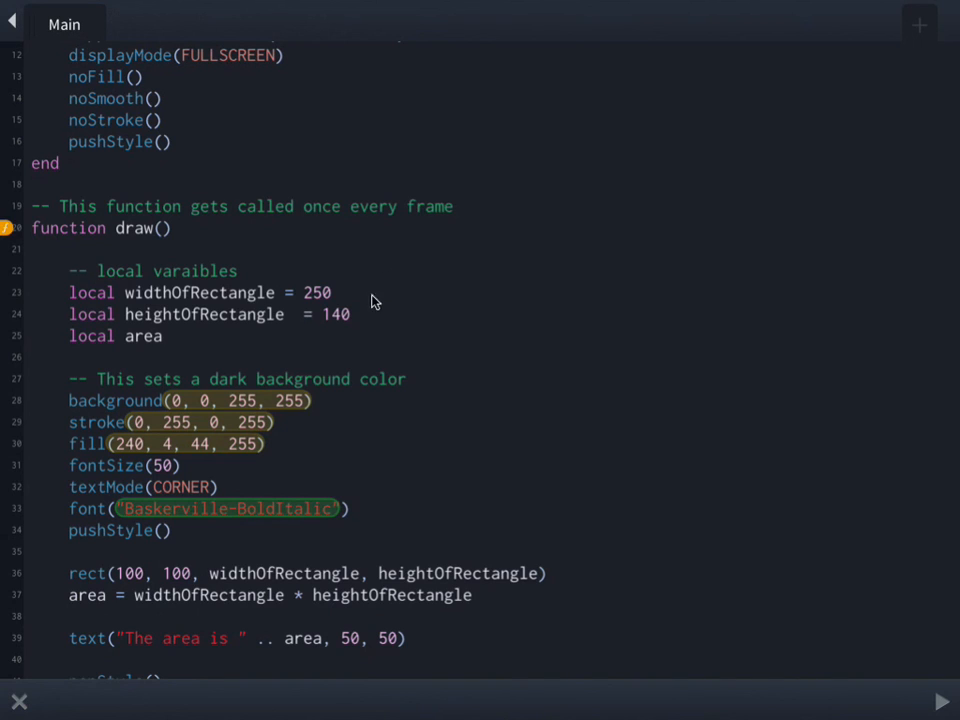
mouse_move(372, 312)
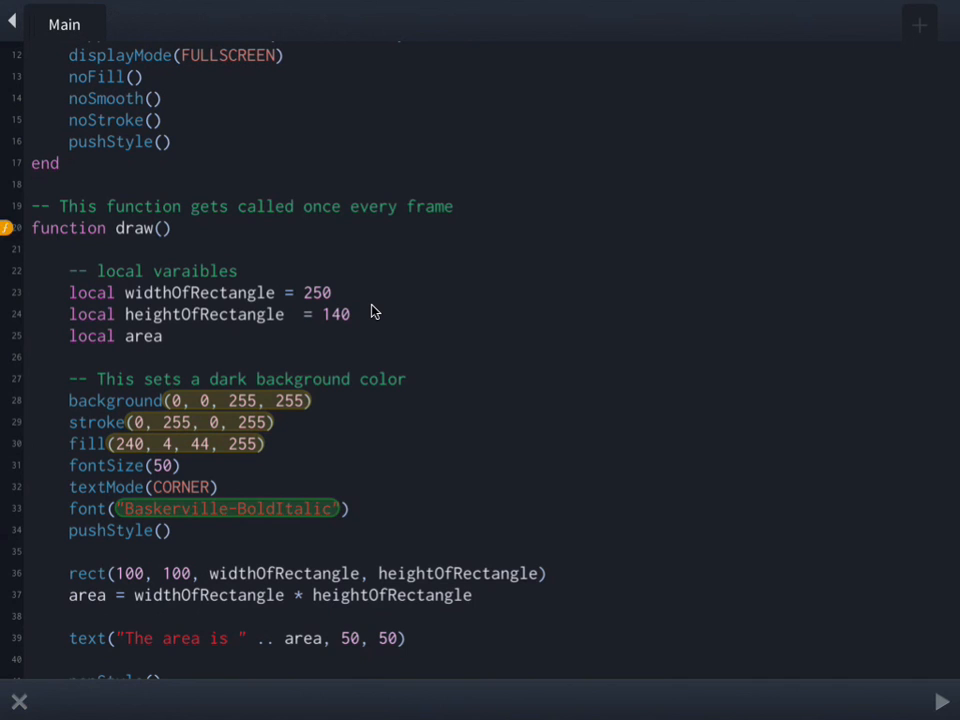
mouse_move(844, 88)
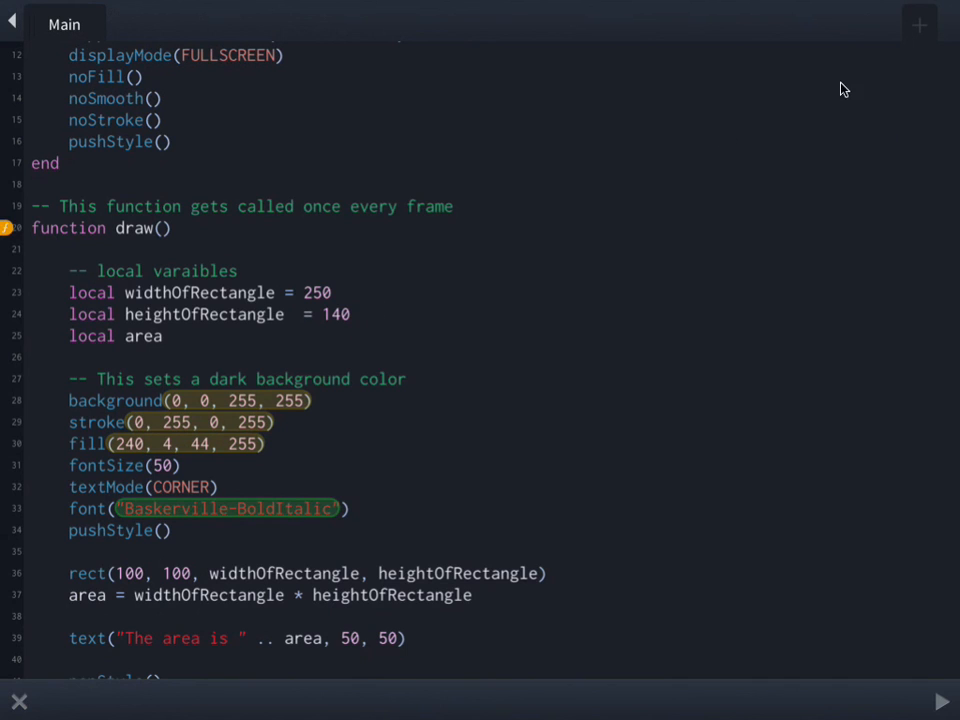
mouse_move(830, 68)
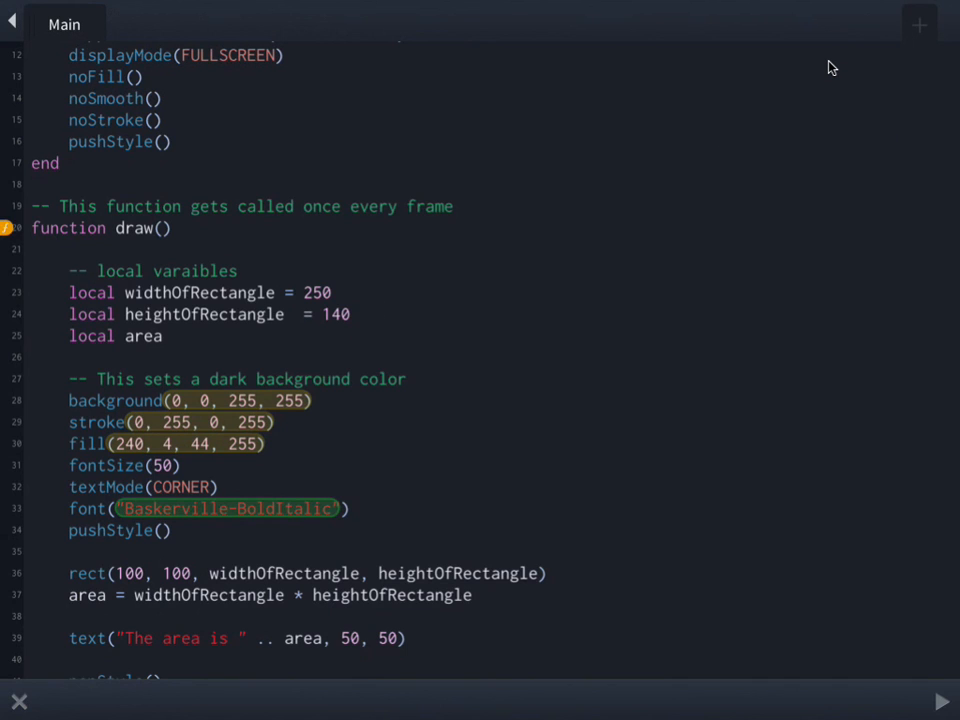